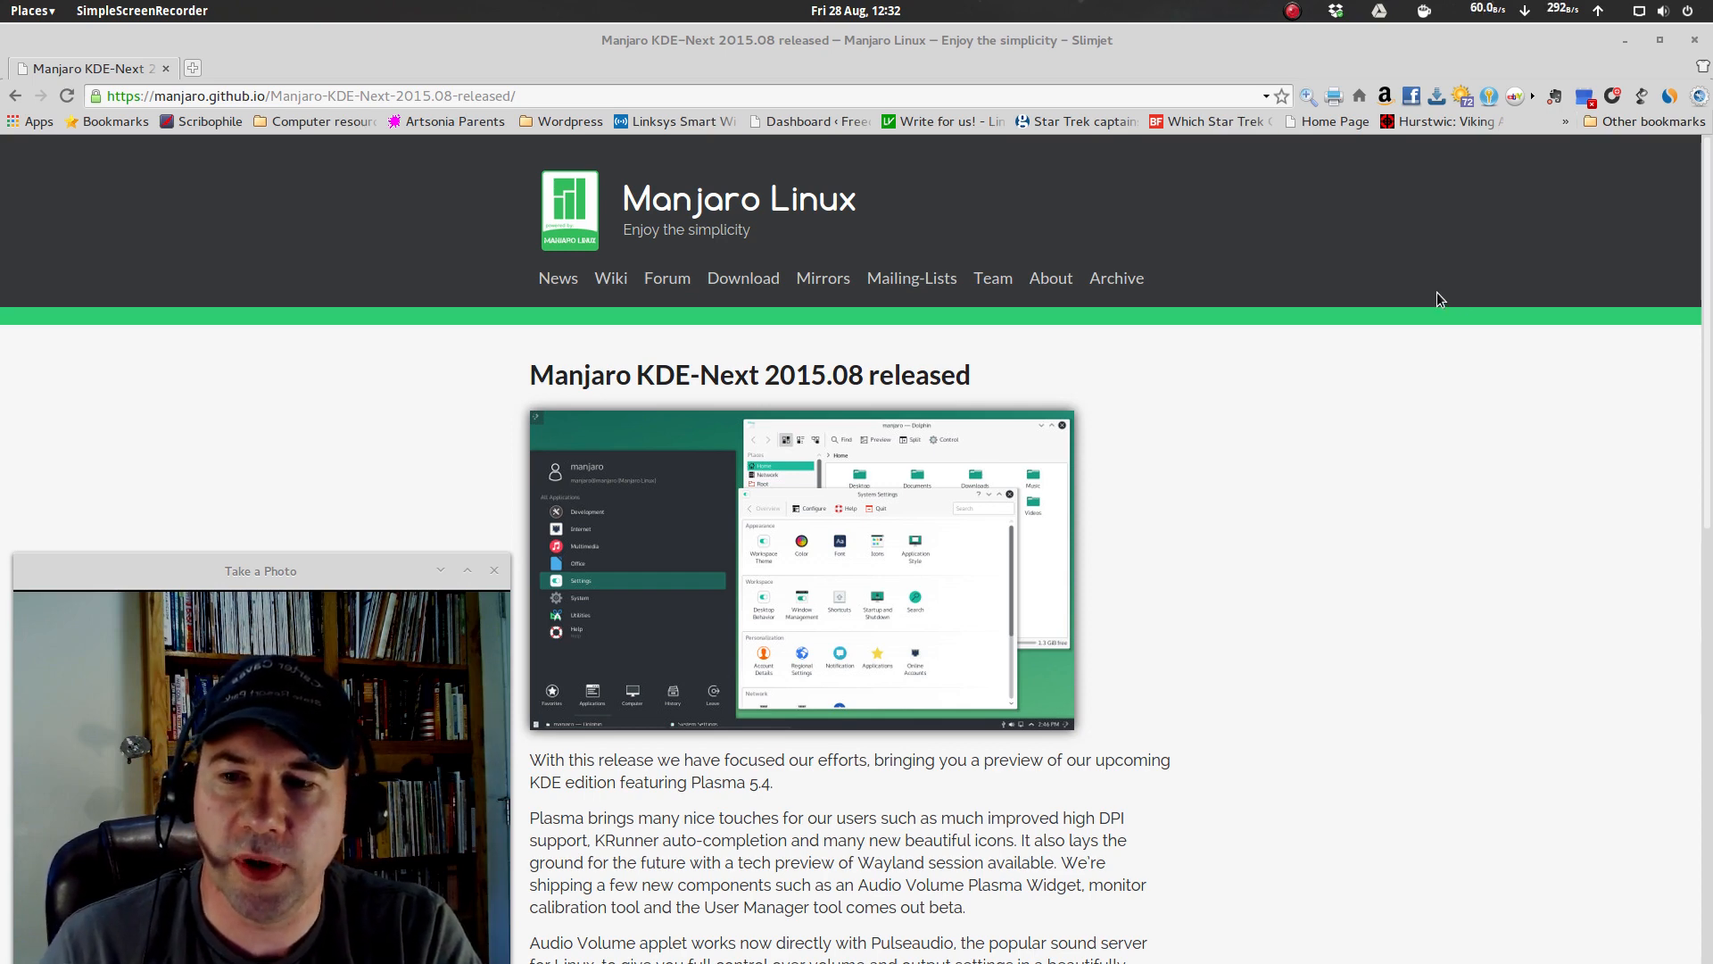
{"action": "mouse_move", "coordinate": [994, 701]}
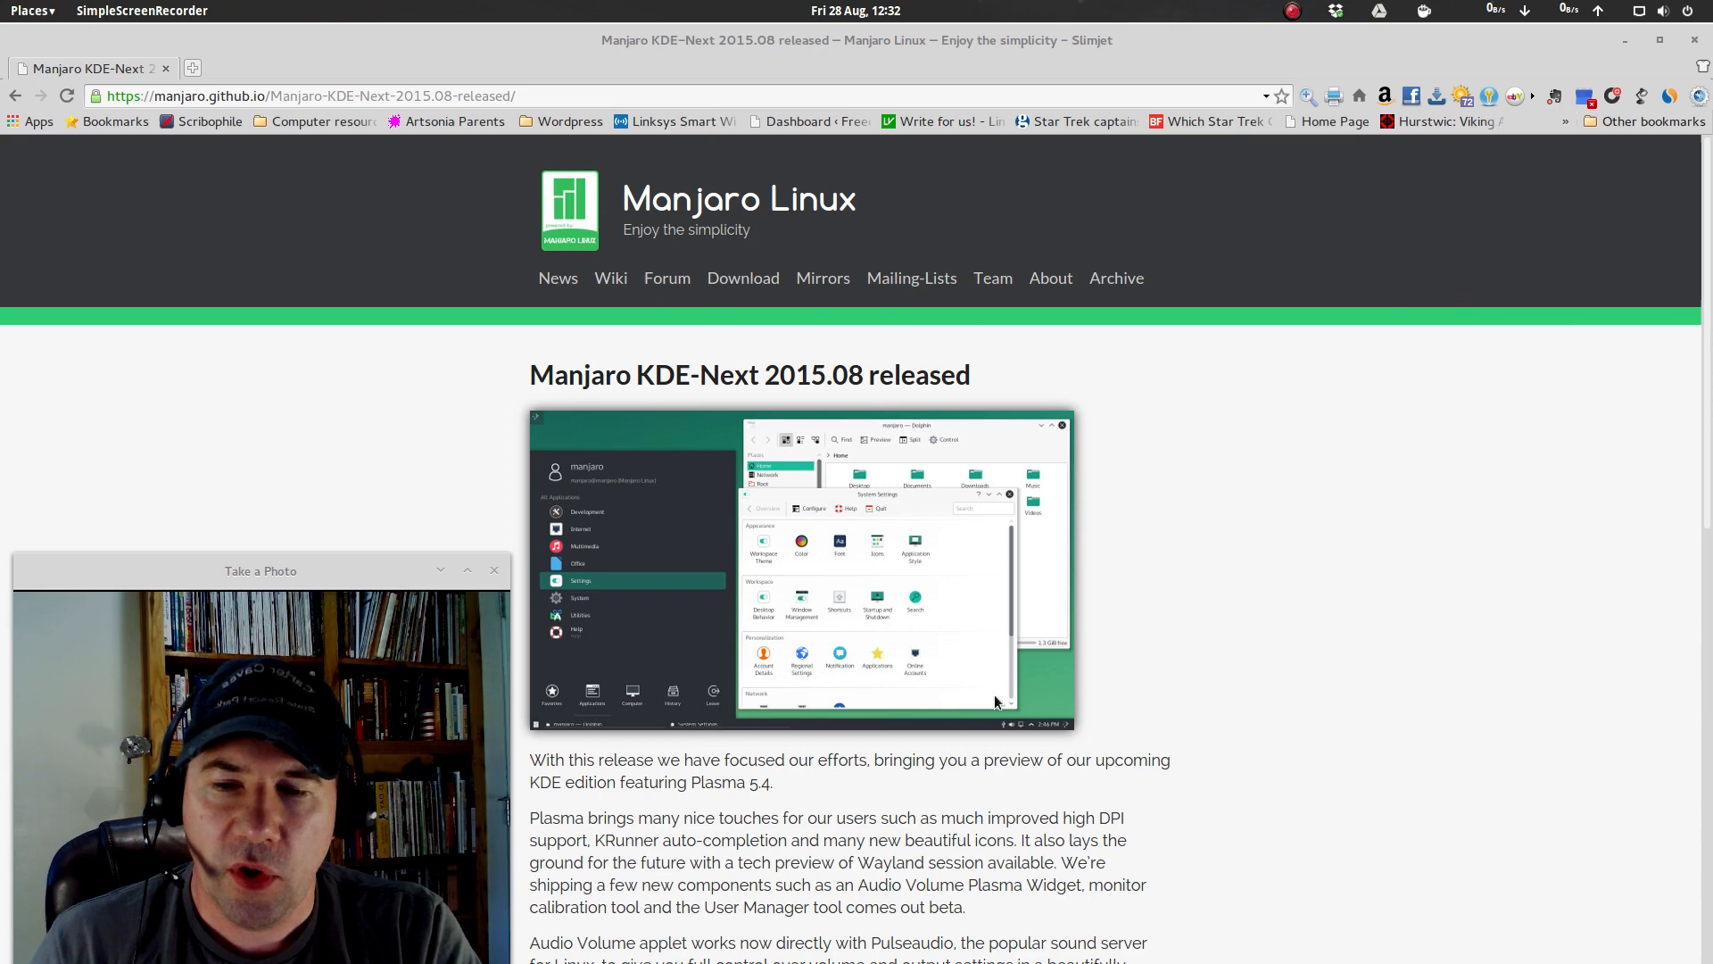
{"action": "mouse_move", "coordinate": [605, 404]}
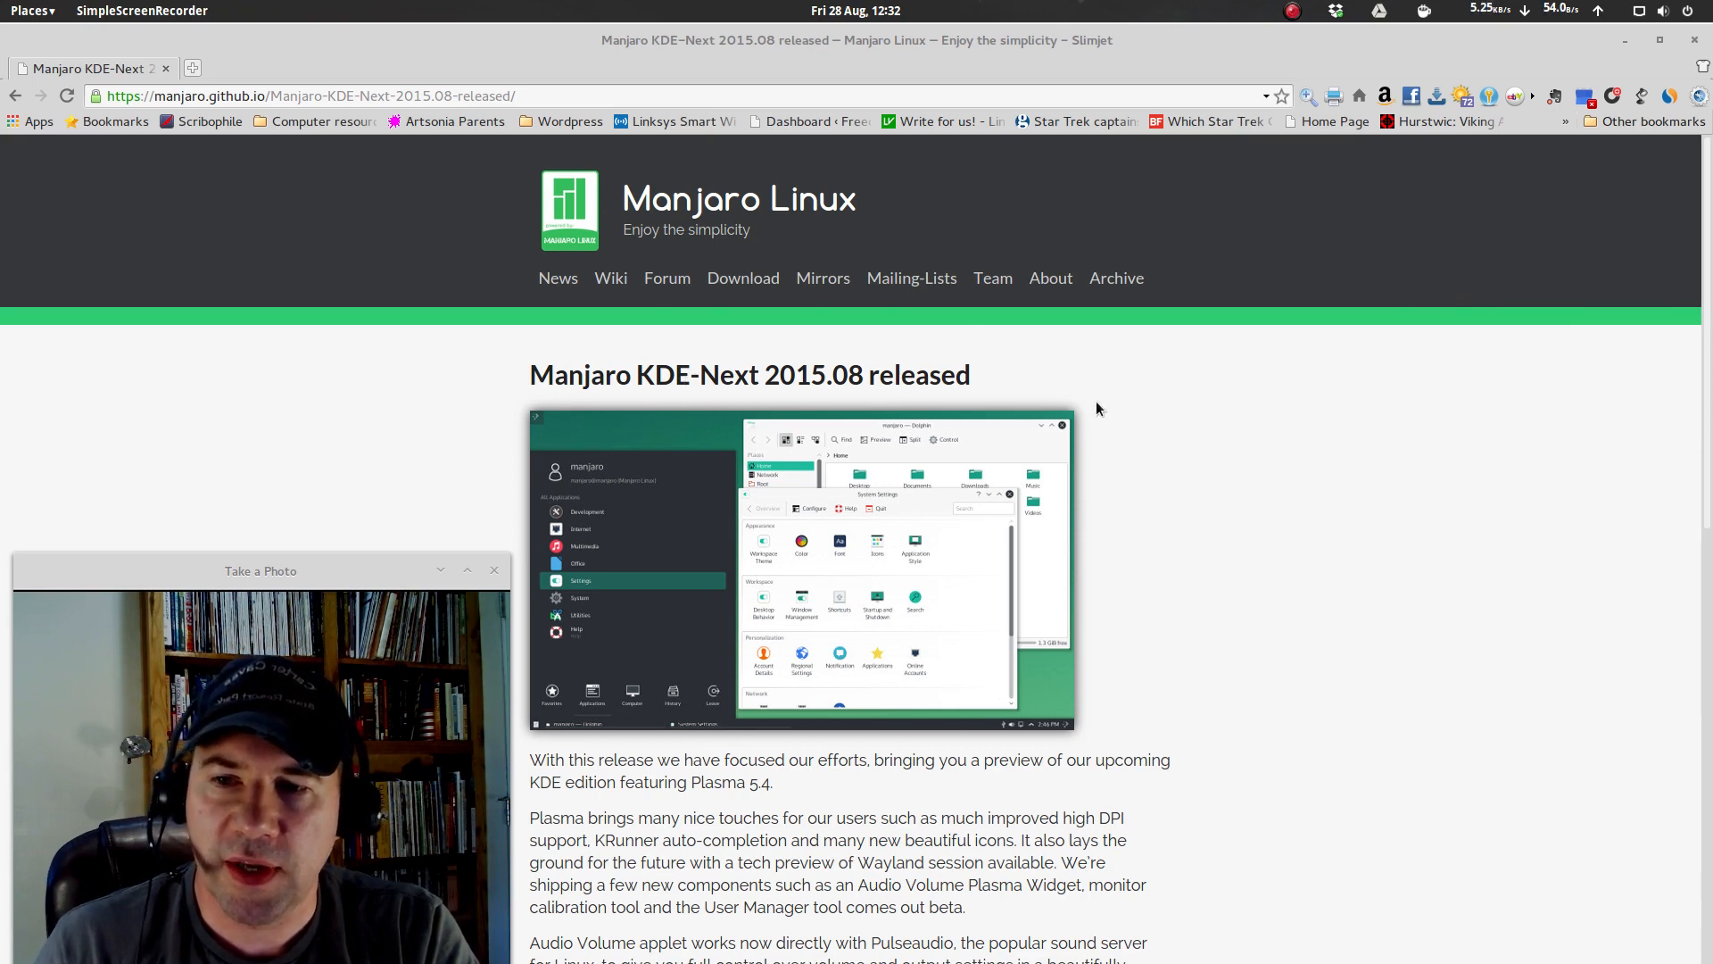
Scroll the Manjaro KDE-Next 2015.08 announcement down to its Links section
{"action": "scroll", "scroll_direction": "down", "scroll_amount": 3}
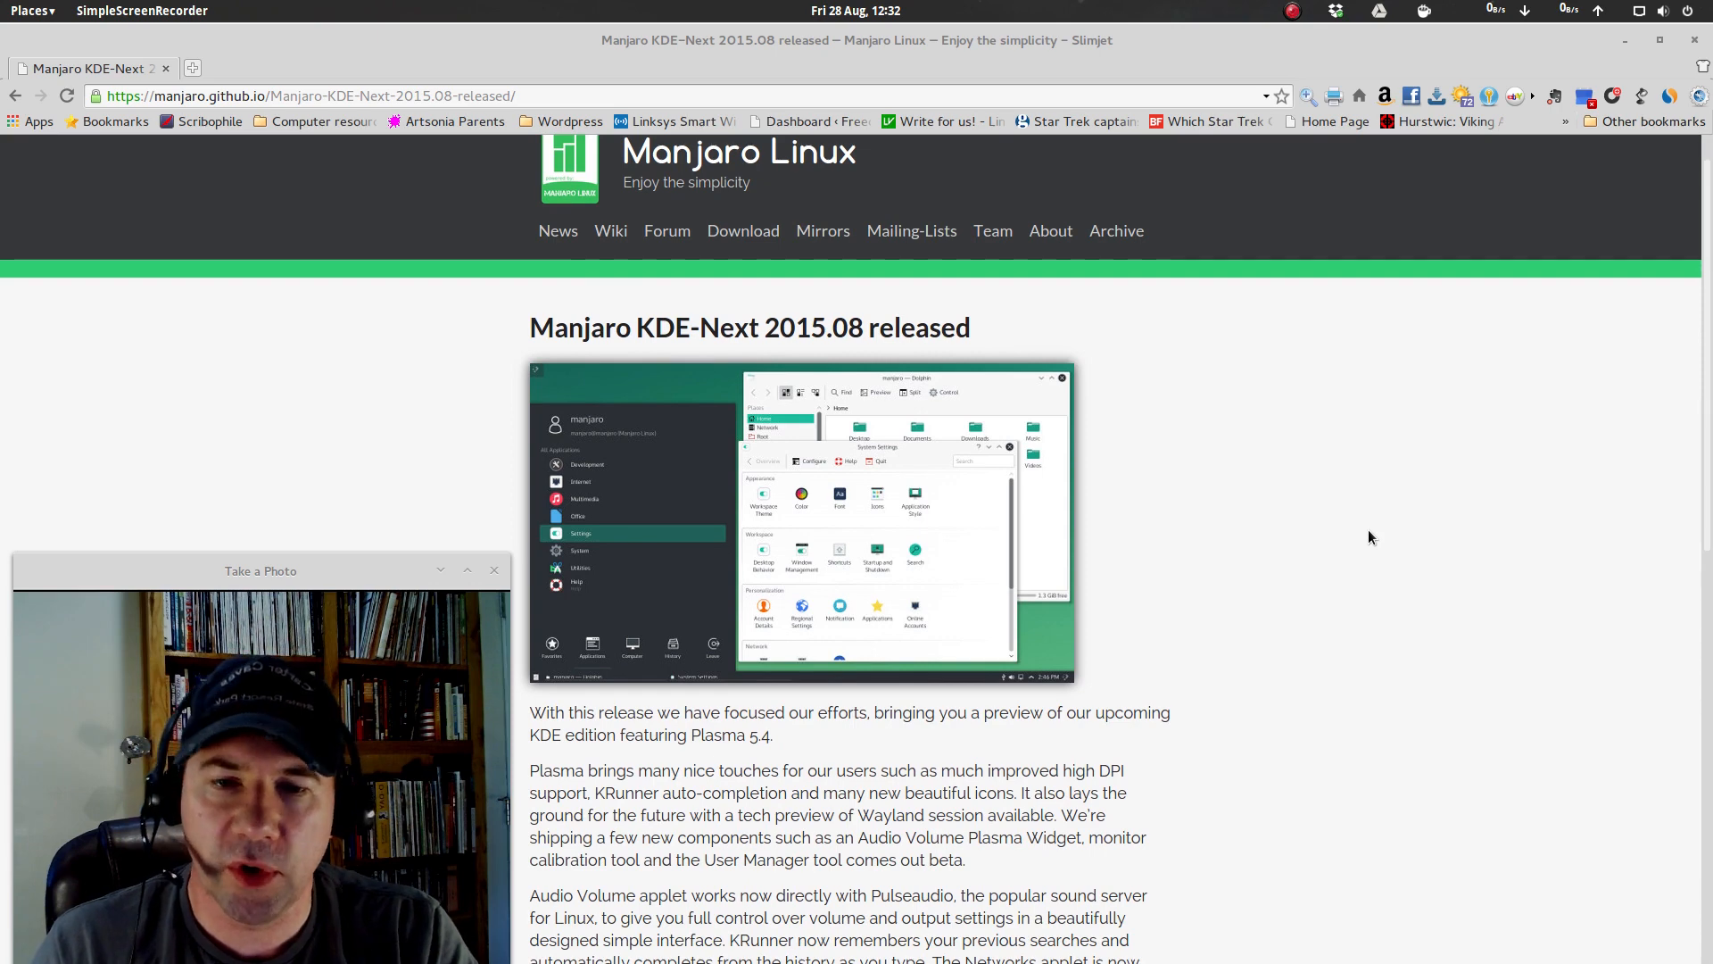
{"action": "mouse_move", "coordinate": [1431, 568]}
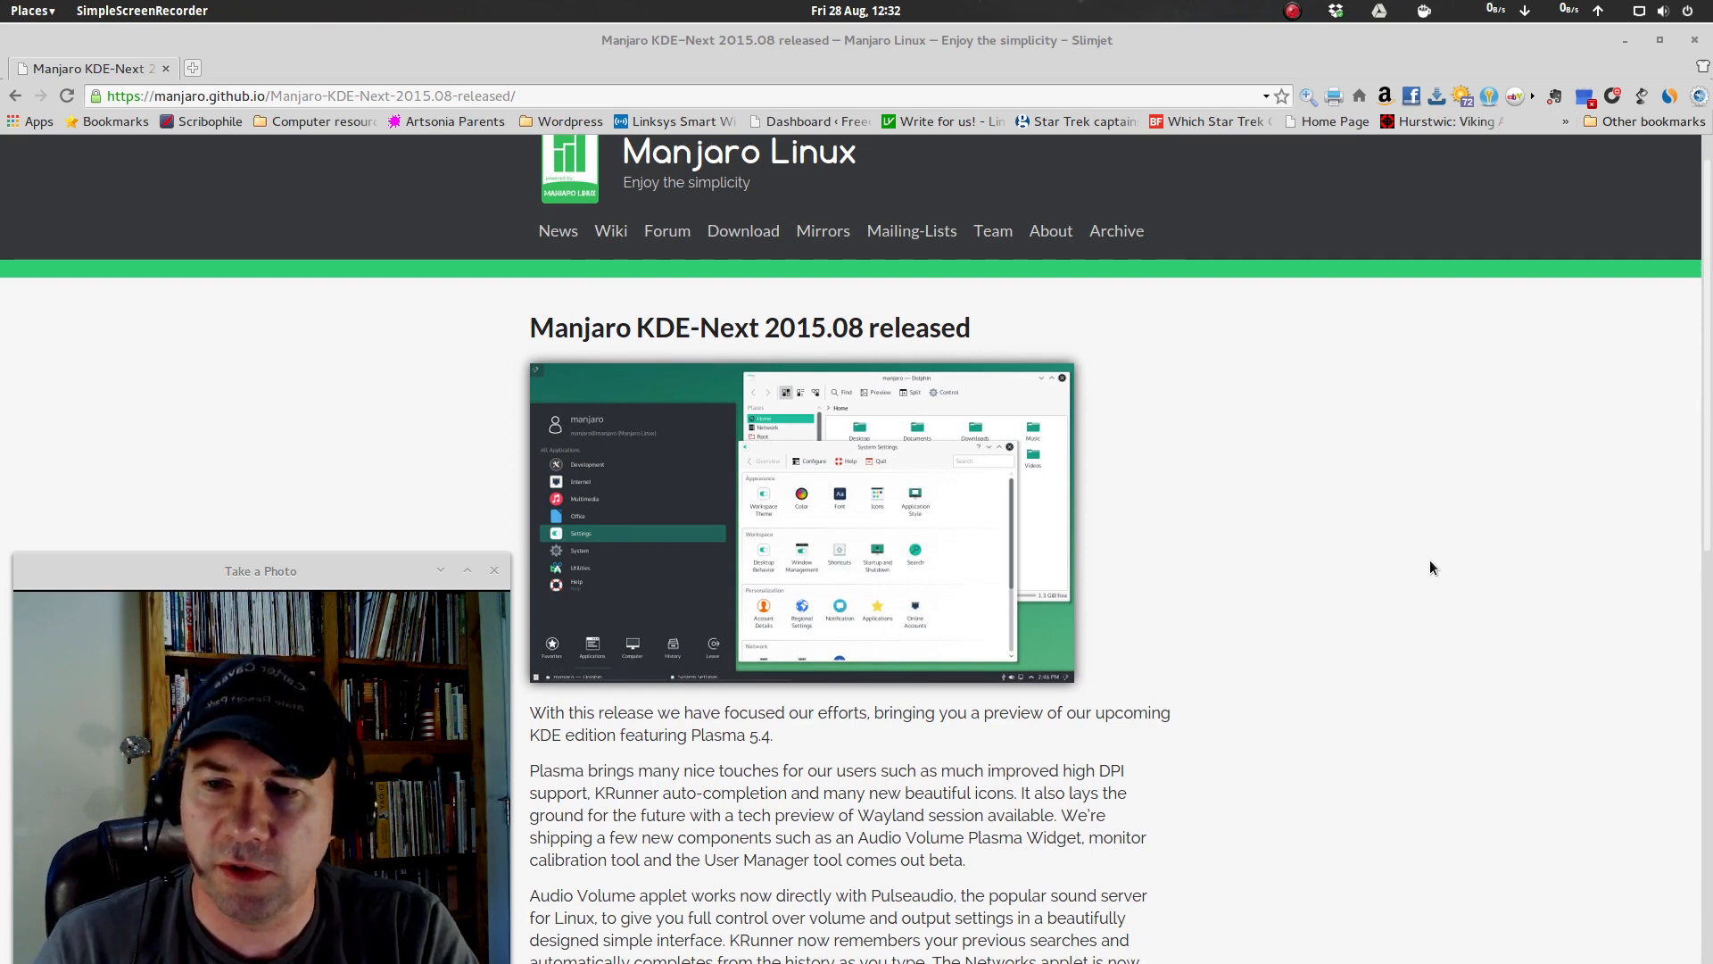
{"action": "scroll", "scroll_direction": "down", "scroll_amount": 3}
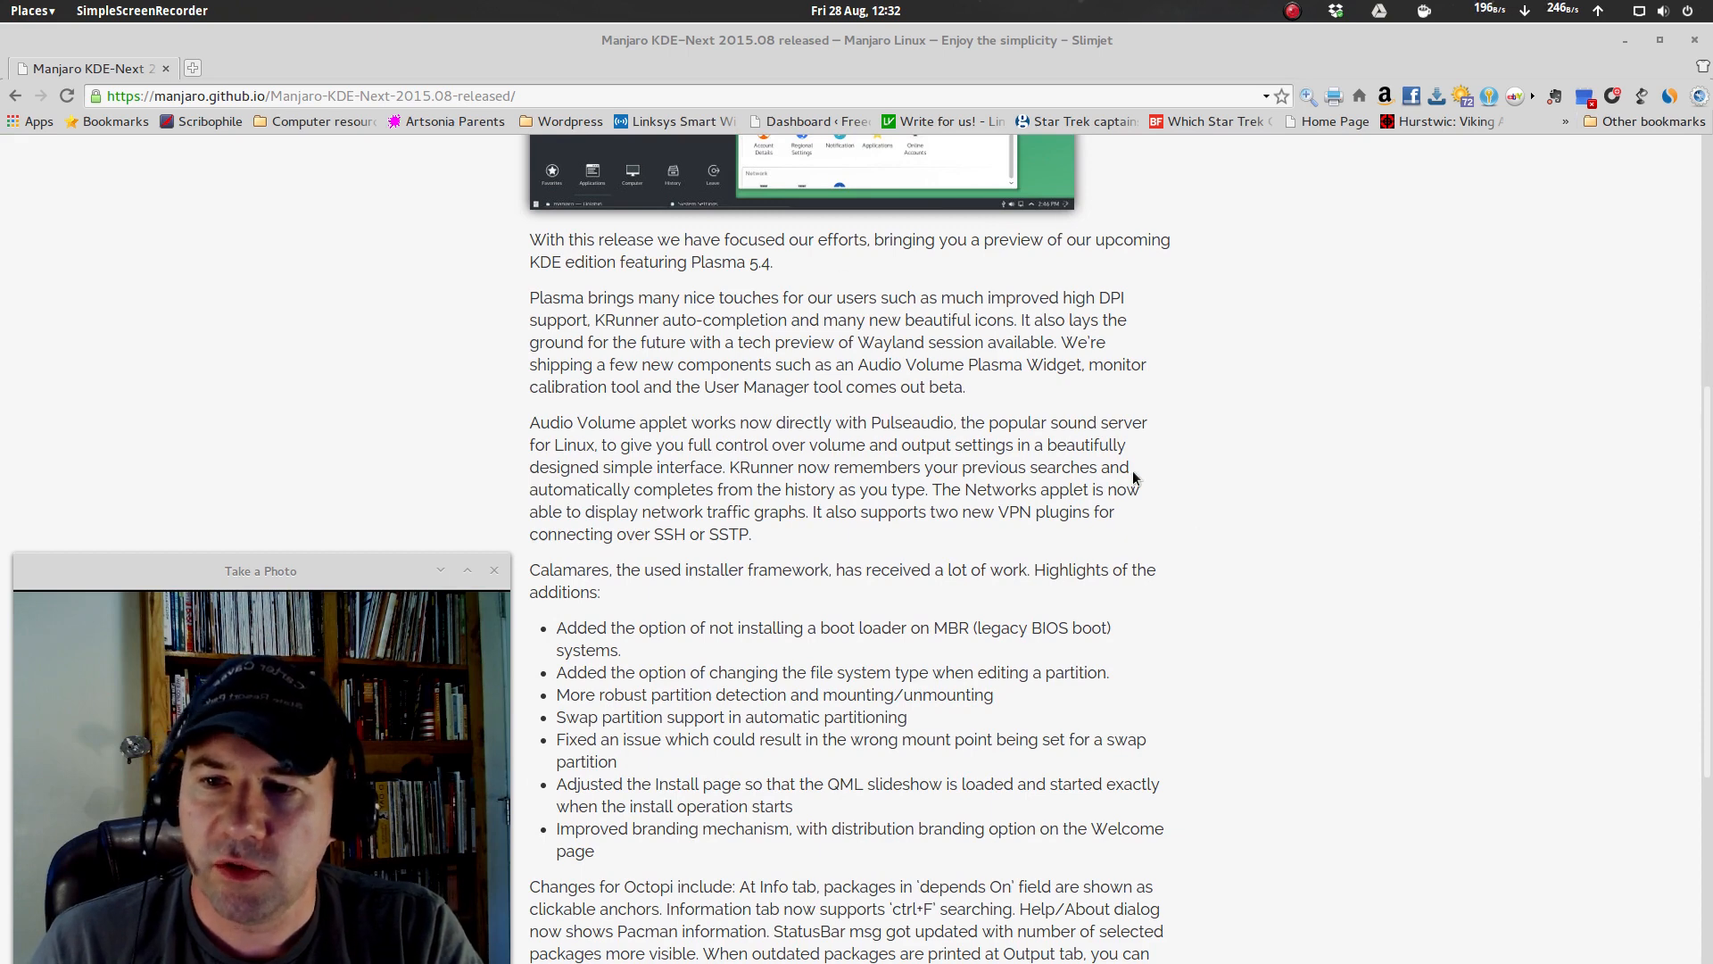
{"action": "mouse_move", "coordinate": [1255, 659]}
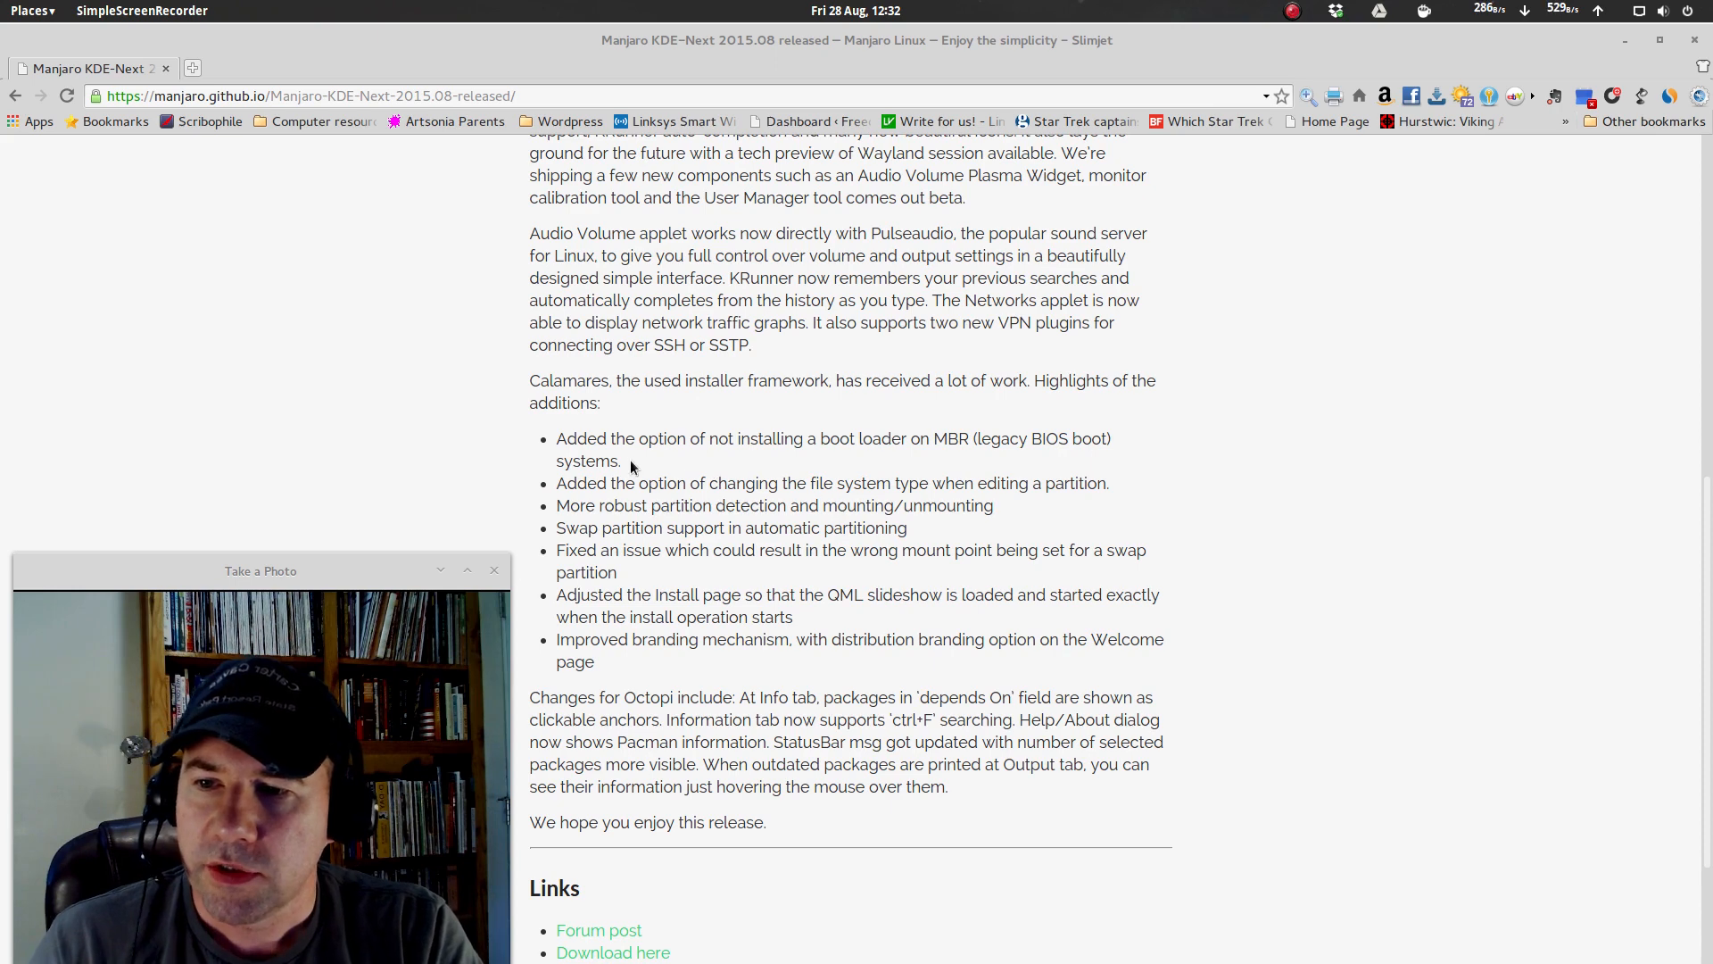
{"action": "scroll", "scroll_direction": "down", "scroll_amount": 3}
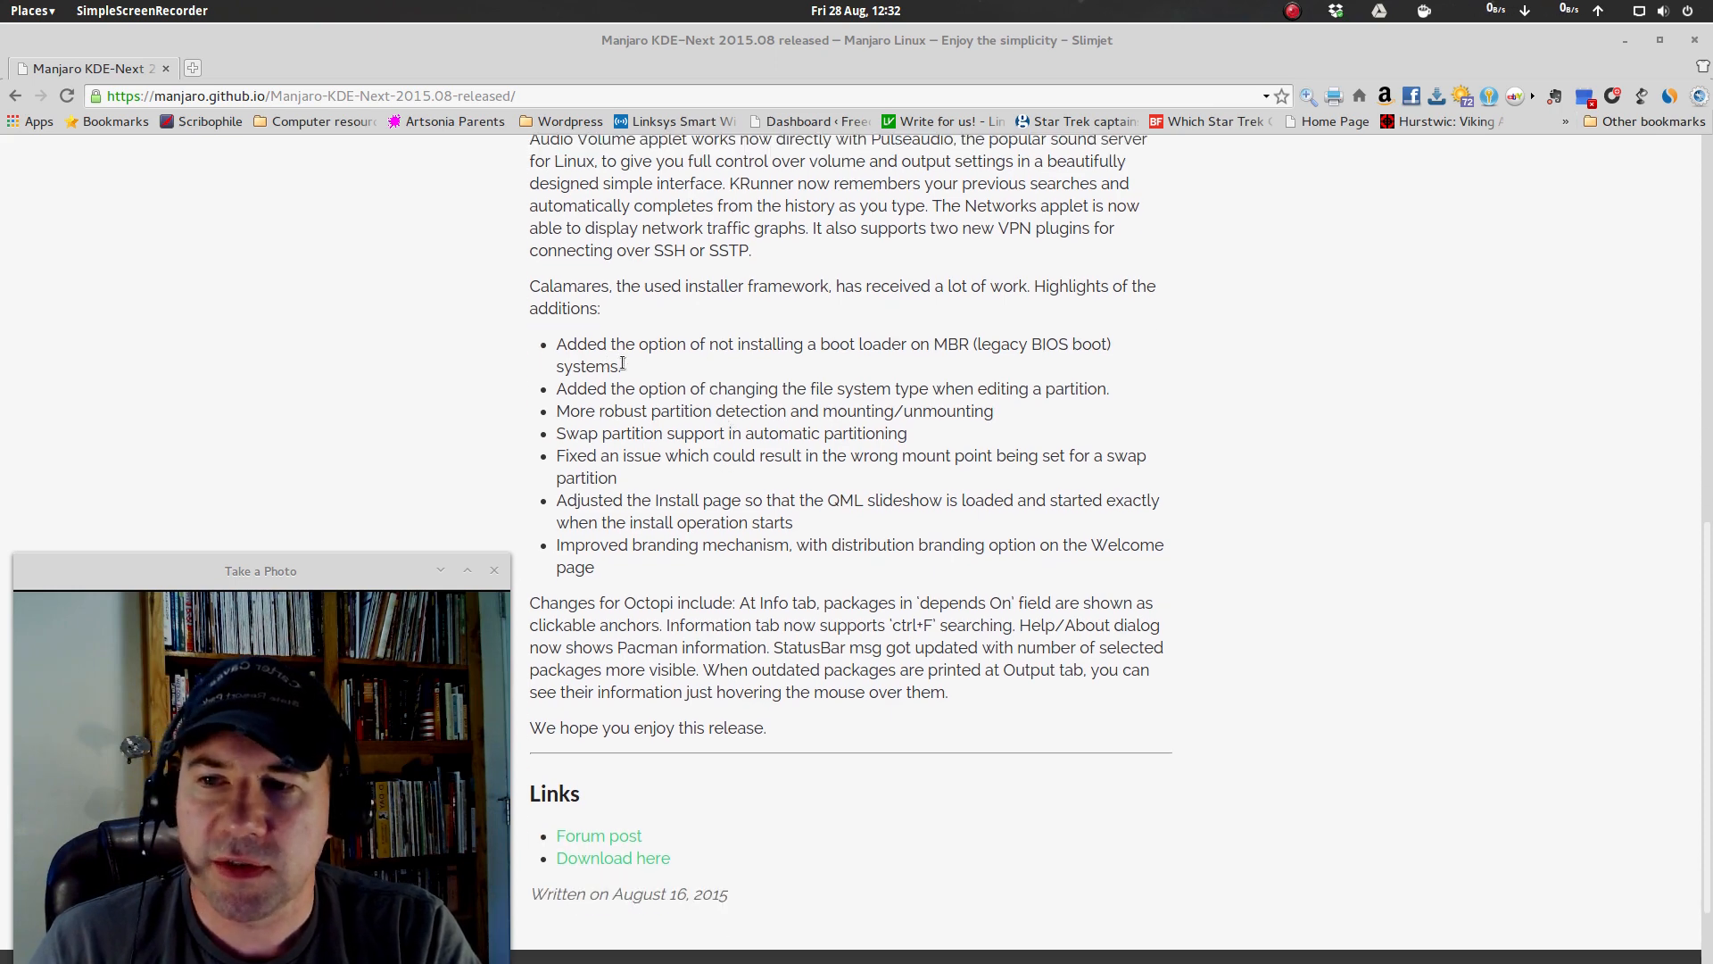
{"action": "mouse_move", "coordinate": [896, 365]}
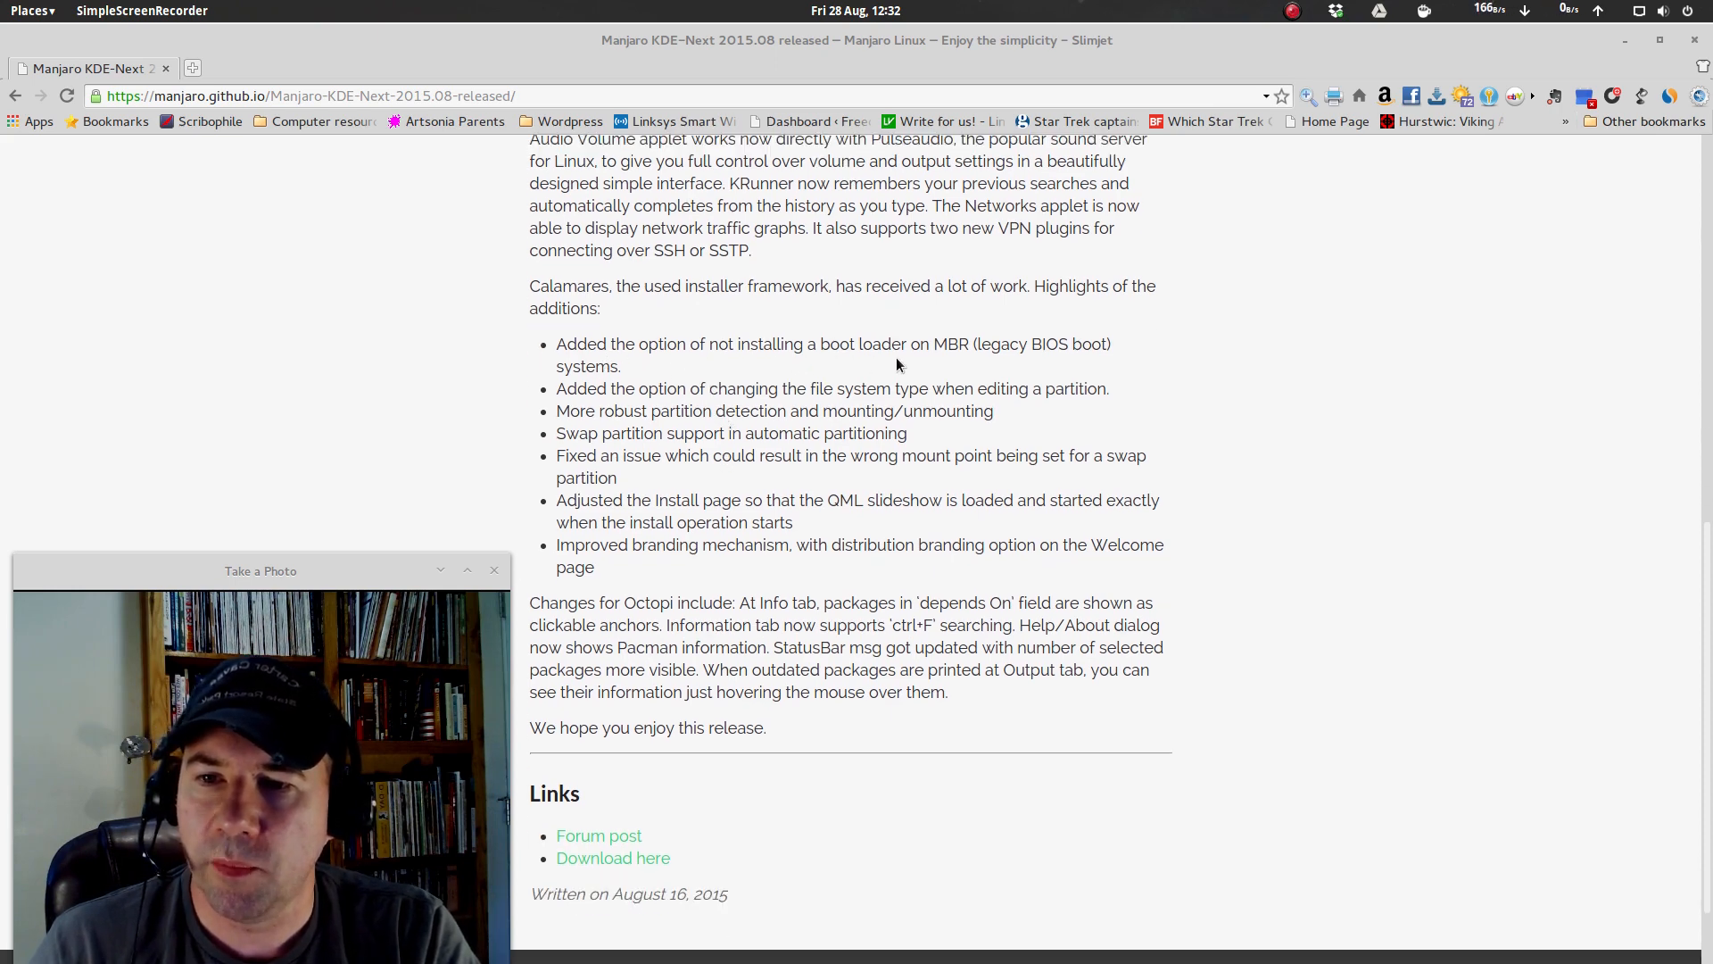
{"action": "mouse_move", "coordinate": [632, 405]}
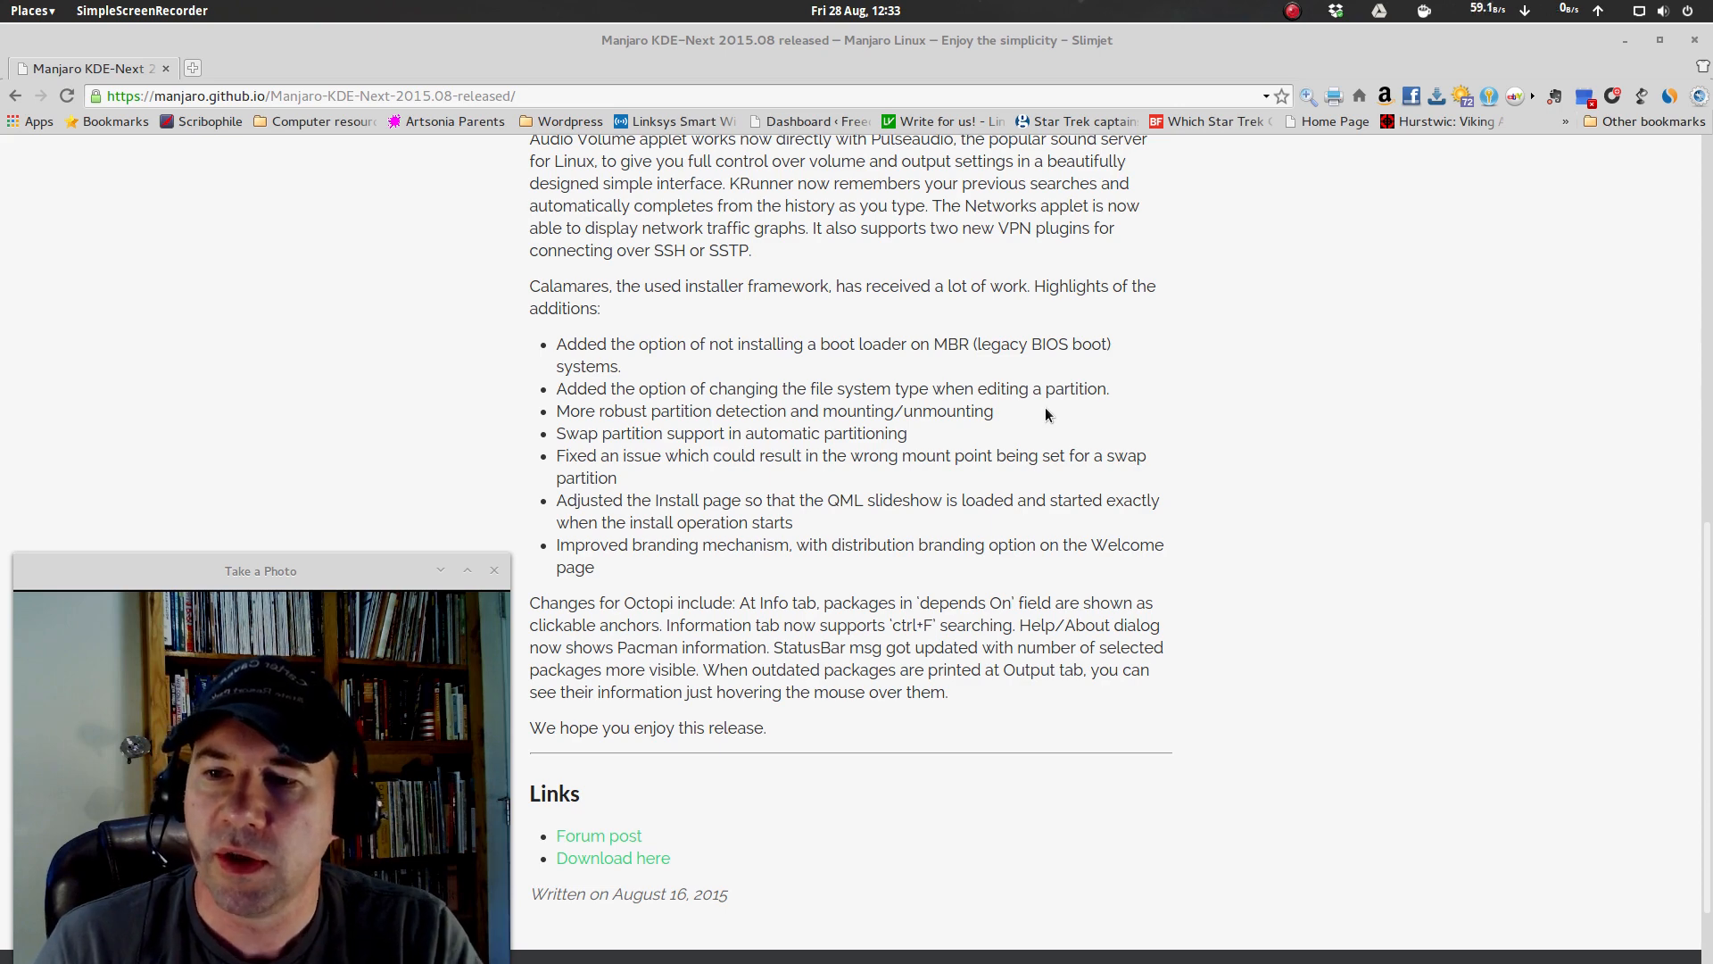
{"action": "mouse_move", "coordinate": [1026, 425]}
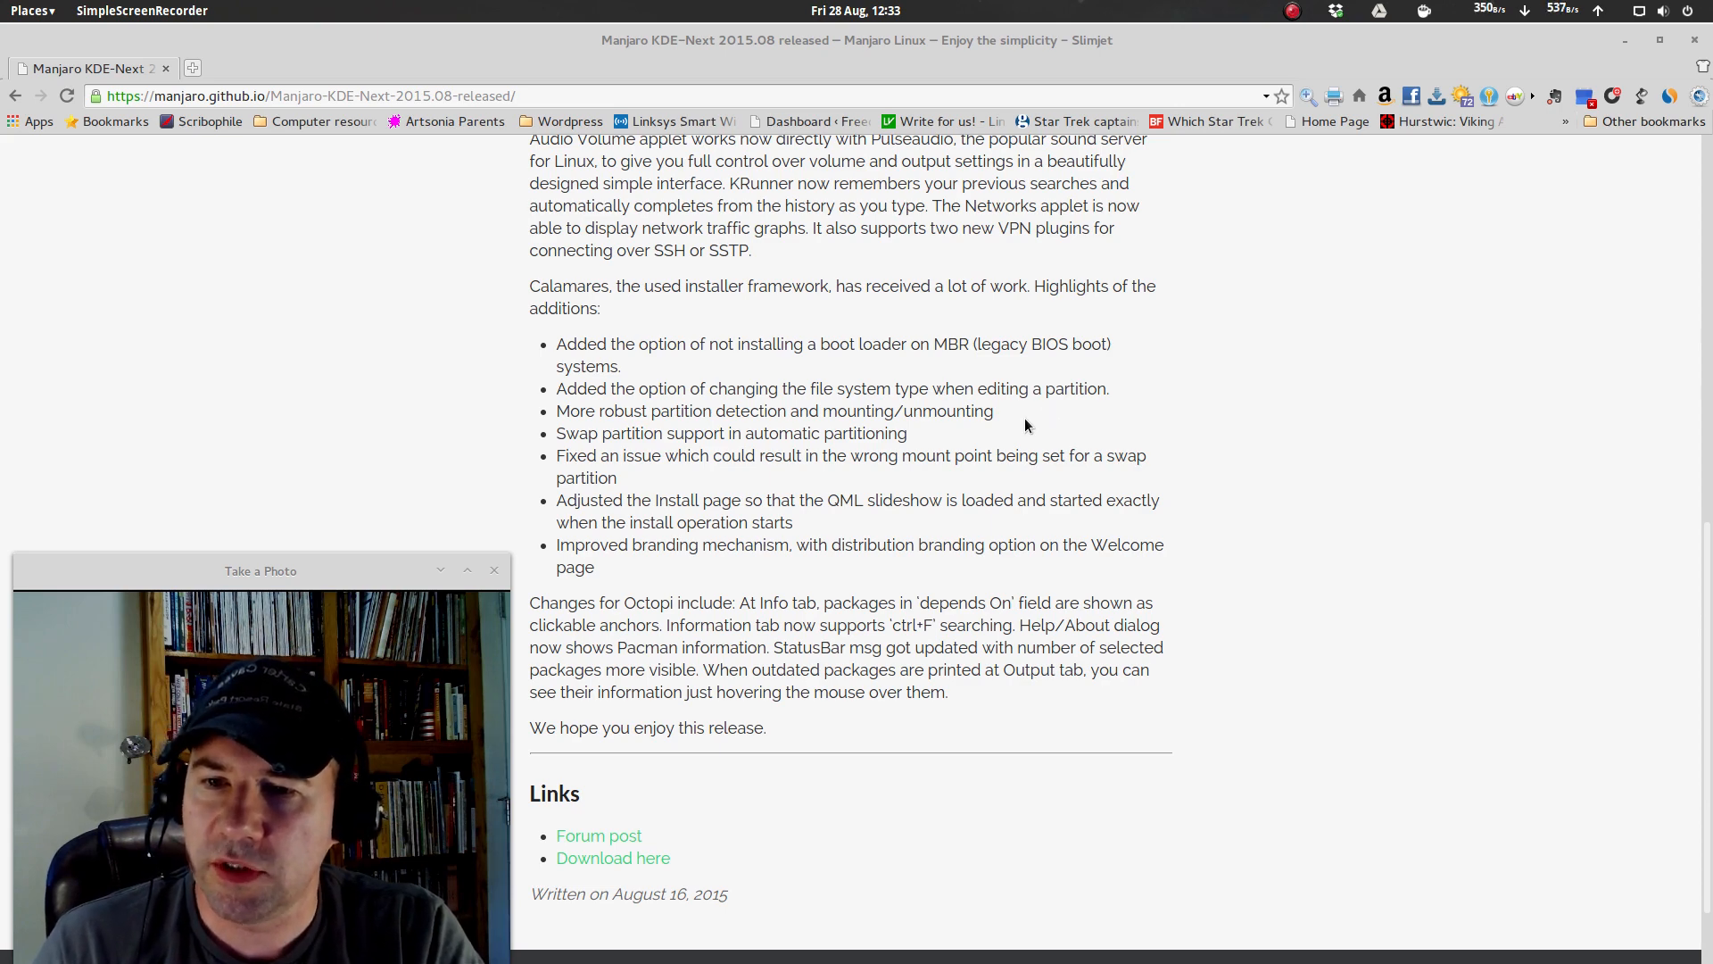
{"action": "mouse_move", "coordinate": [627, 473]}
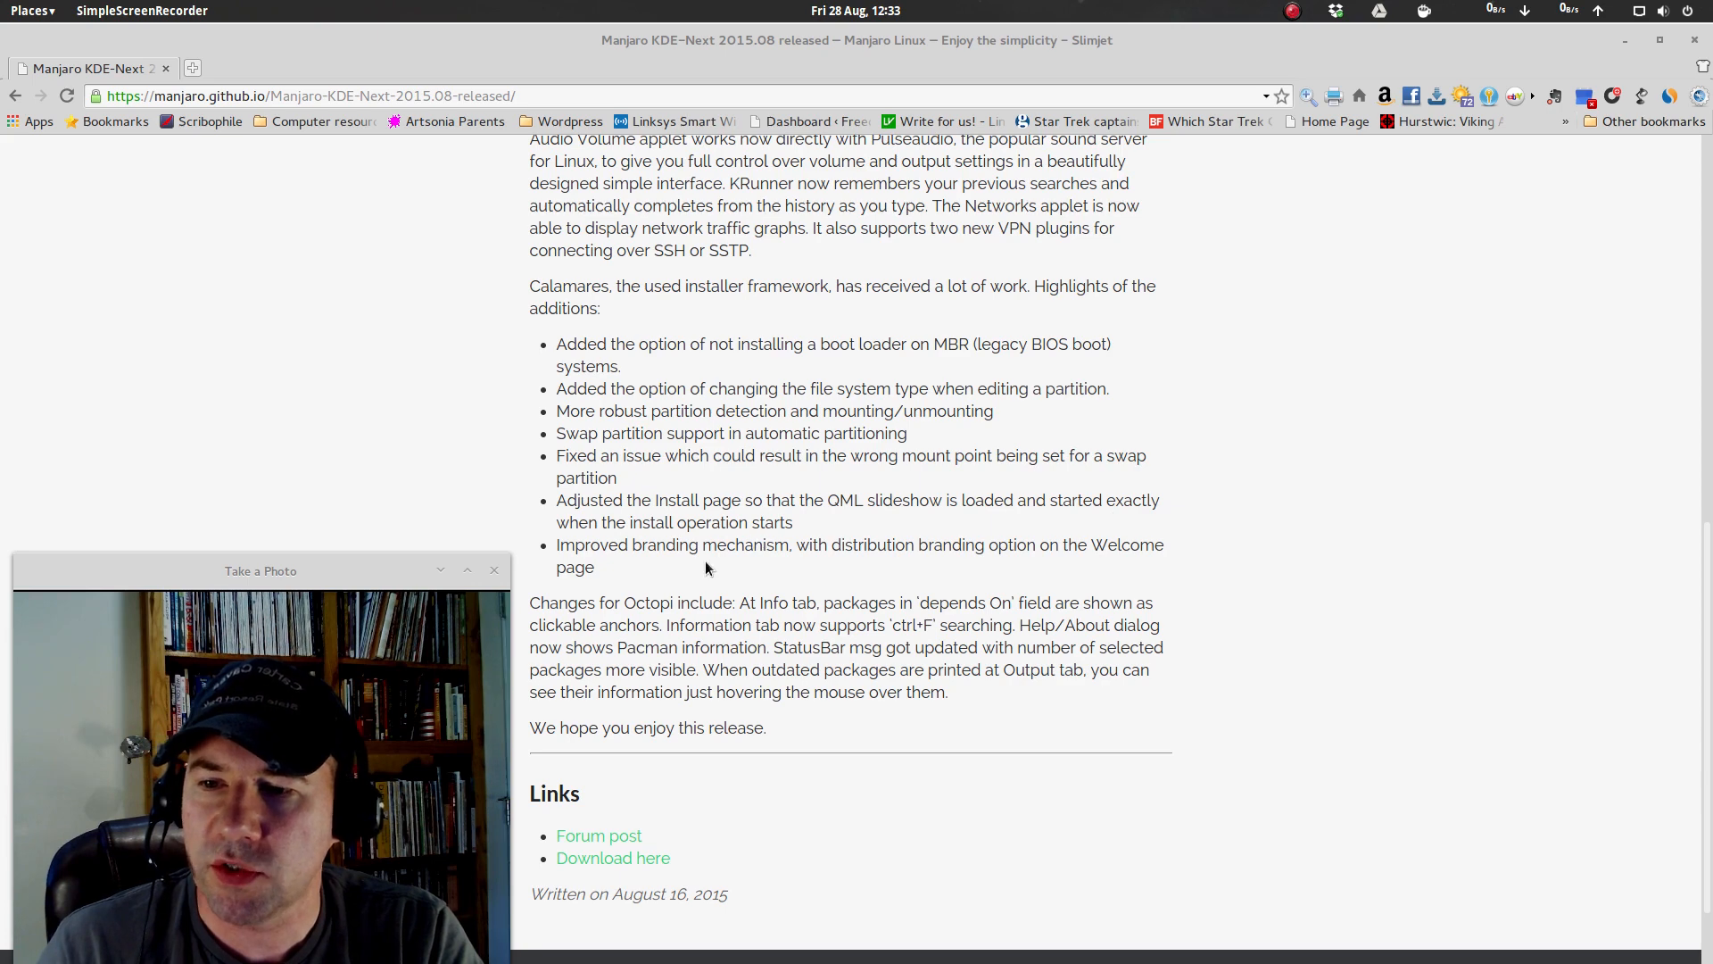
{"action": "mouse_move", "coordinate": [749, 566]}
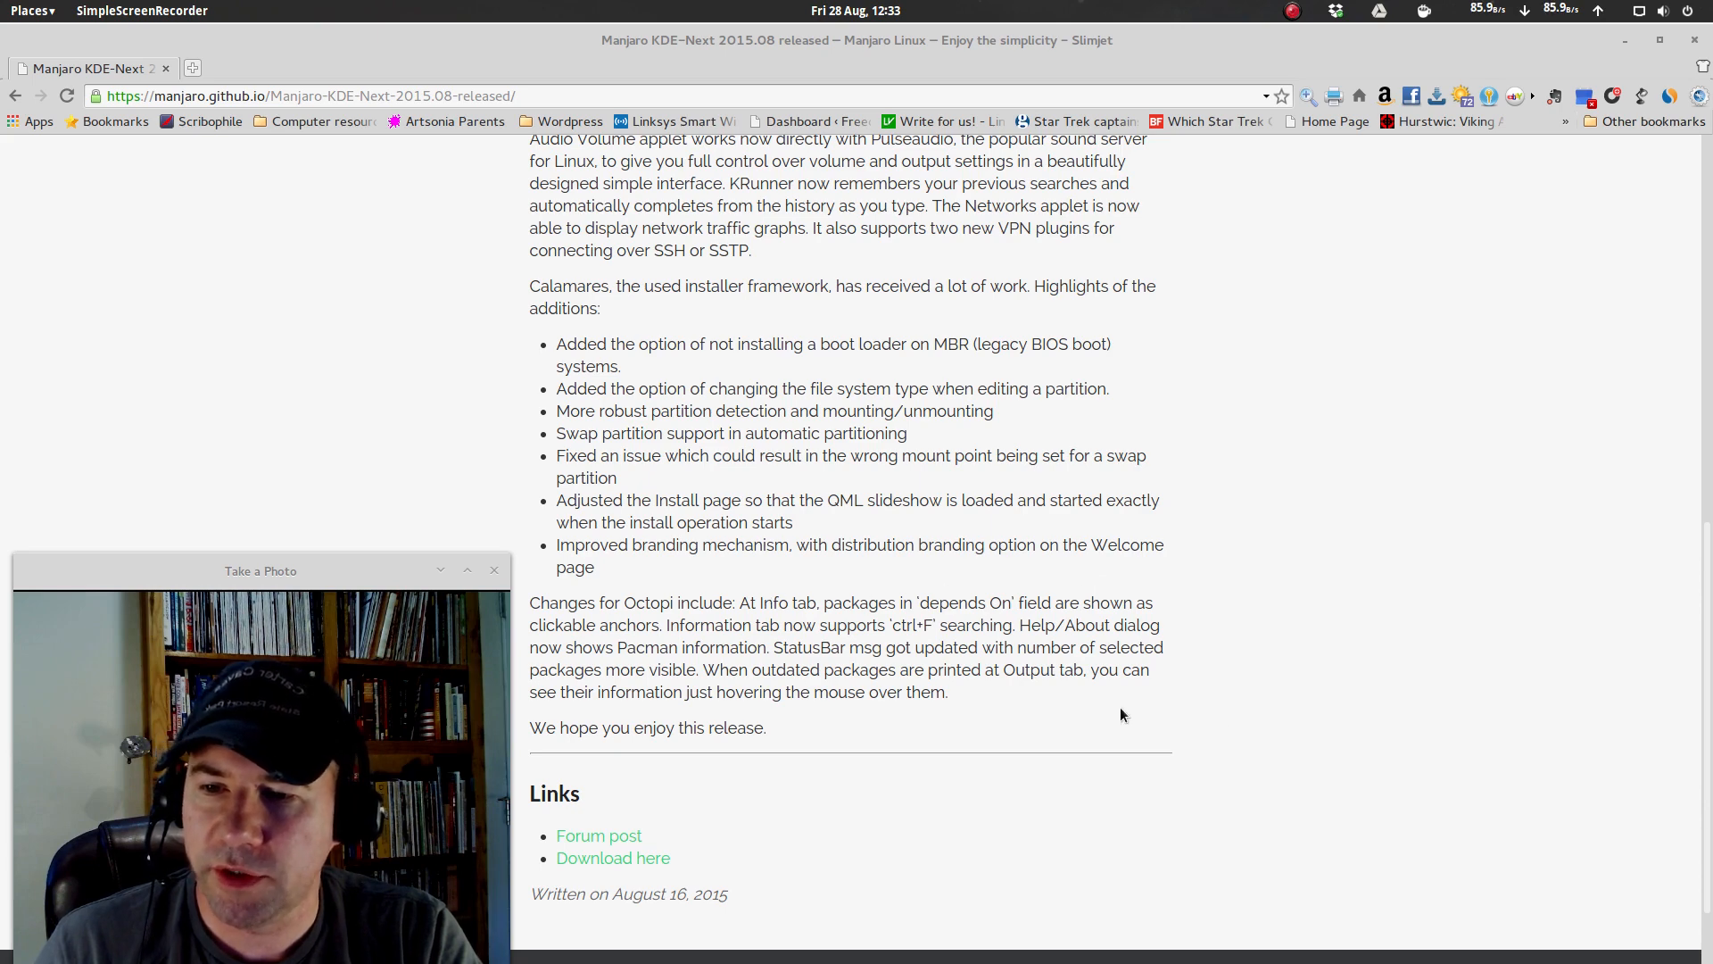
{"action": "mouse_move", "coordinate": [1460, 629]}
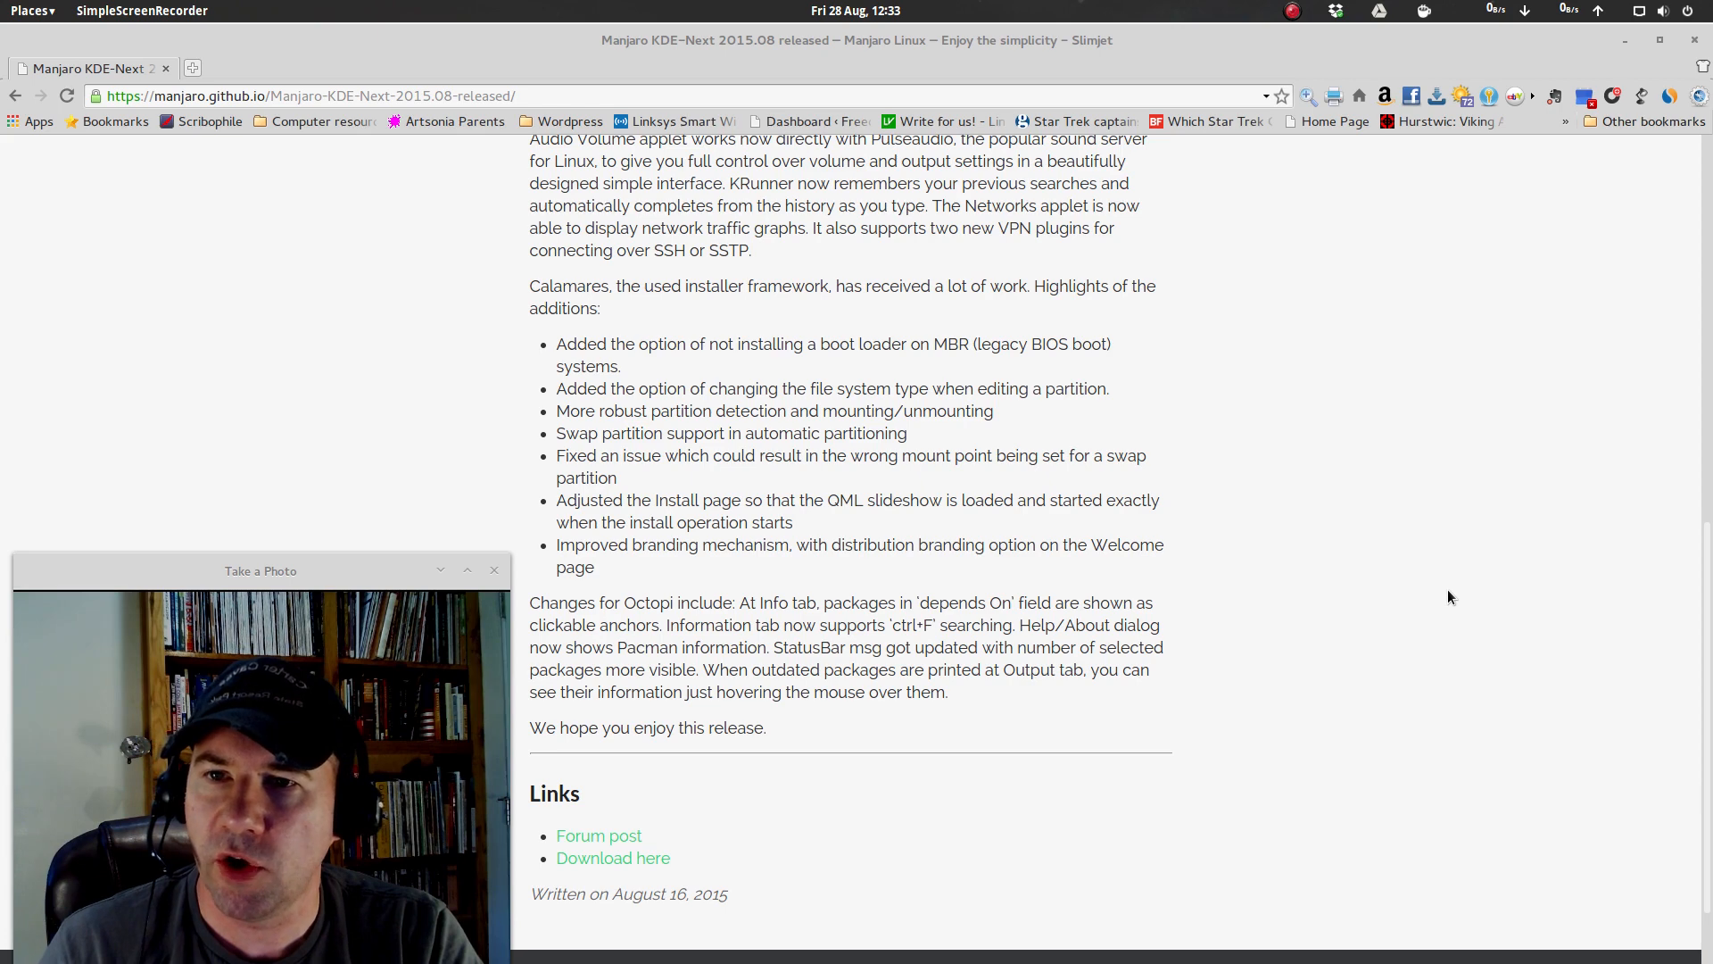
{"action": "mouse_move", "coordinate": [1414, 587]}
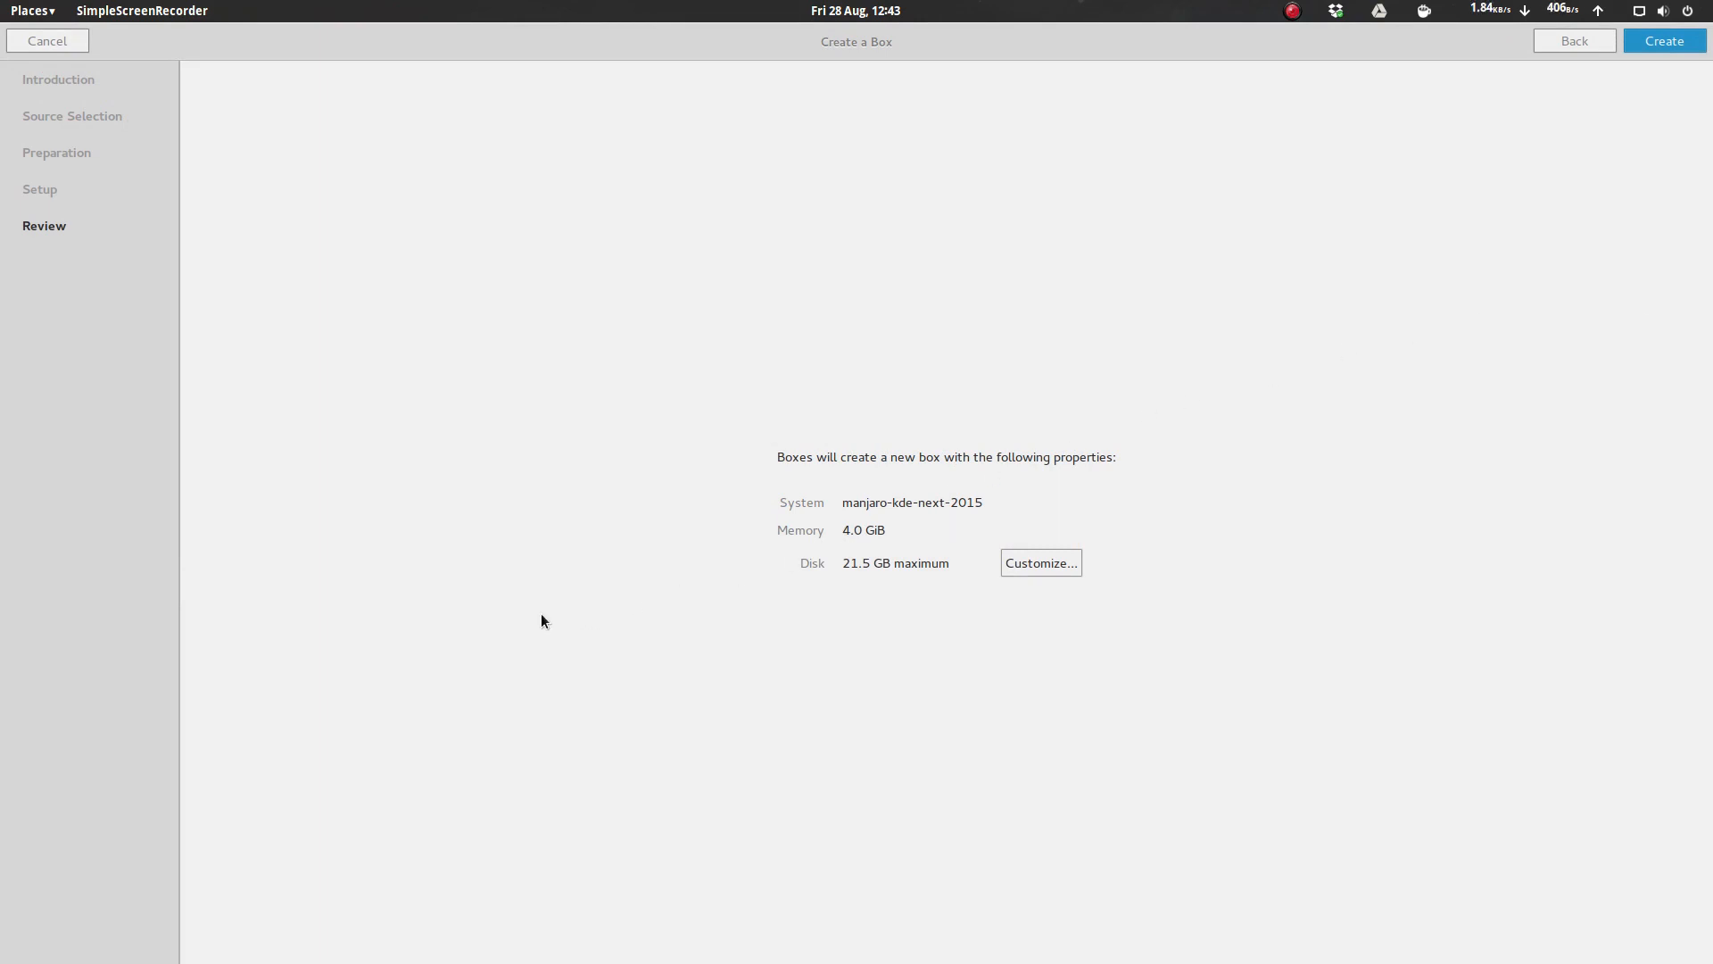
{"action": "mouse_move", "coordinate": [793, 564]}
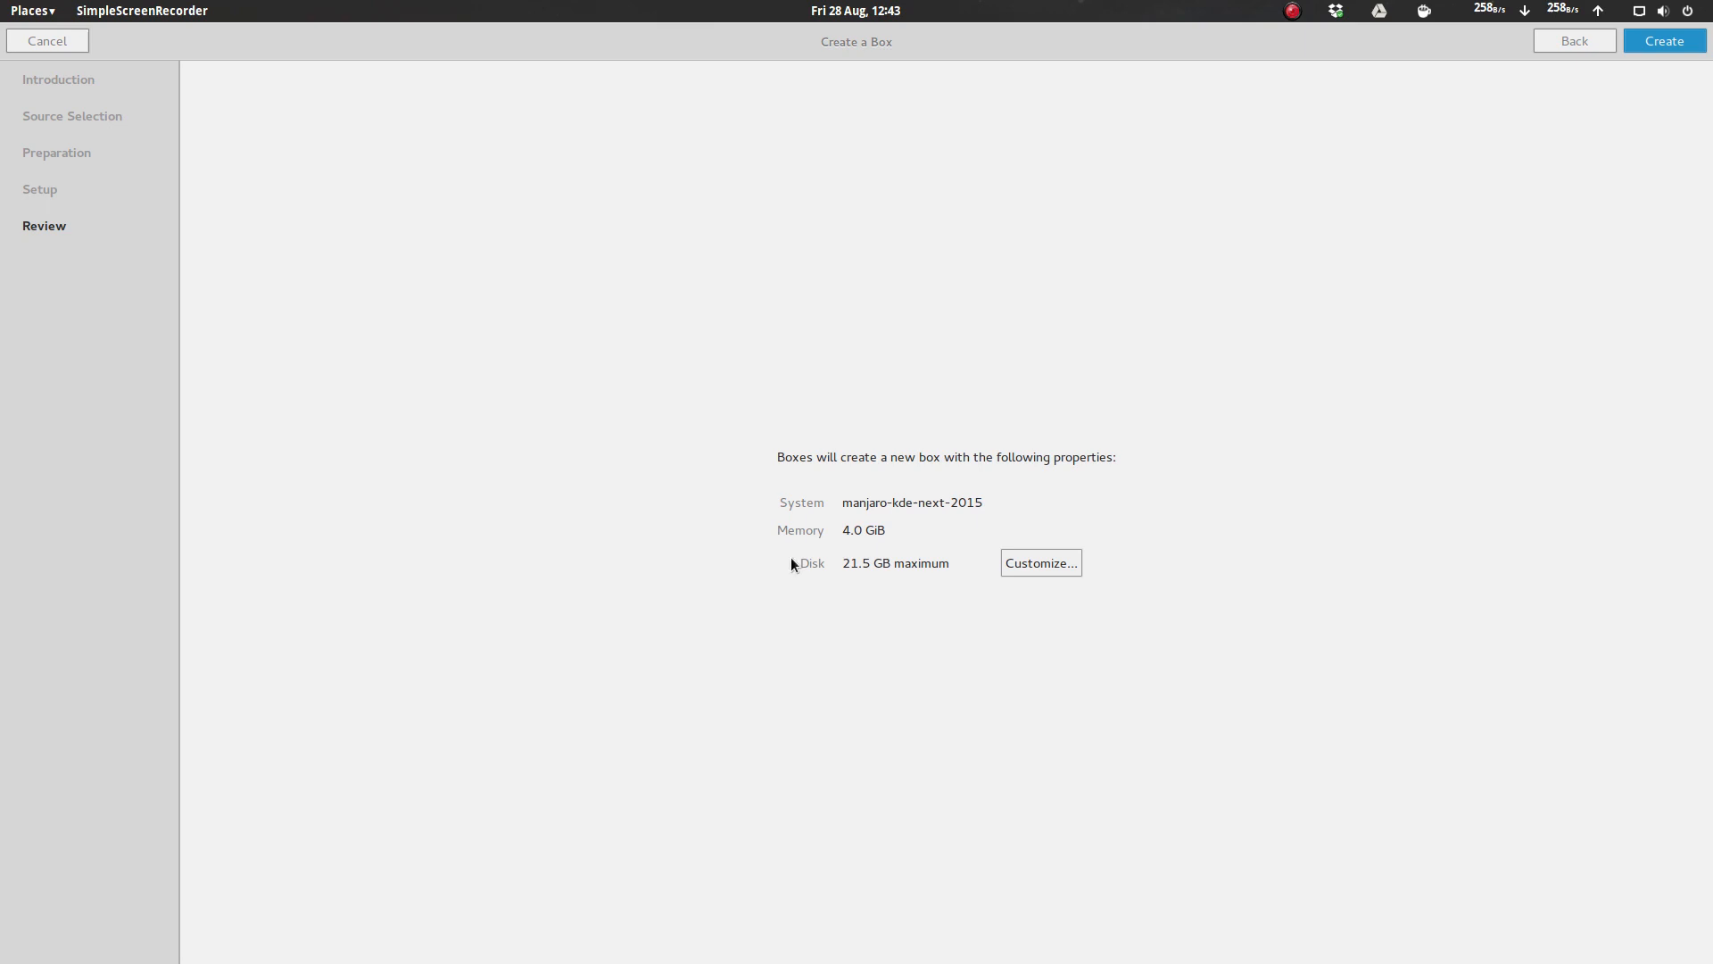
{"action": "mouse_move", "coordinate": [812, 583]}
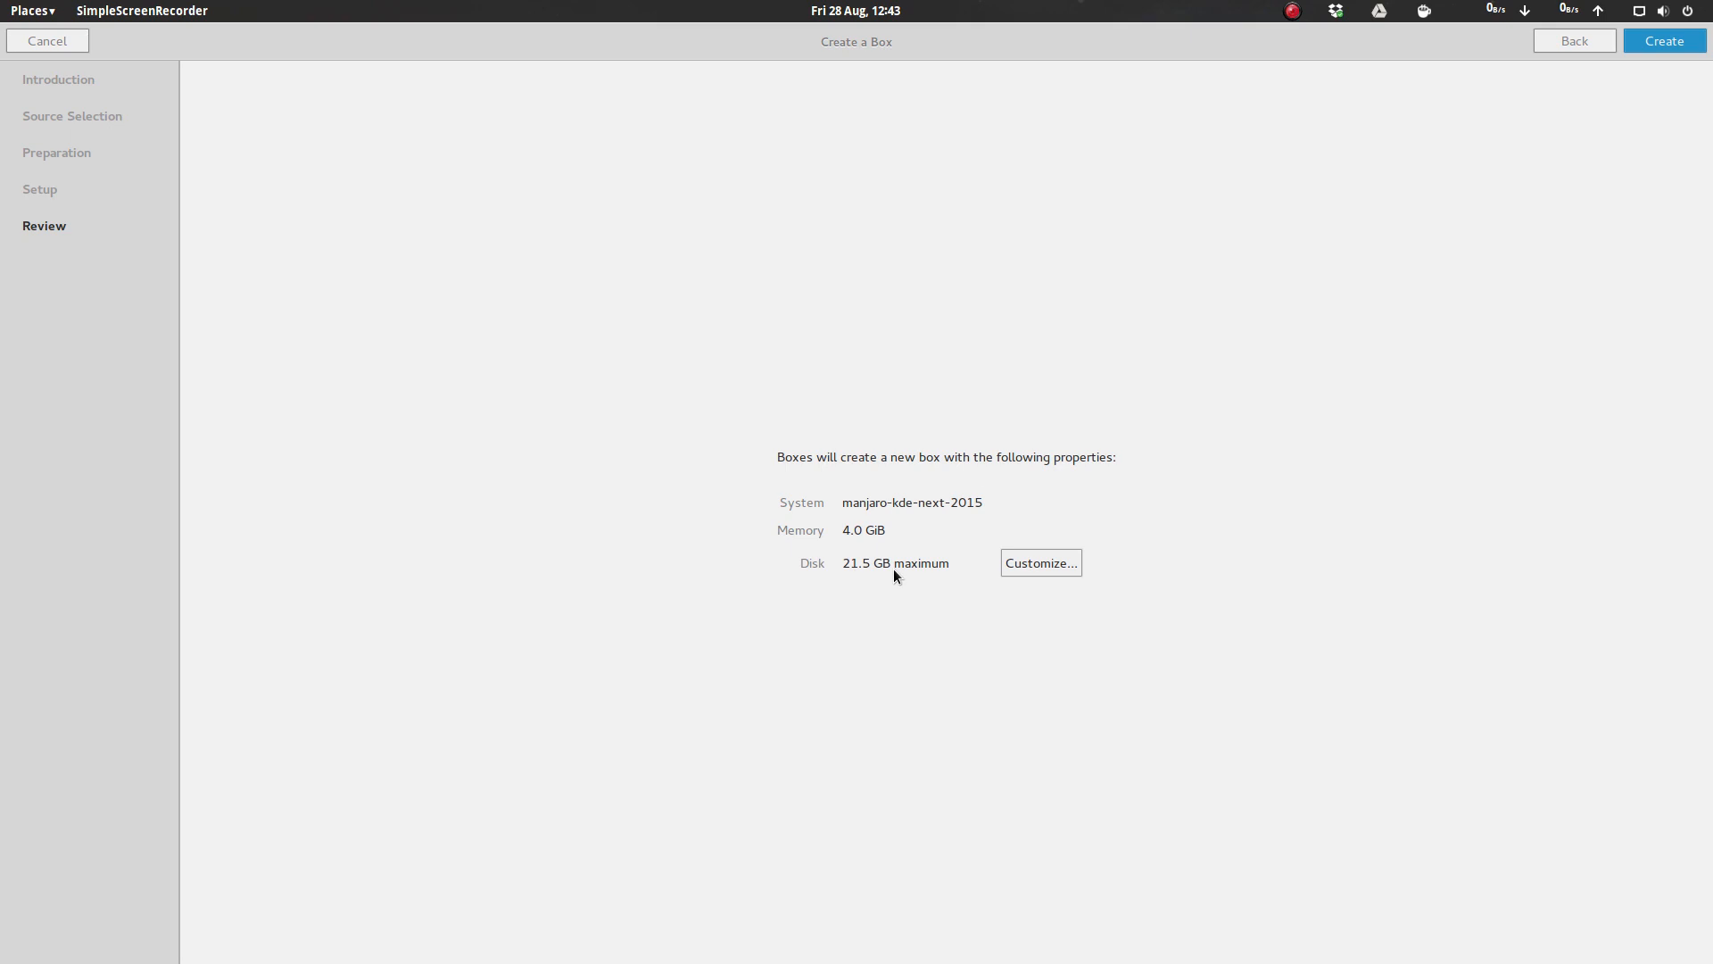
{"action": "mouse_move", "coordinate": [1670, 171]}
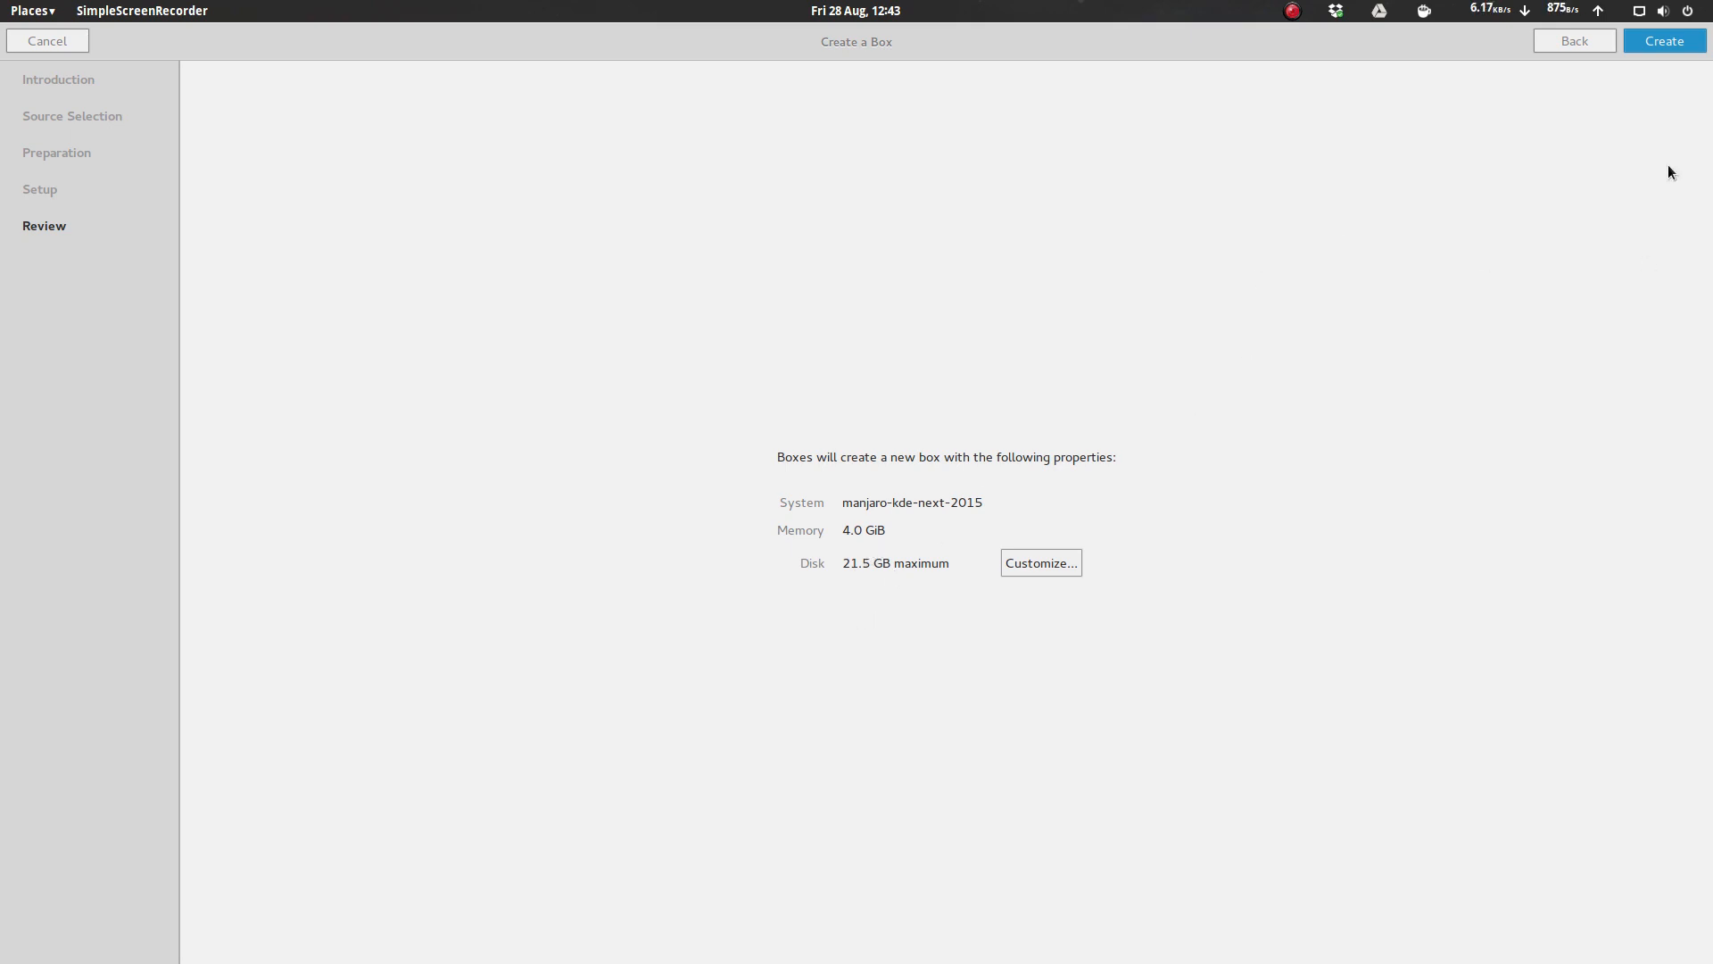
Create the manjaro-kde-next-2015 box from the Review page and let it boot to the live desktop
{"action": "left_click", "coordinate": [1663, 41]}
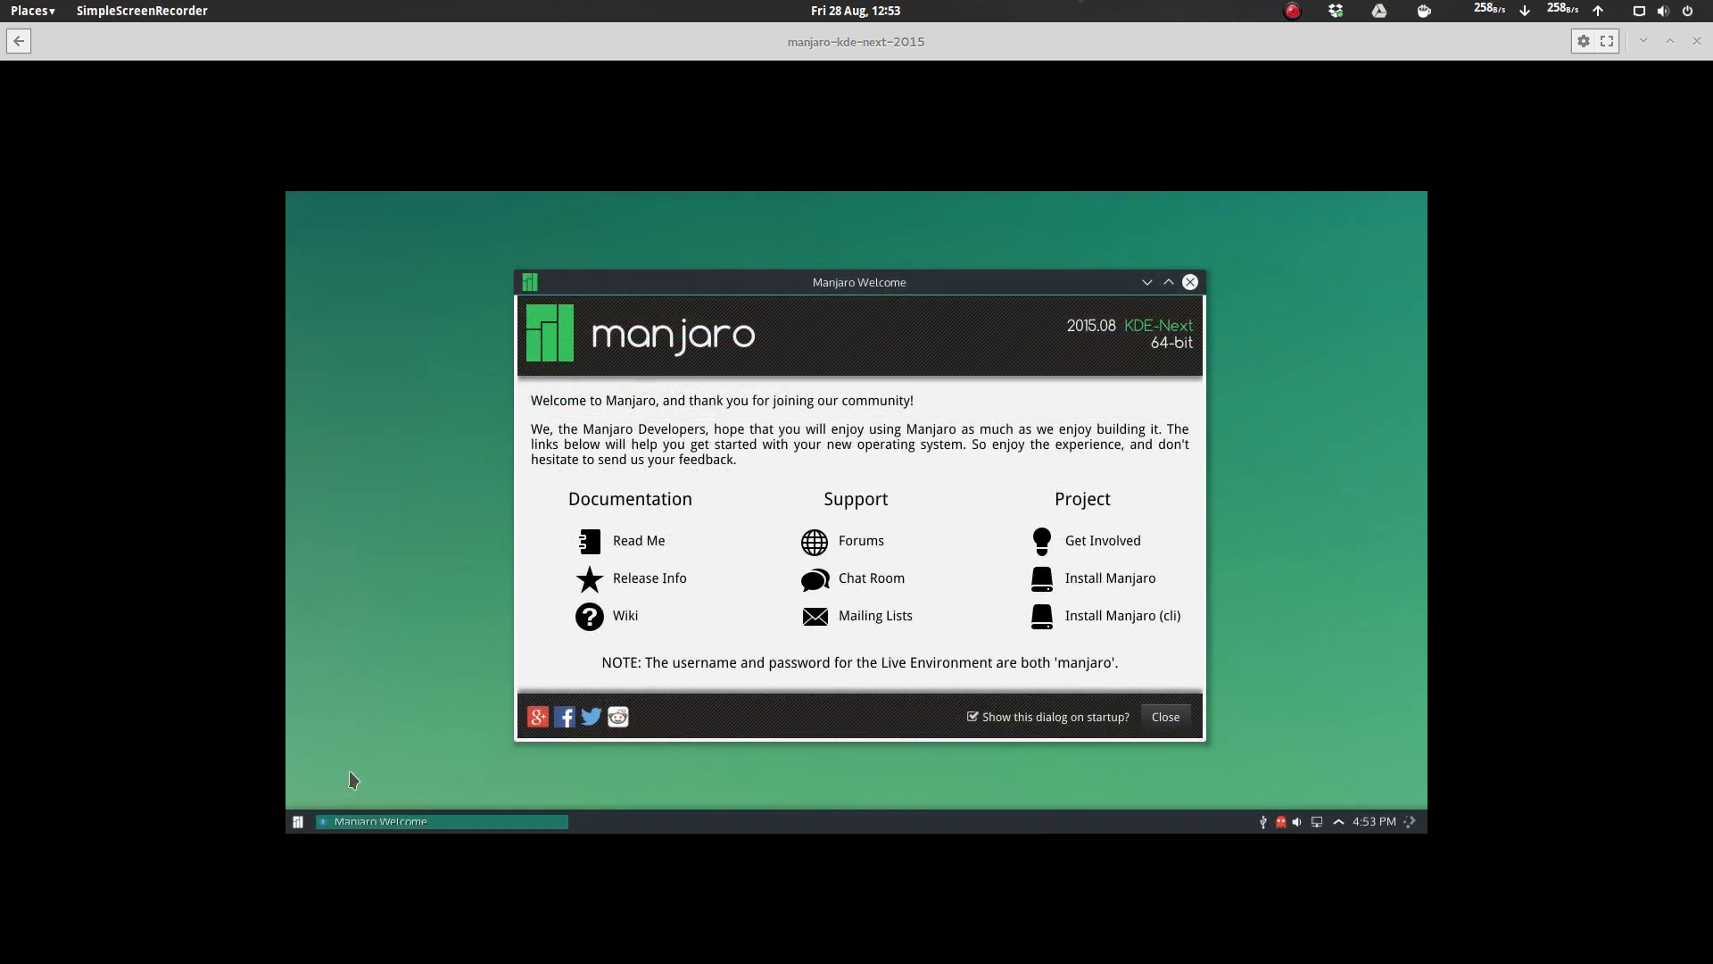
{"action": "mouse_move", "coordinate": [342, 541]}
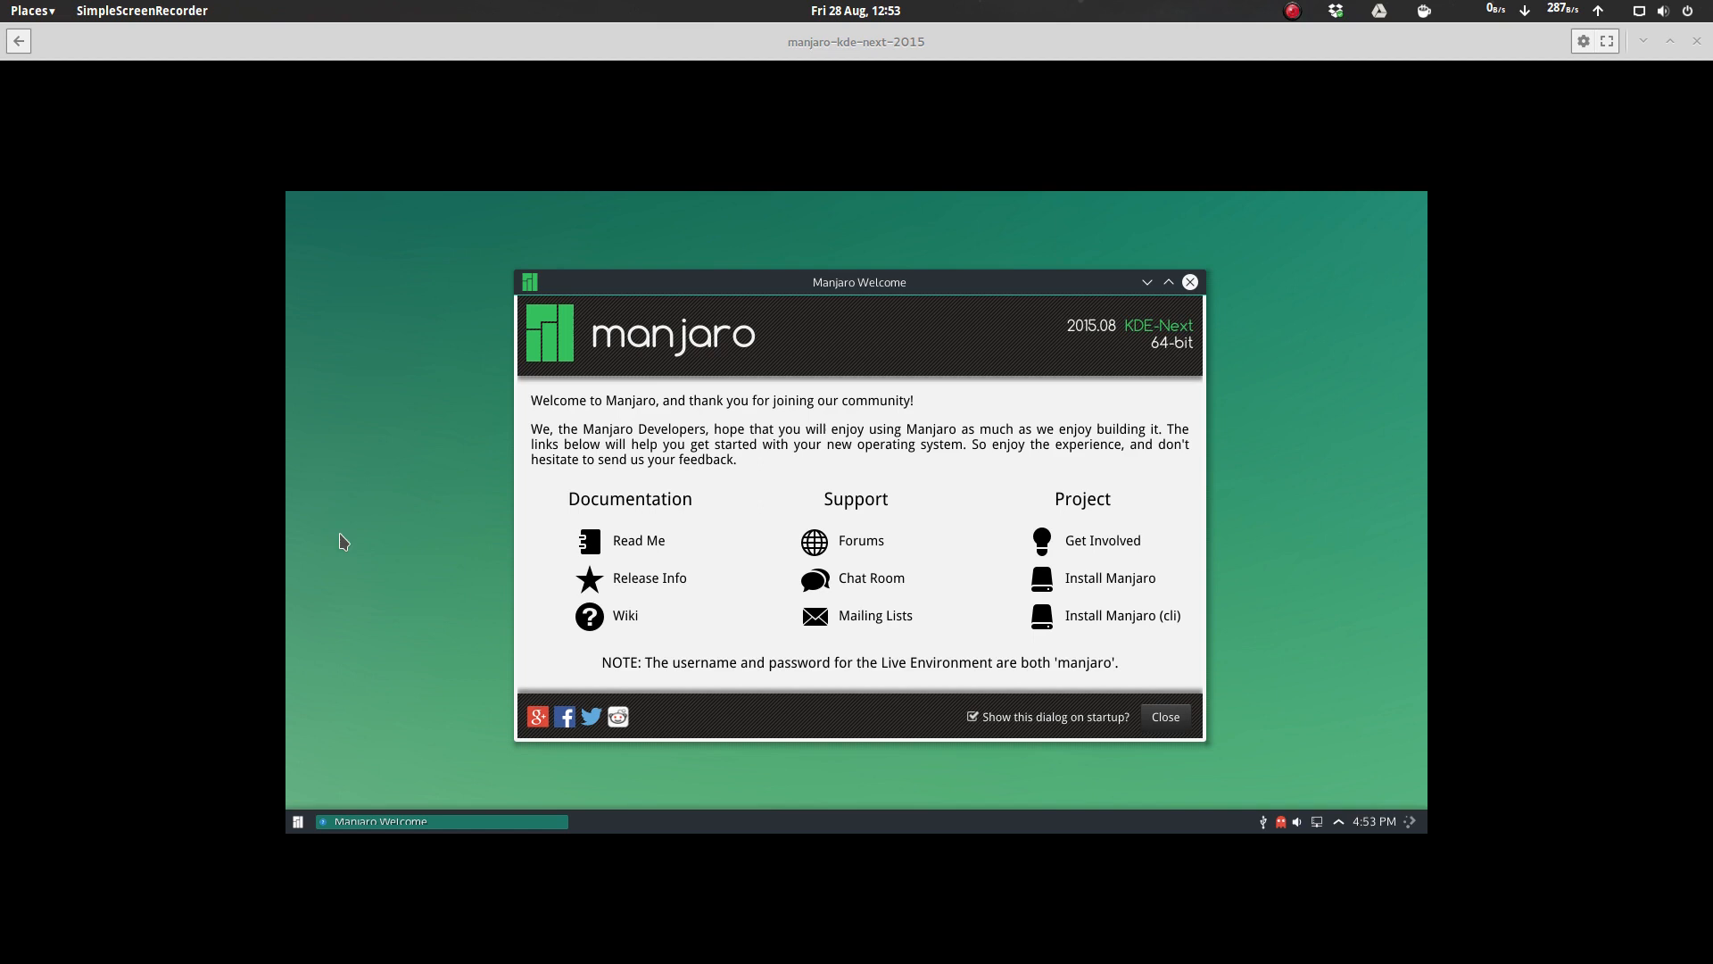
{"action": "mouse_move", "coordinate": [557, 424]}
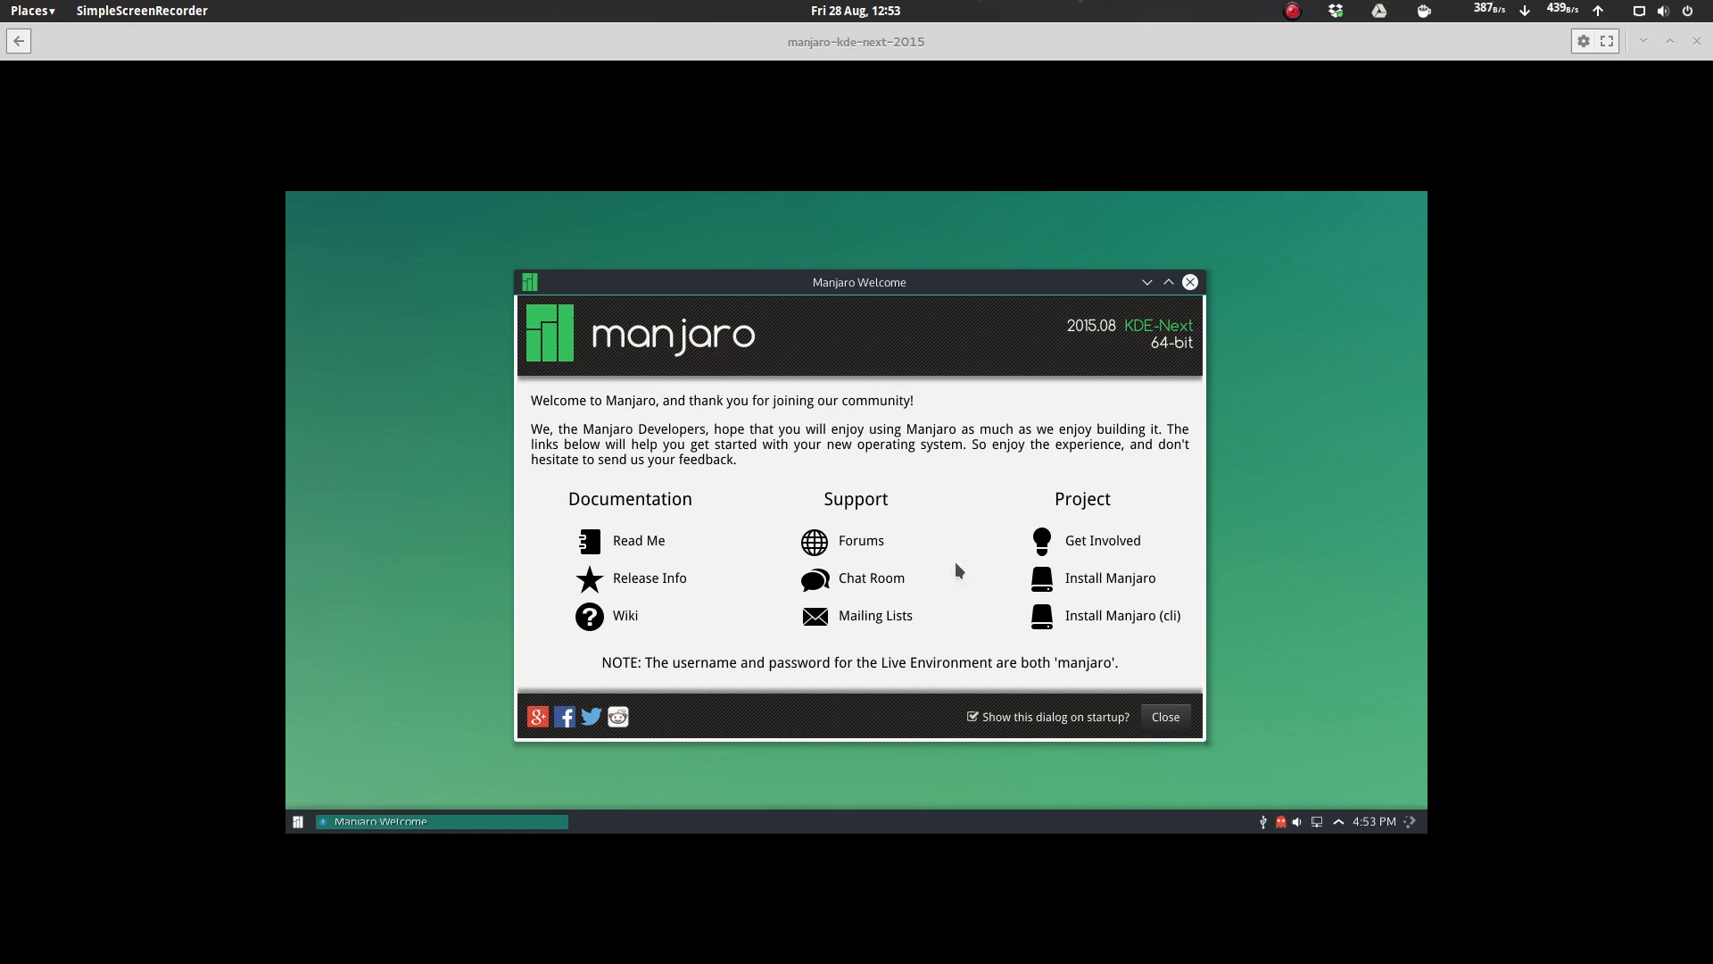
{"action": "mouse_move", "coordinate": [1038, 571]}
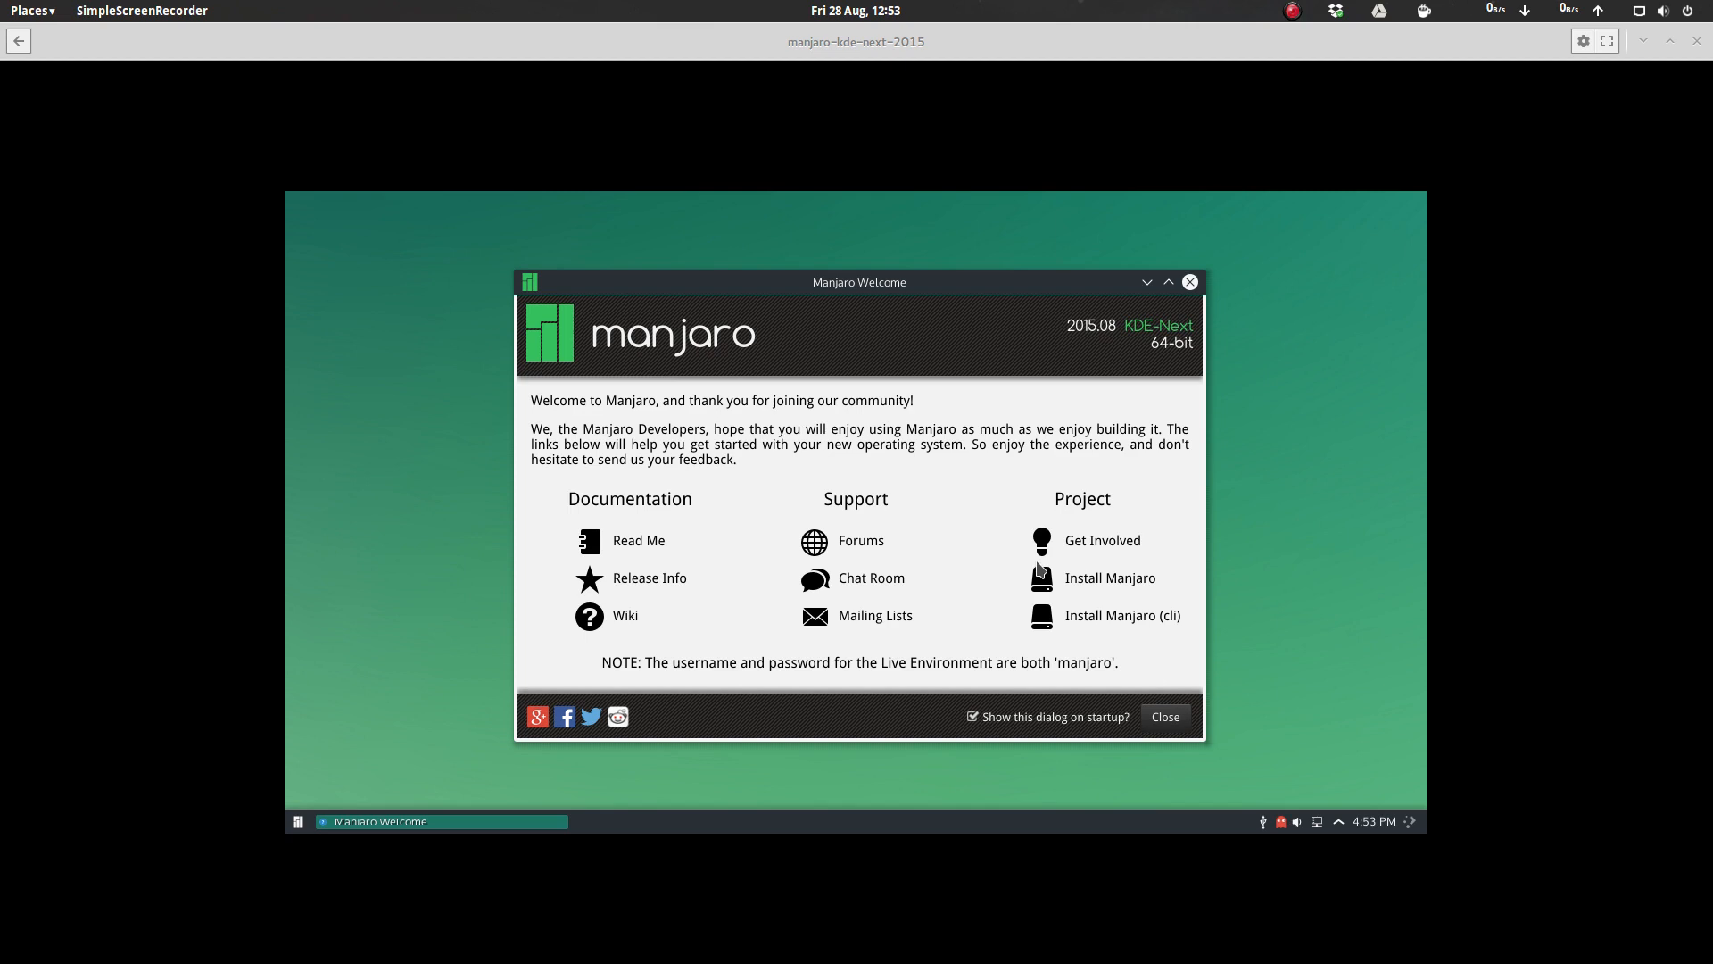
{"action": "mouse_move", "coordinate": [1032, 566]}
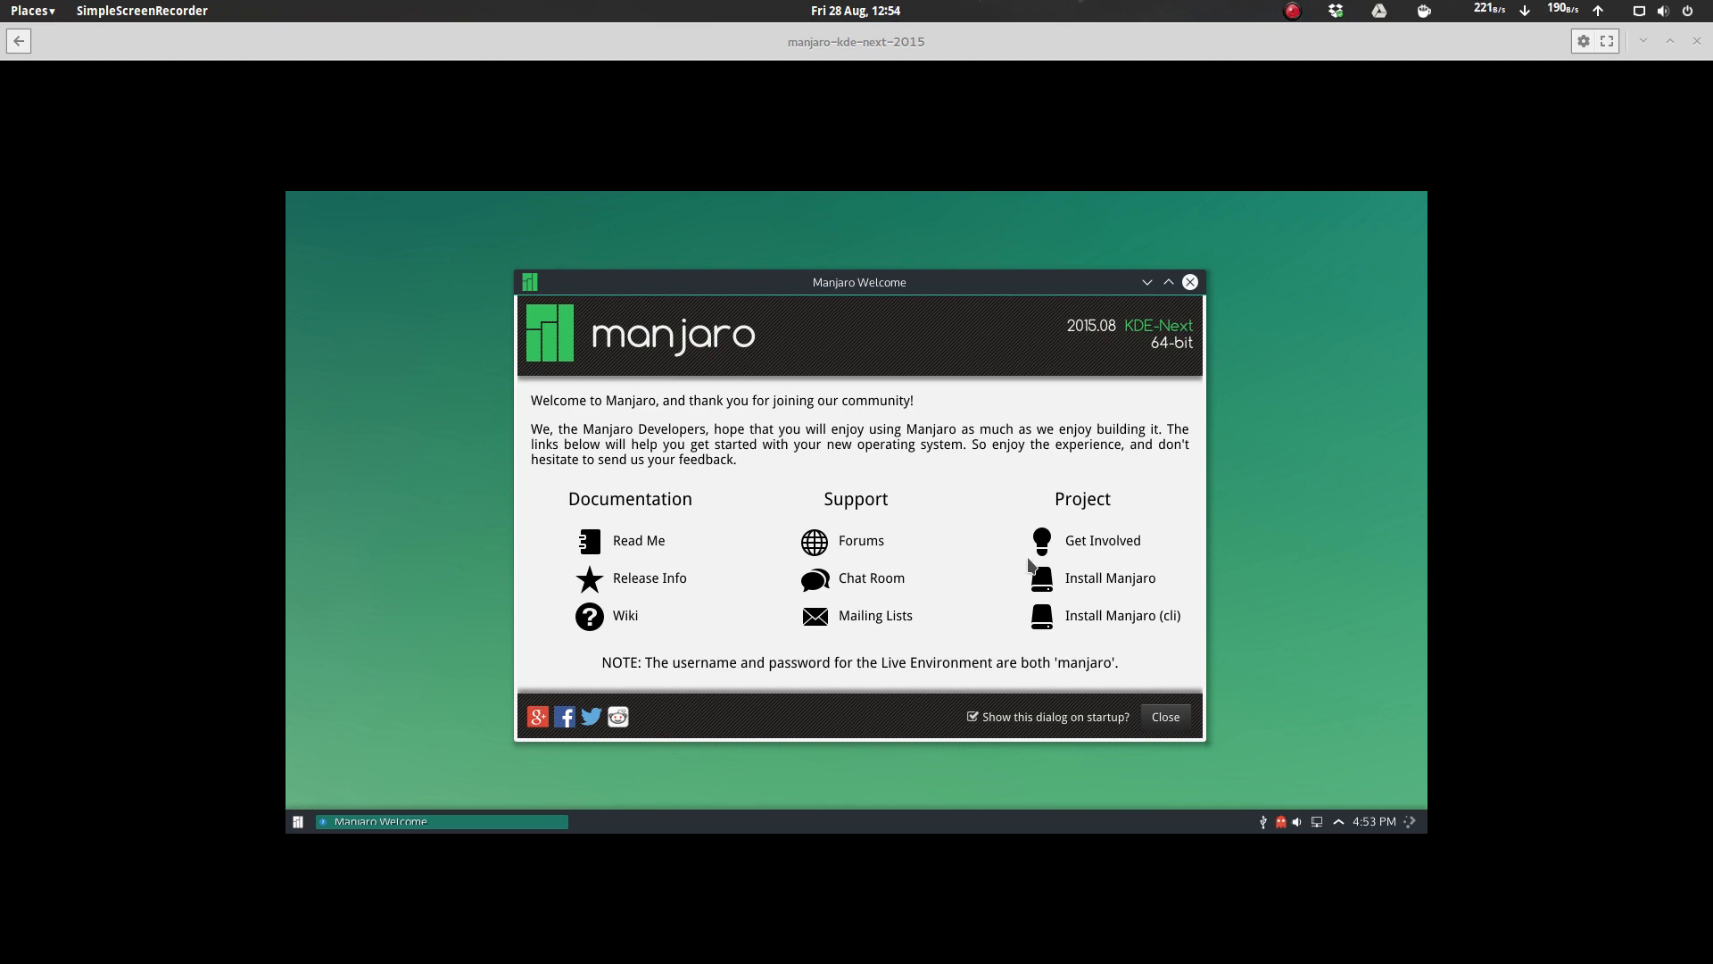
{"action": "mouse_move", "coordinate": [978, 530]}
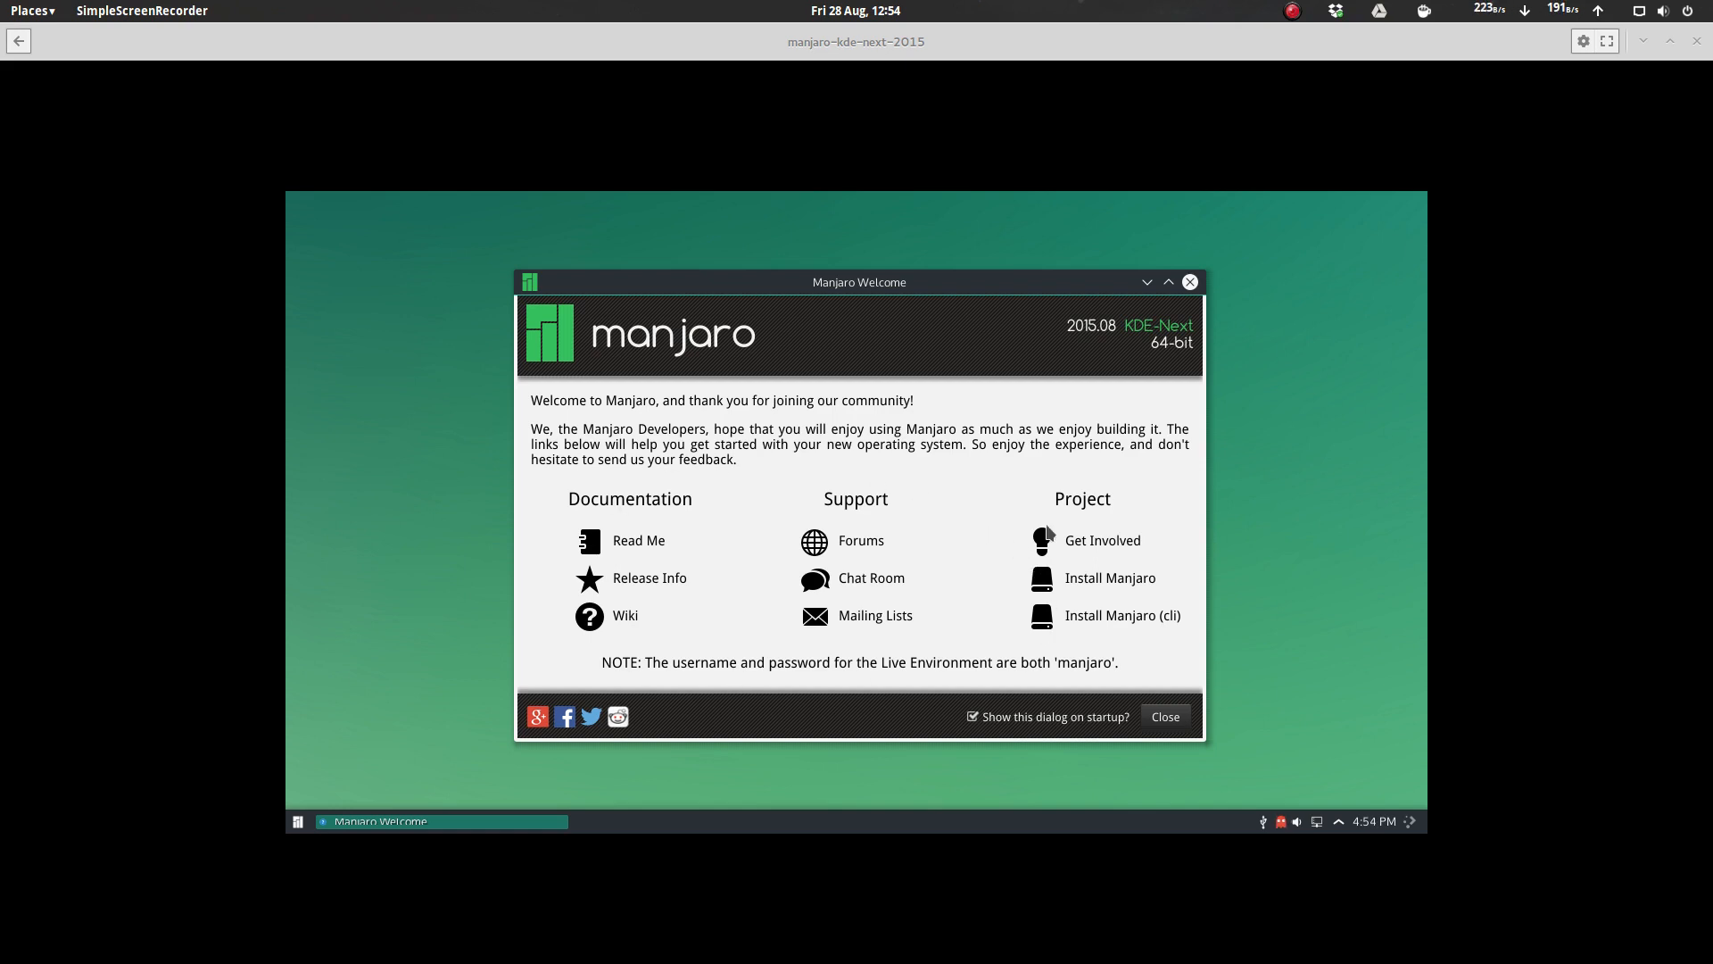
{"action": "mouse_move", "coordinate": [1060, 609]}
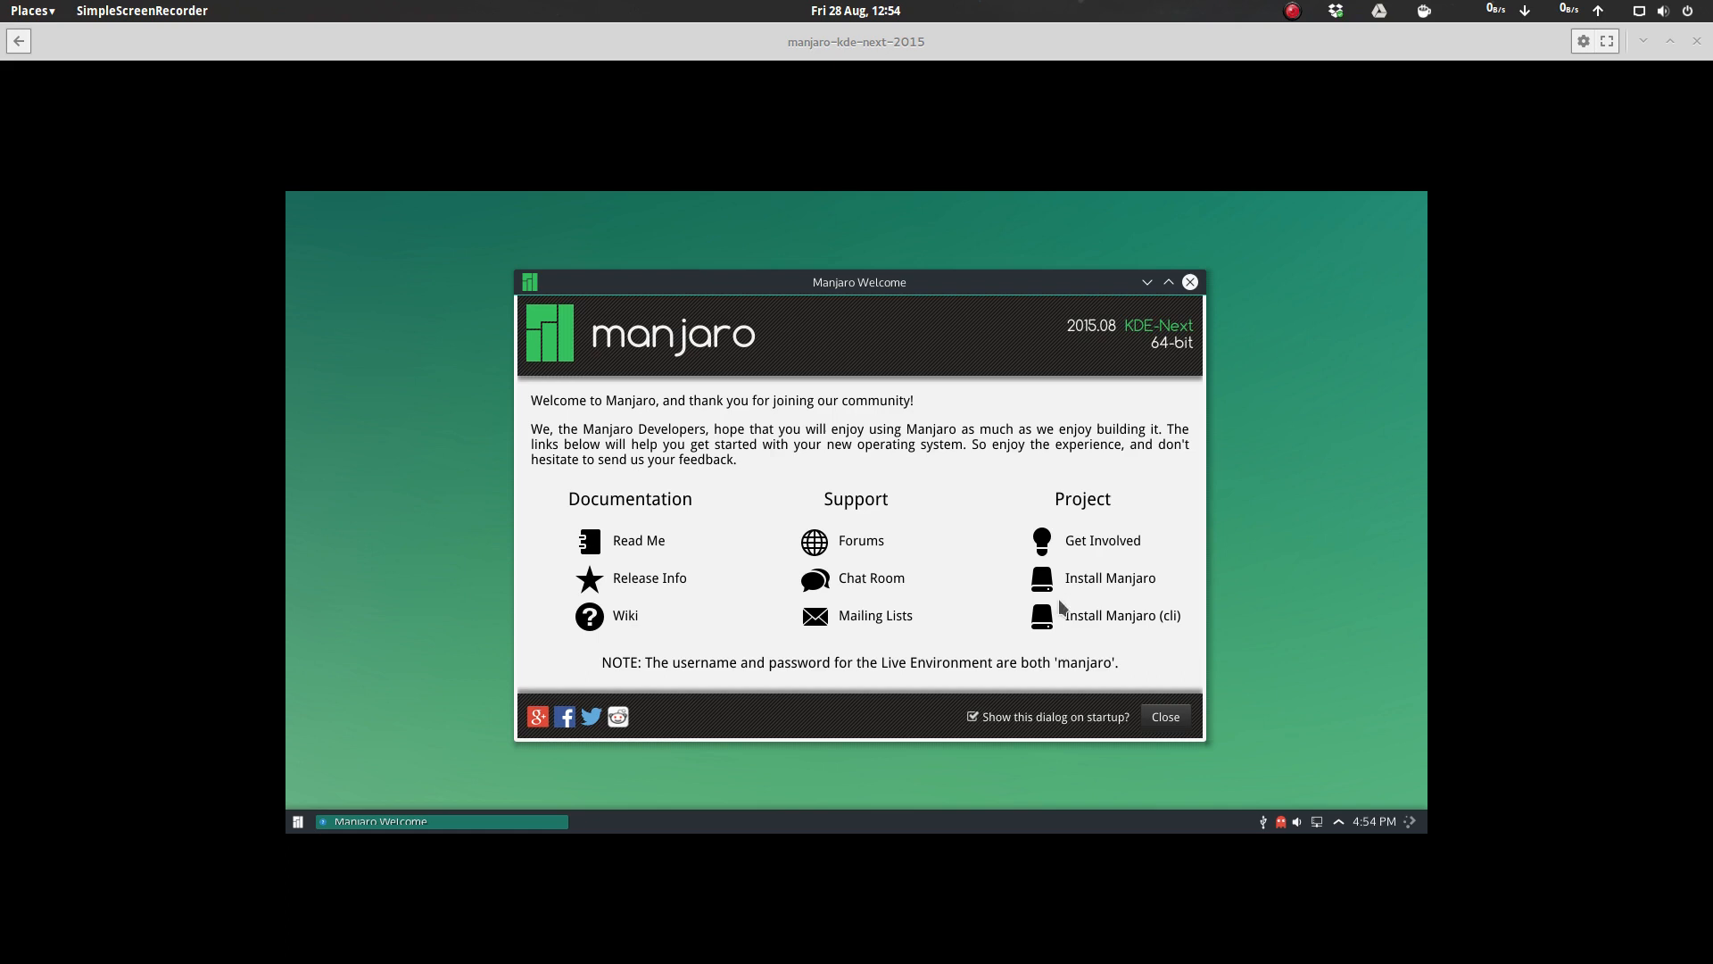
{"action": "mouse_move", "coordinate": [971, 544]}
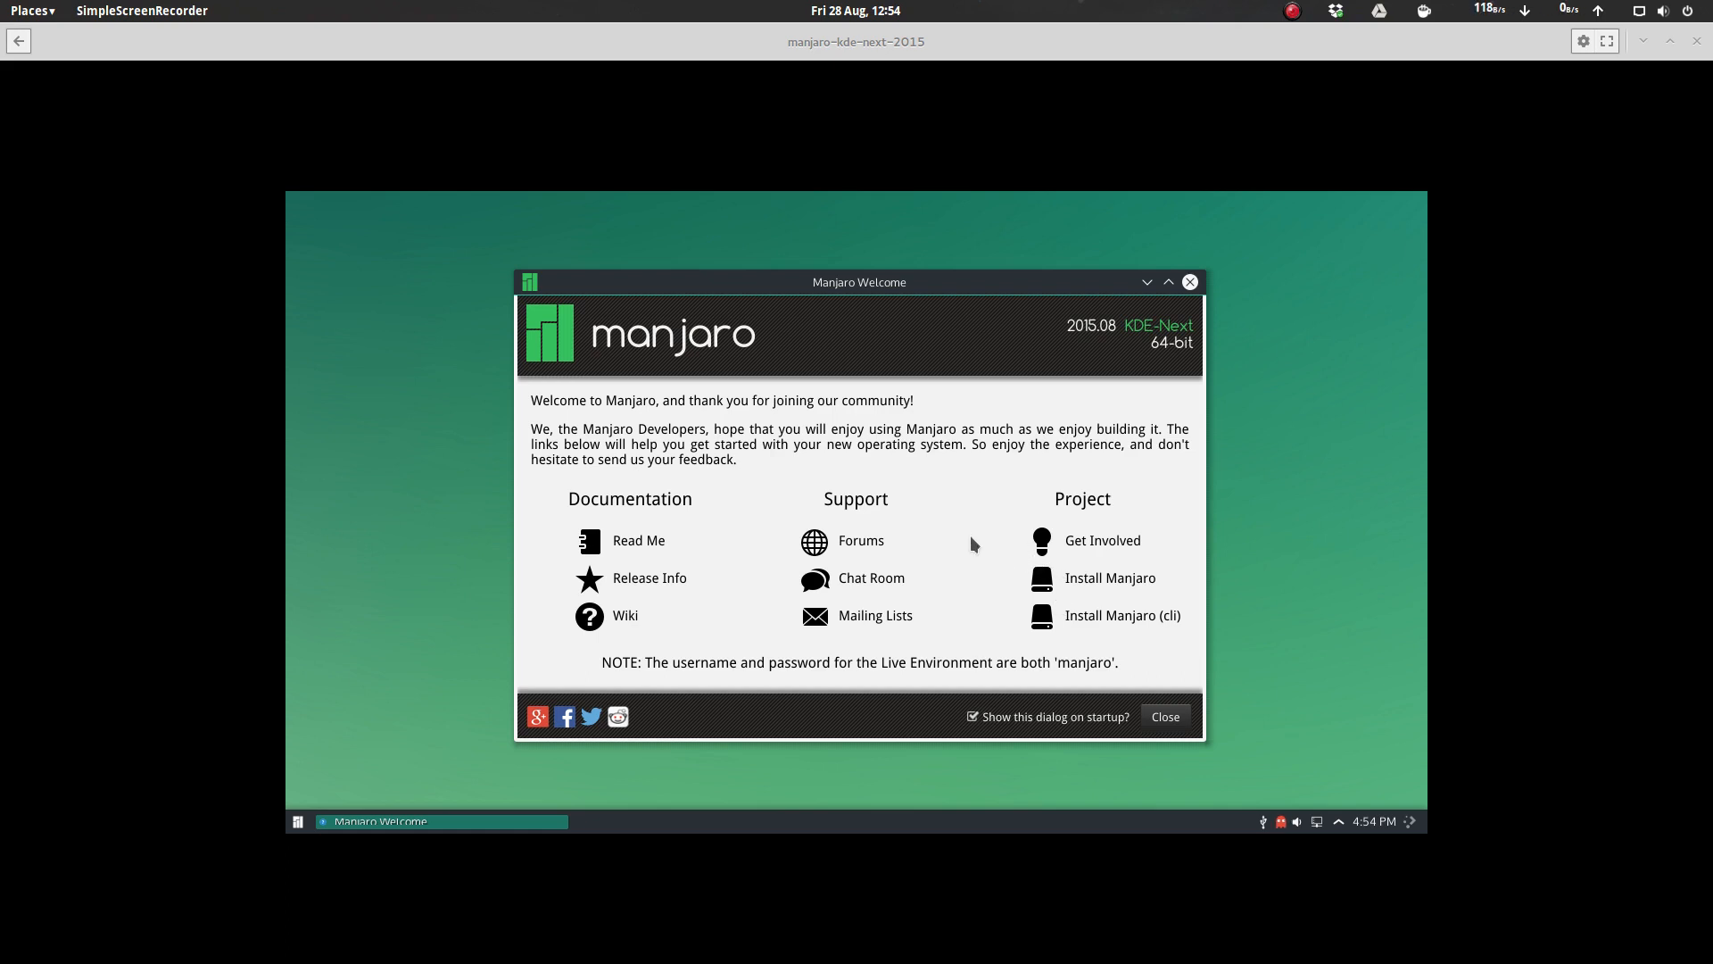
{"action": "mouse_move", "coordinate": [775, 608]}
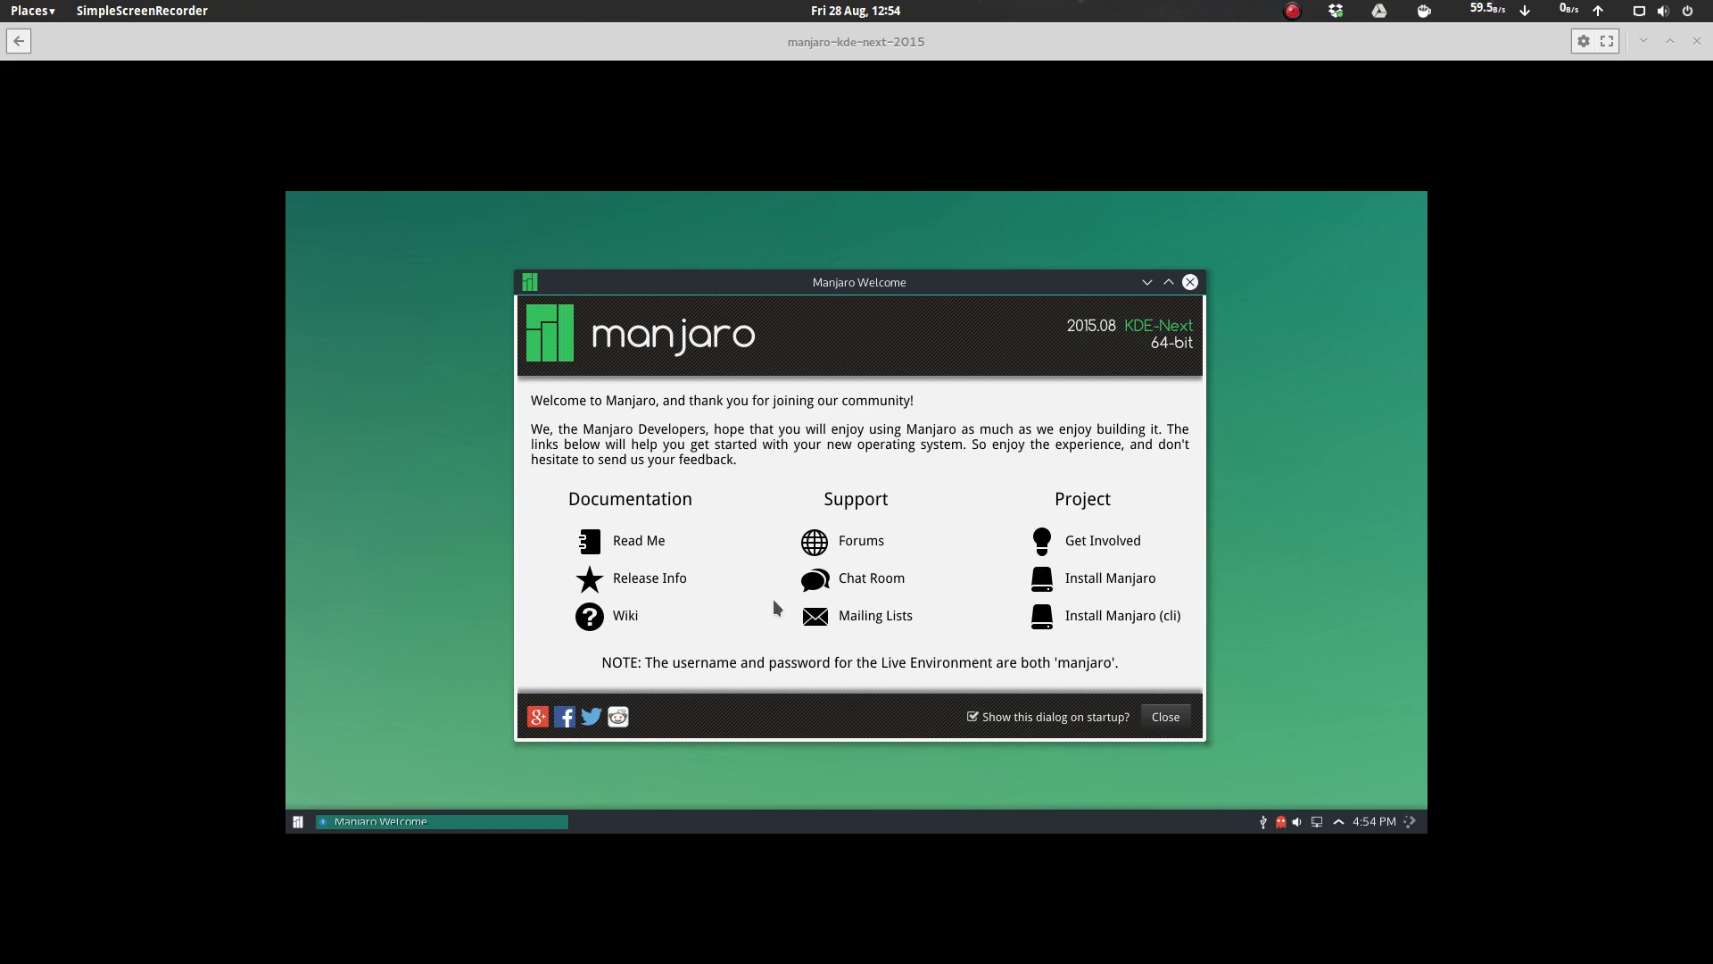
{"action": "mouse_move", "coordinate": [982, 613]}
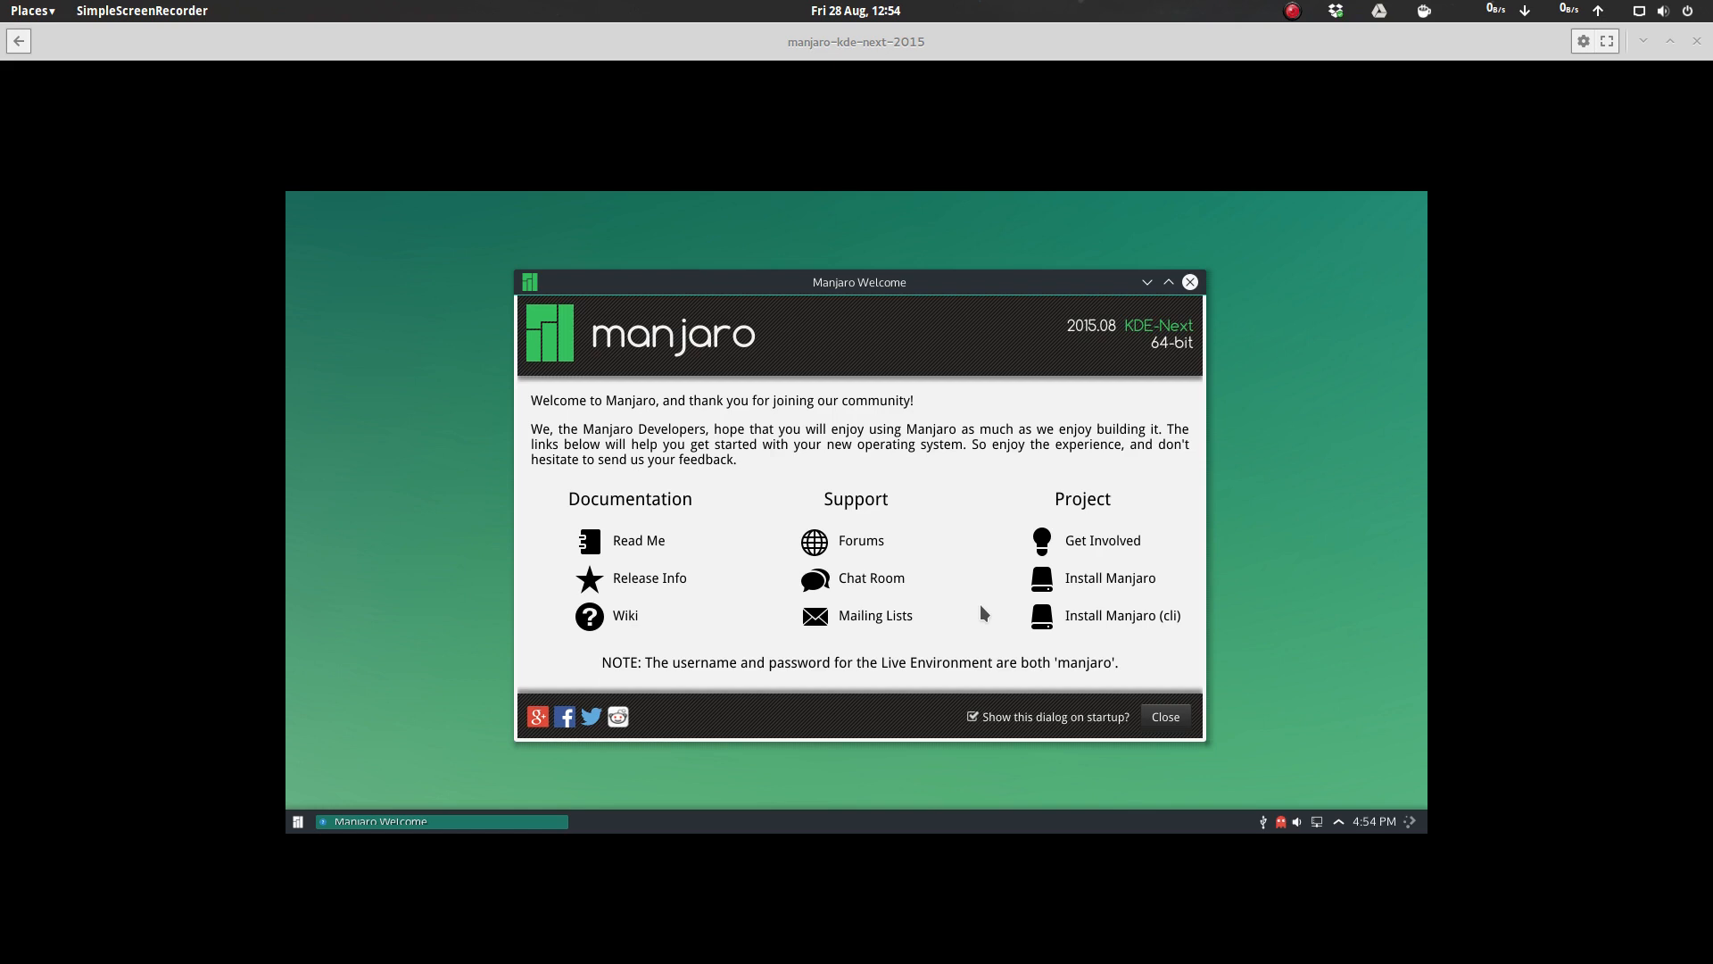
{"action": "mouse_move", "coordinate": [1051, 419]}
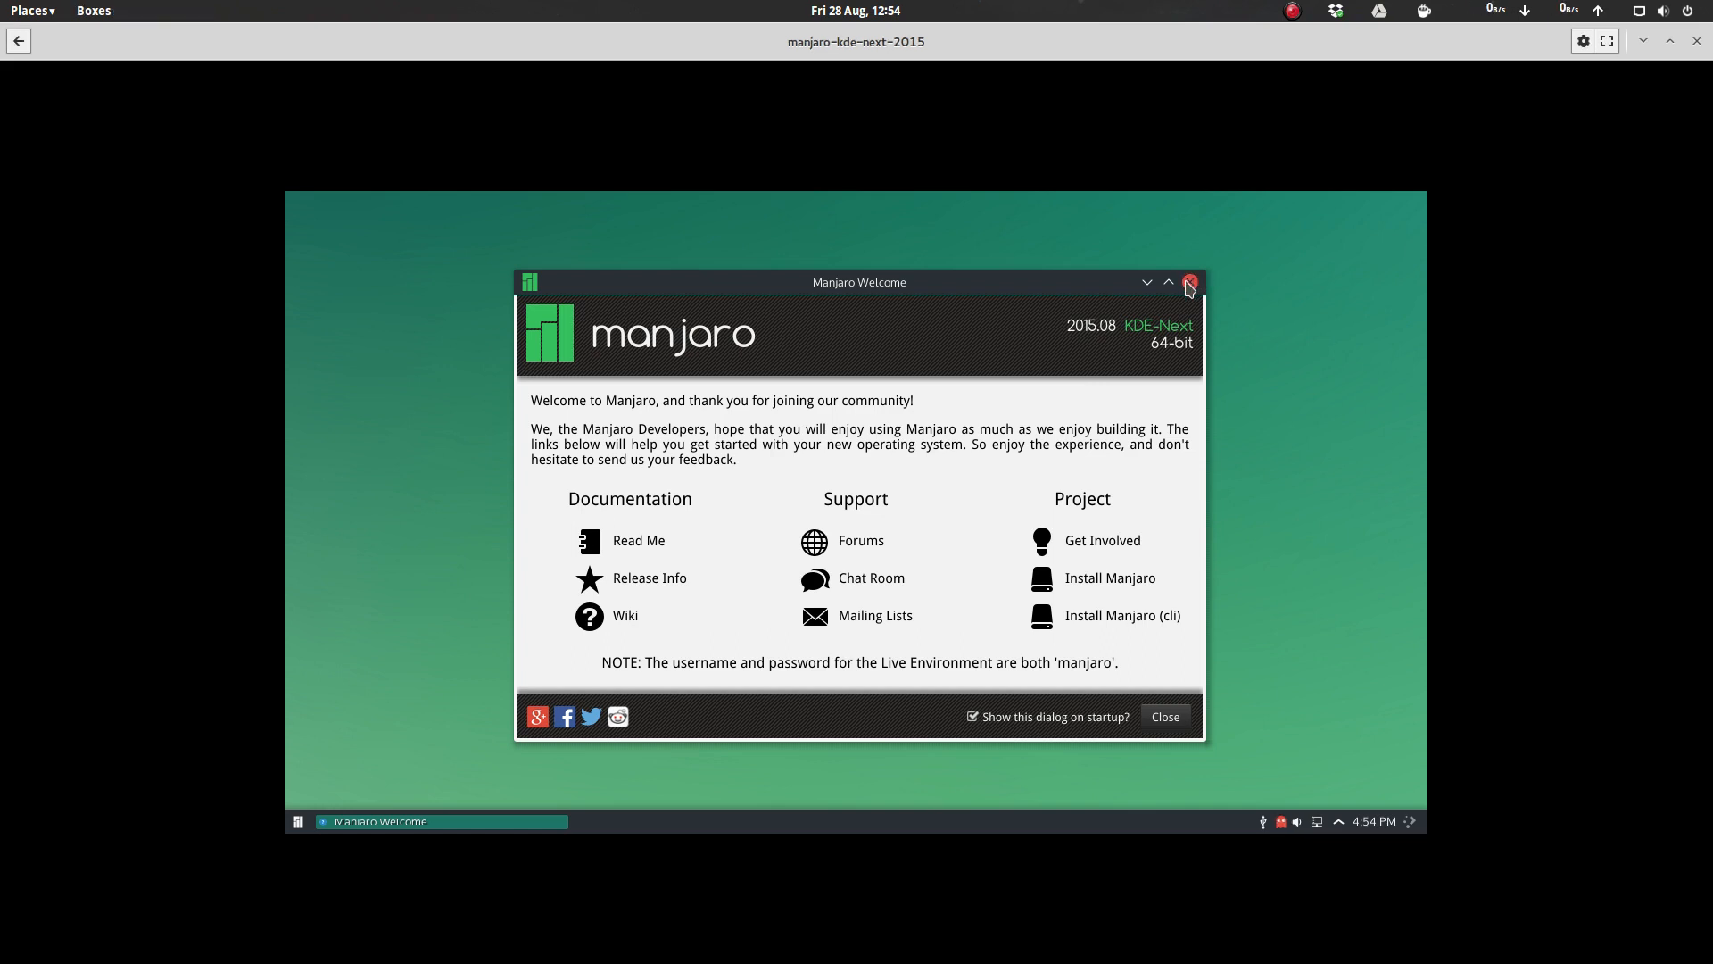
Close Manjaro Welcome and search the application launcher for 'install'
{"action": "left_click", "coordinate": [1189, 282]}
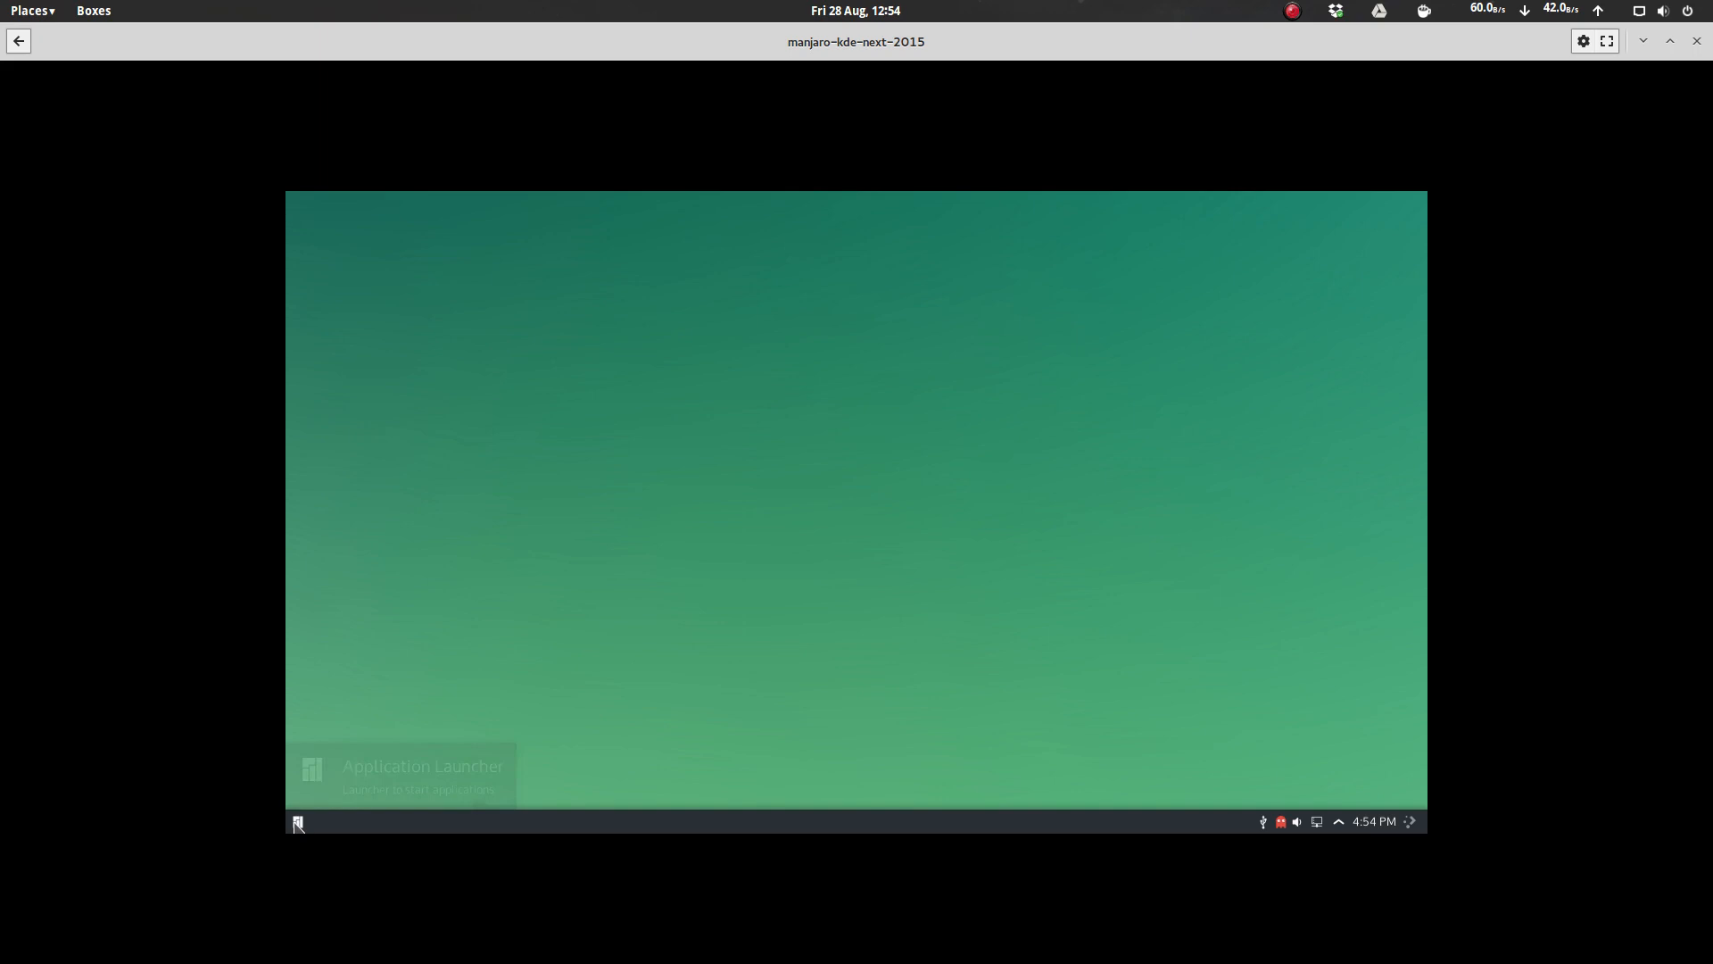
{"action": "type", "text": "install"}
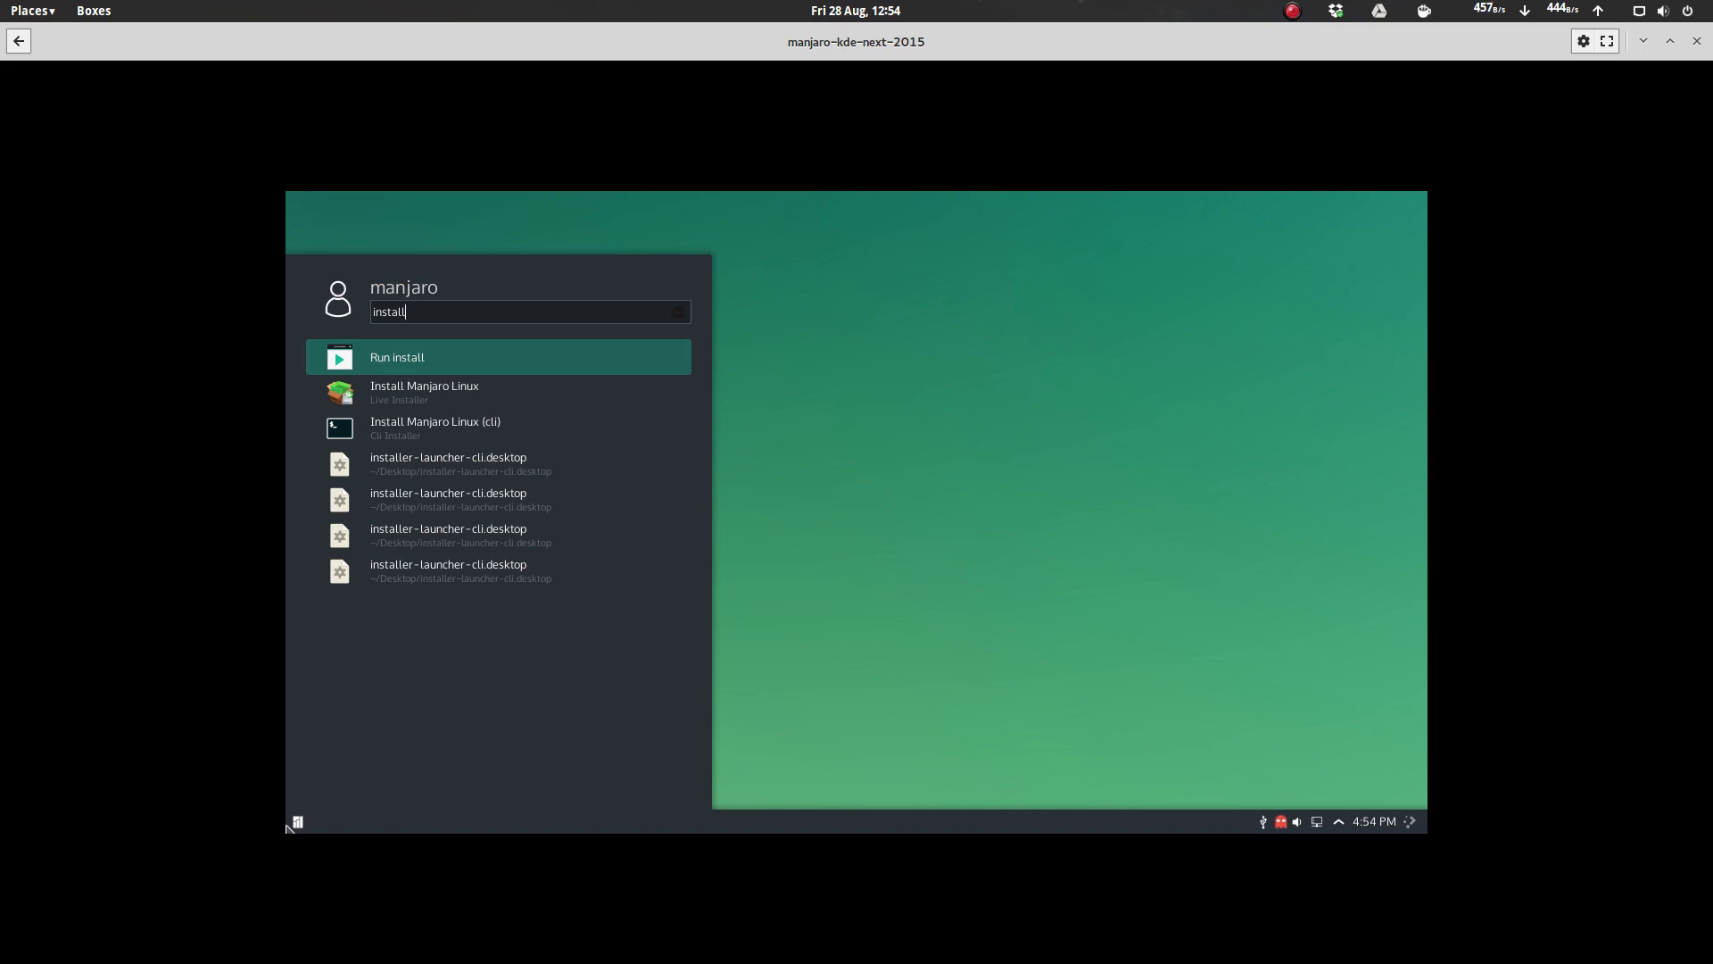
{"action": "mouse_move", "coordinate": [424, 391]}
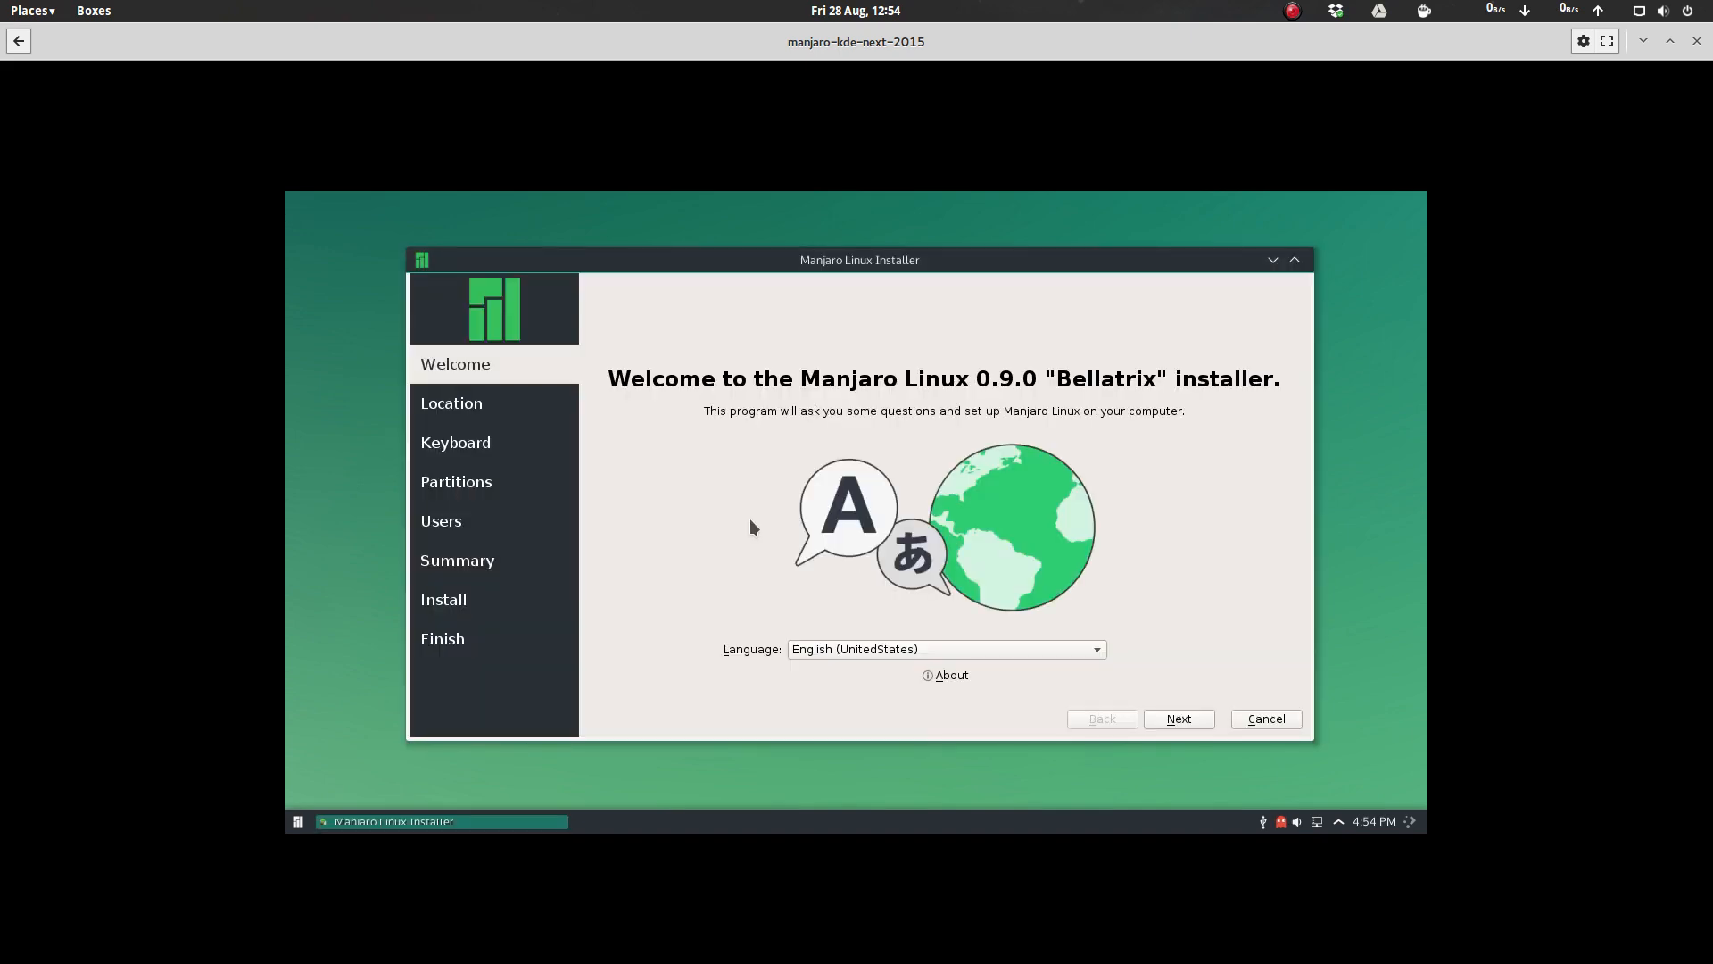
{"action": "mouse_move", "coordinate": [1032, 686]}
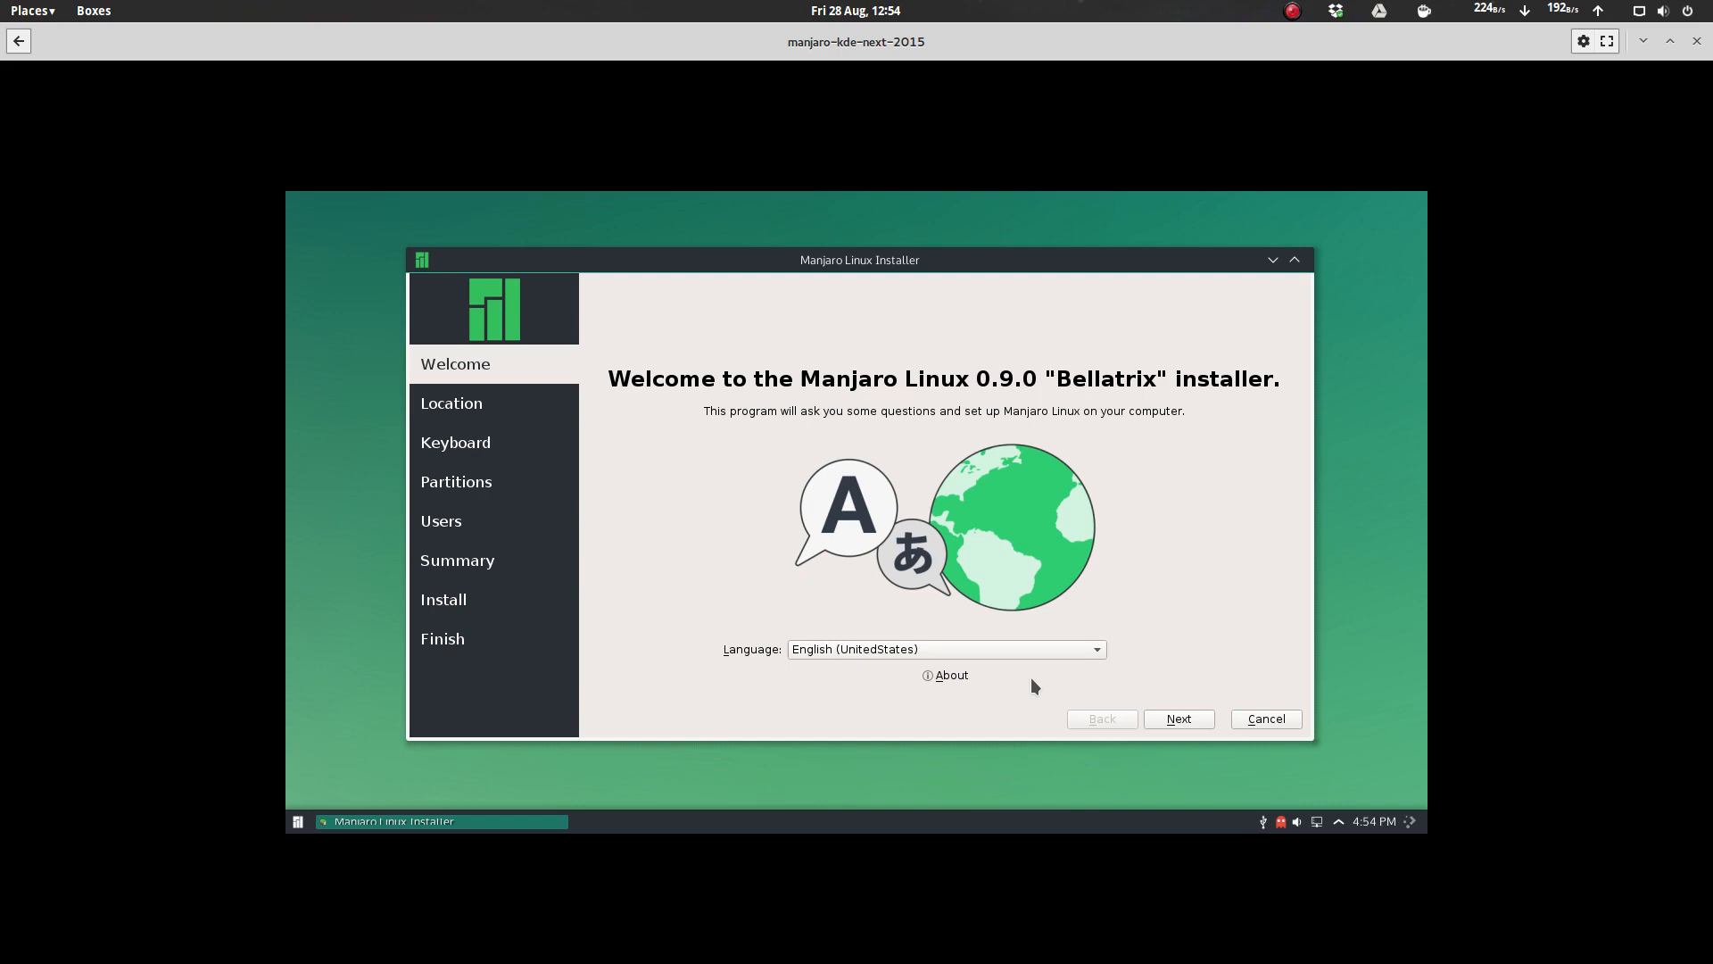
{"action": "mouse_move", "coordinate": [828, 680]}
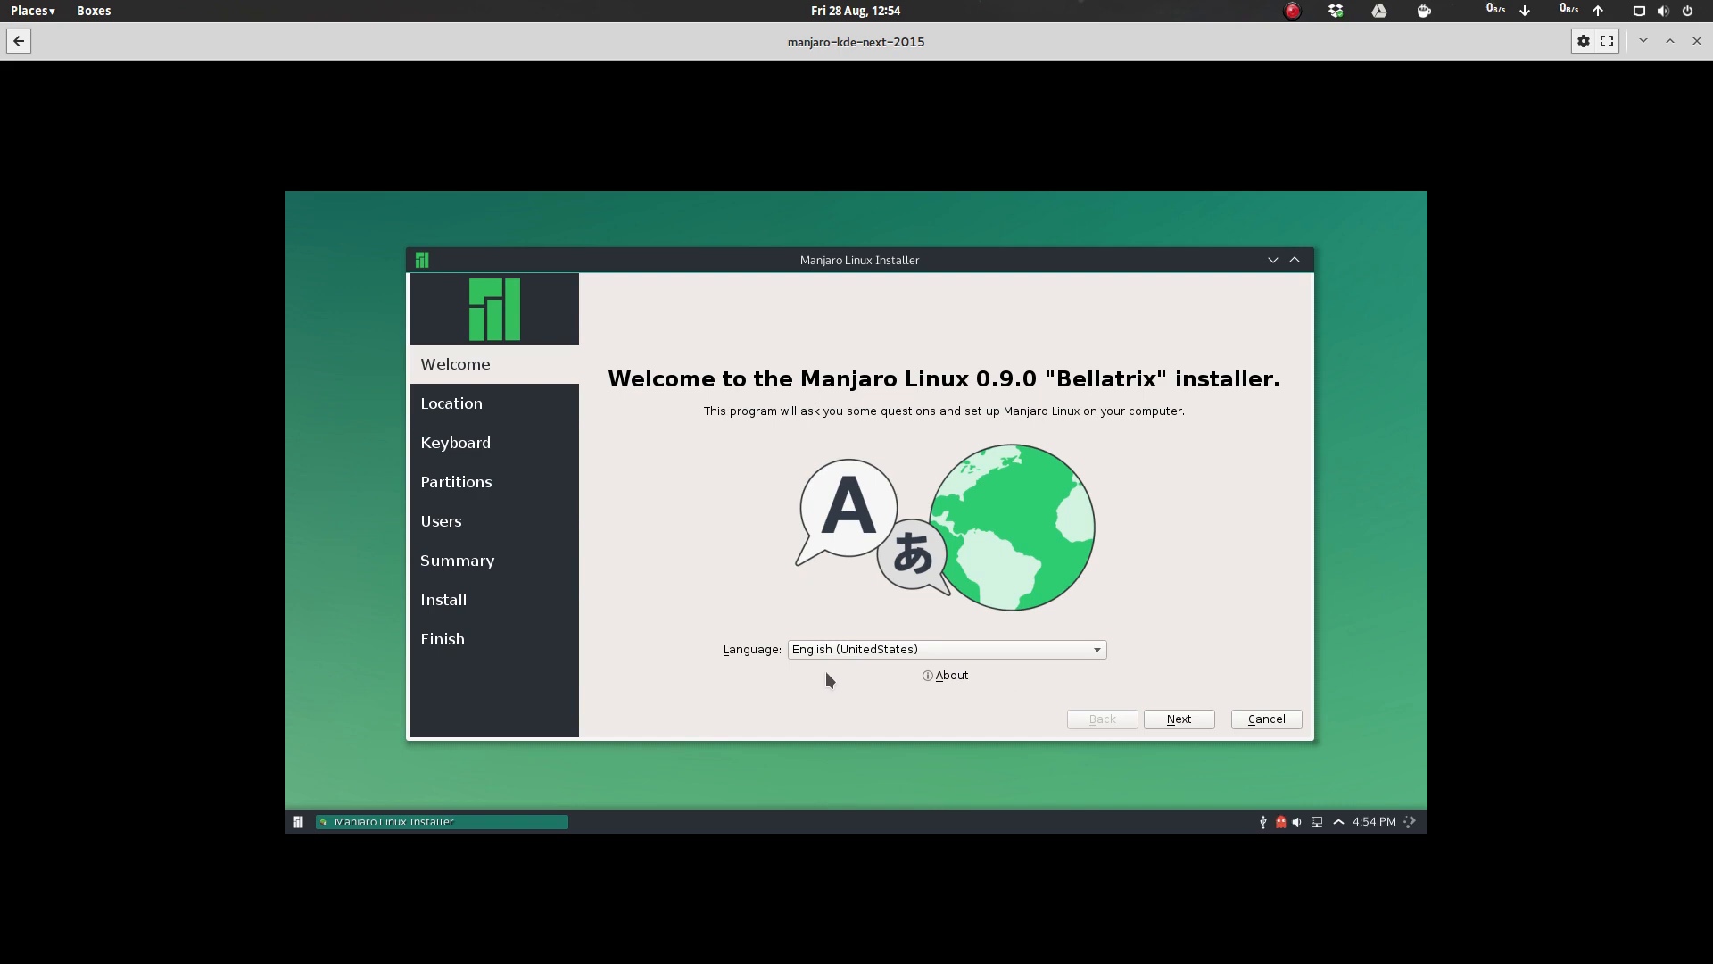
Set the installer location to region America, zone New York and continue to Keyboard
{"action": "left_click", "coordinate": [1178, 718]}
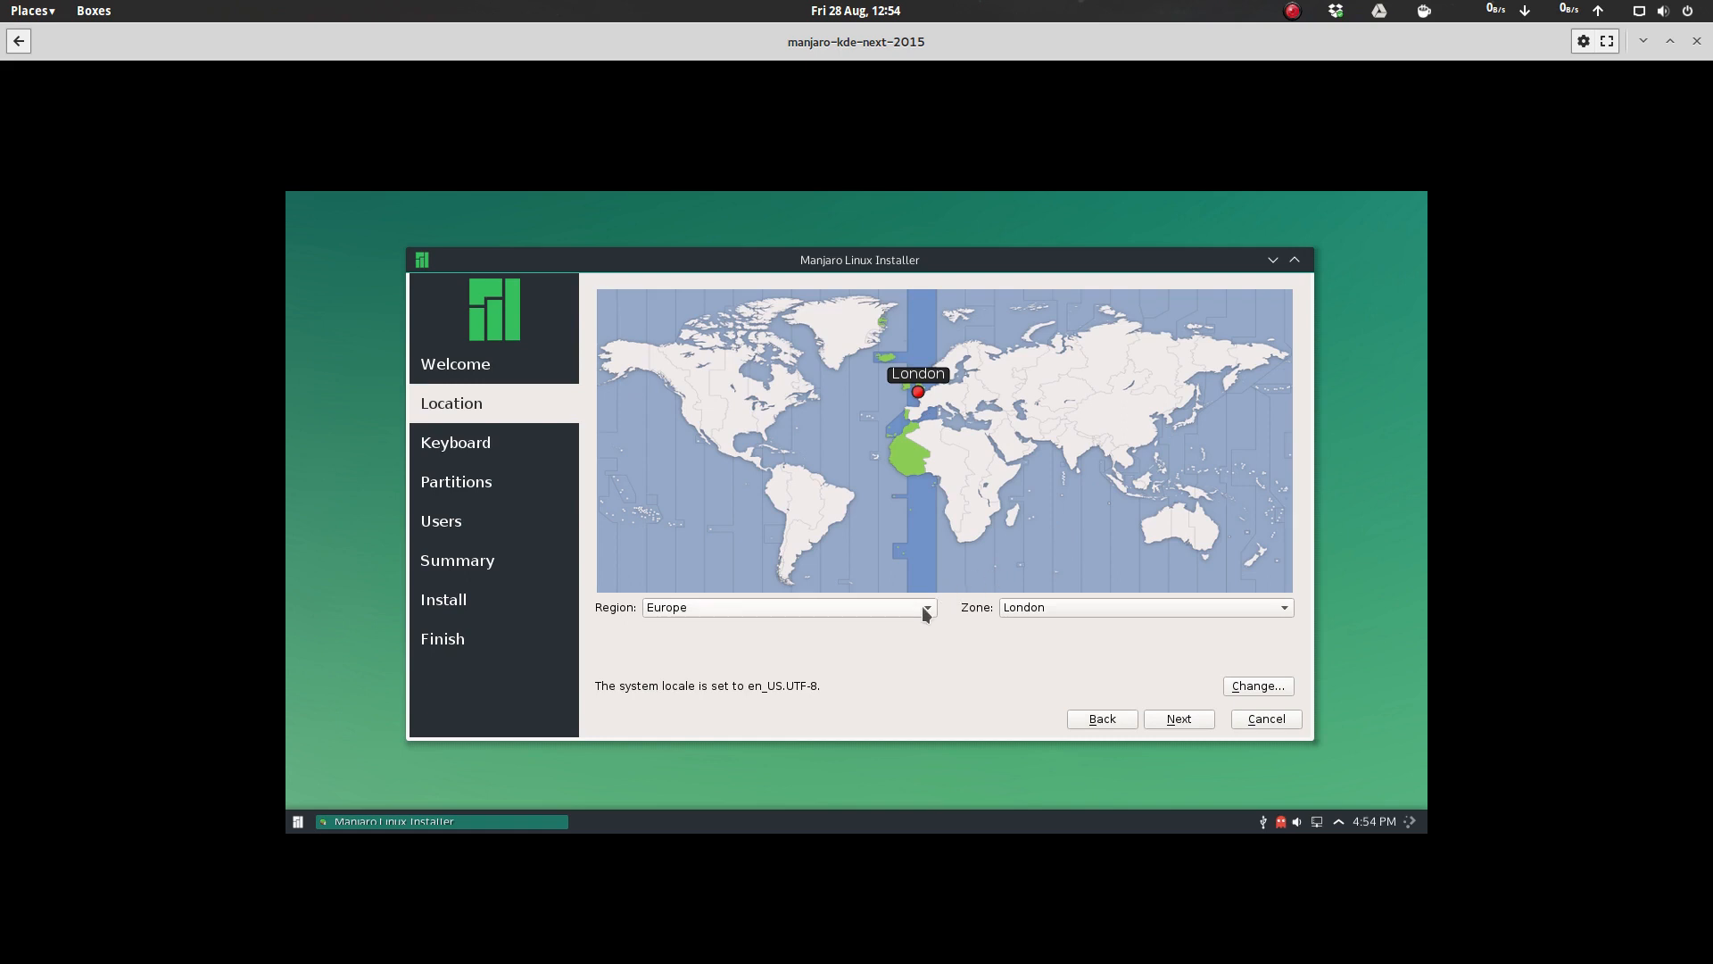
{"action": "left_click", "coordinate": [926, 606]}
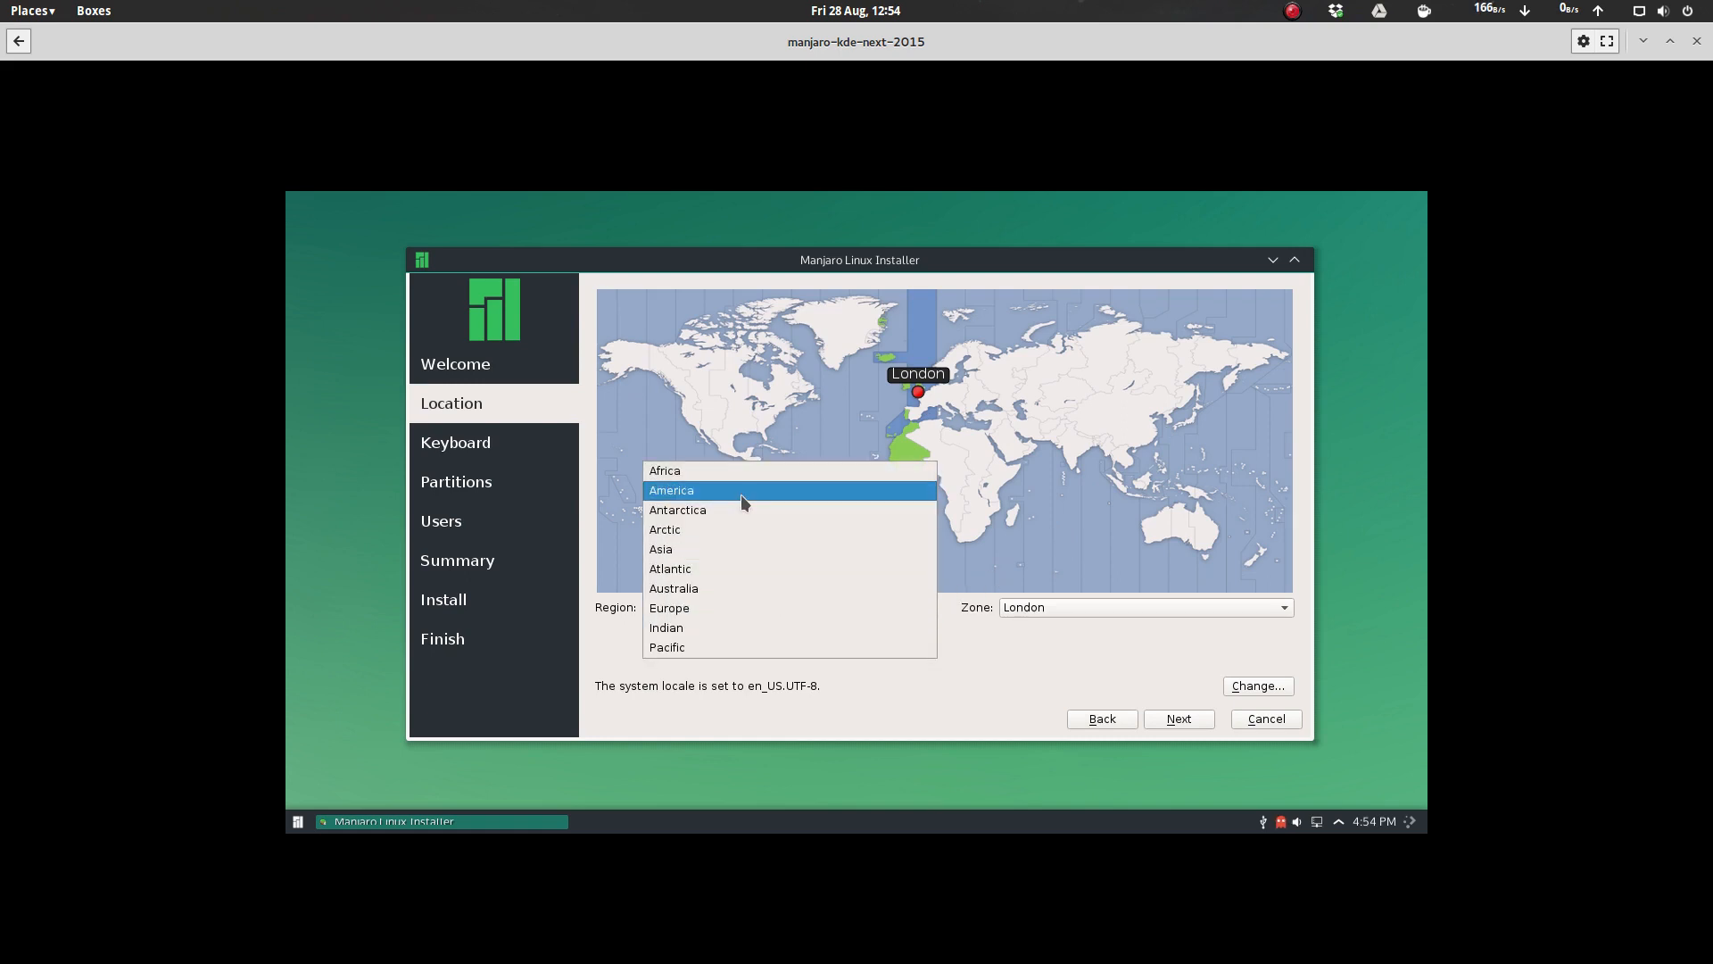
{"action": "left_click", "coordinate": [671, 490]}
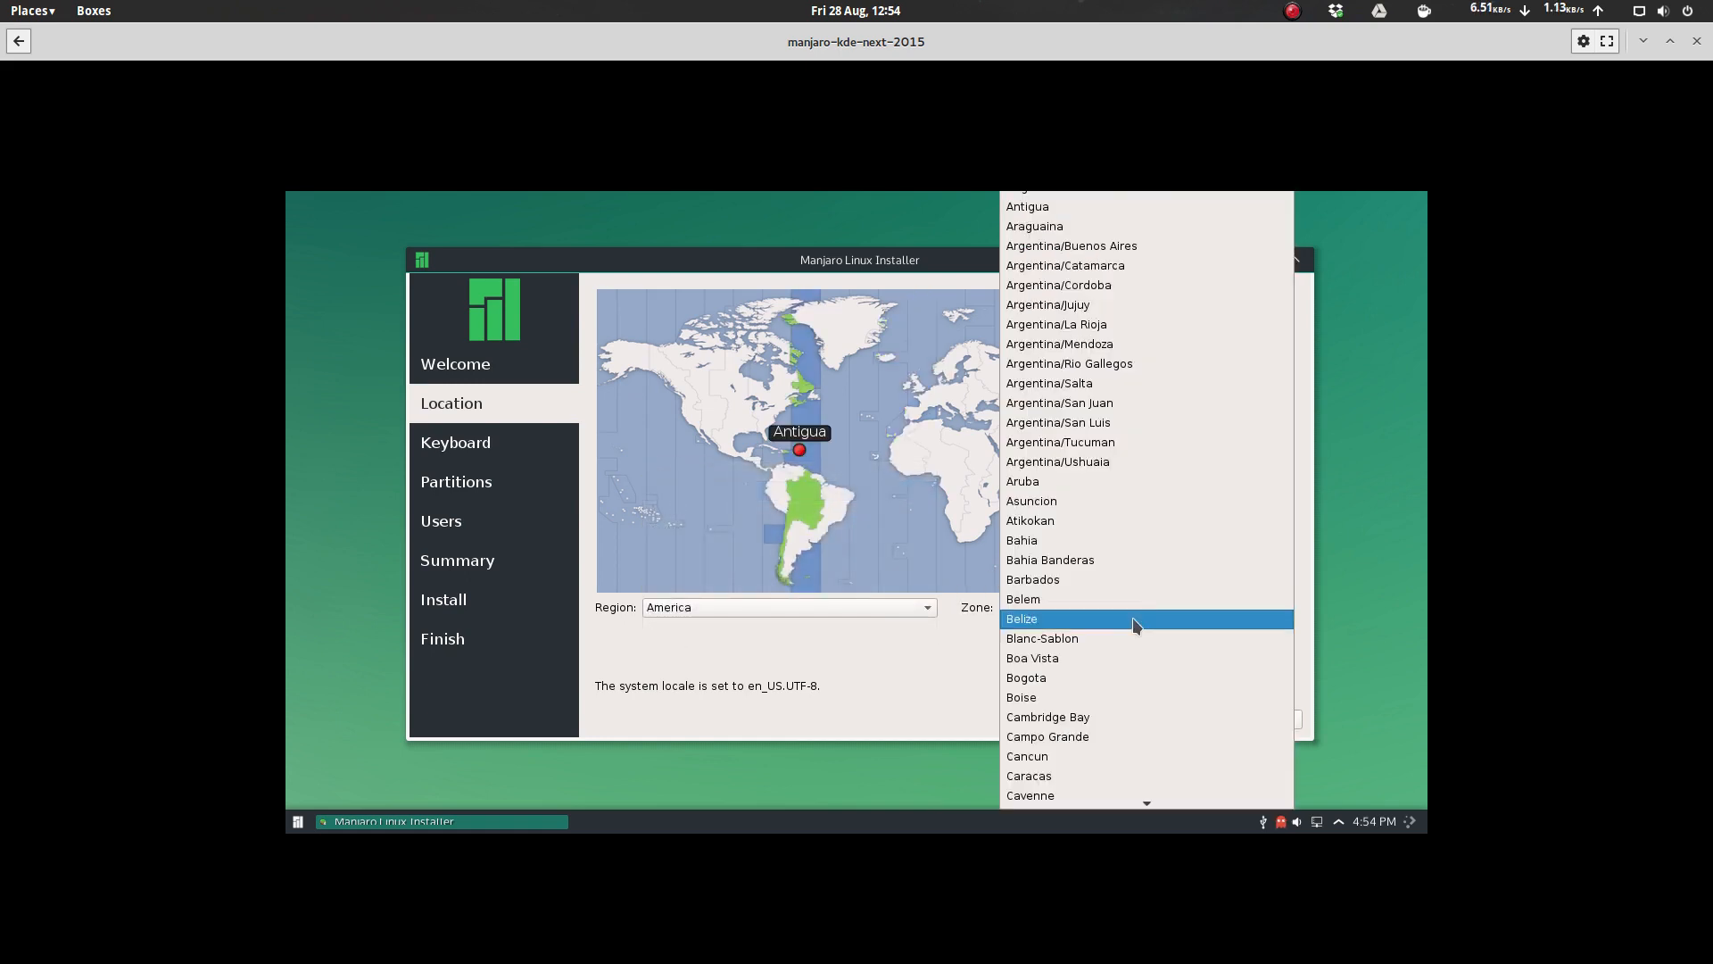
{"action": "scroll", "scroll_direction": "down", "scroll_amount": 3}
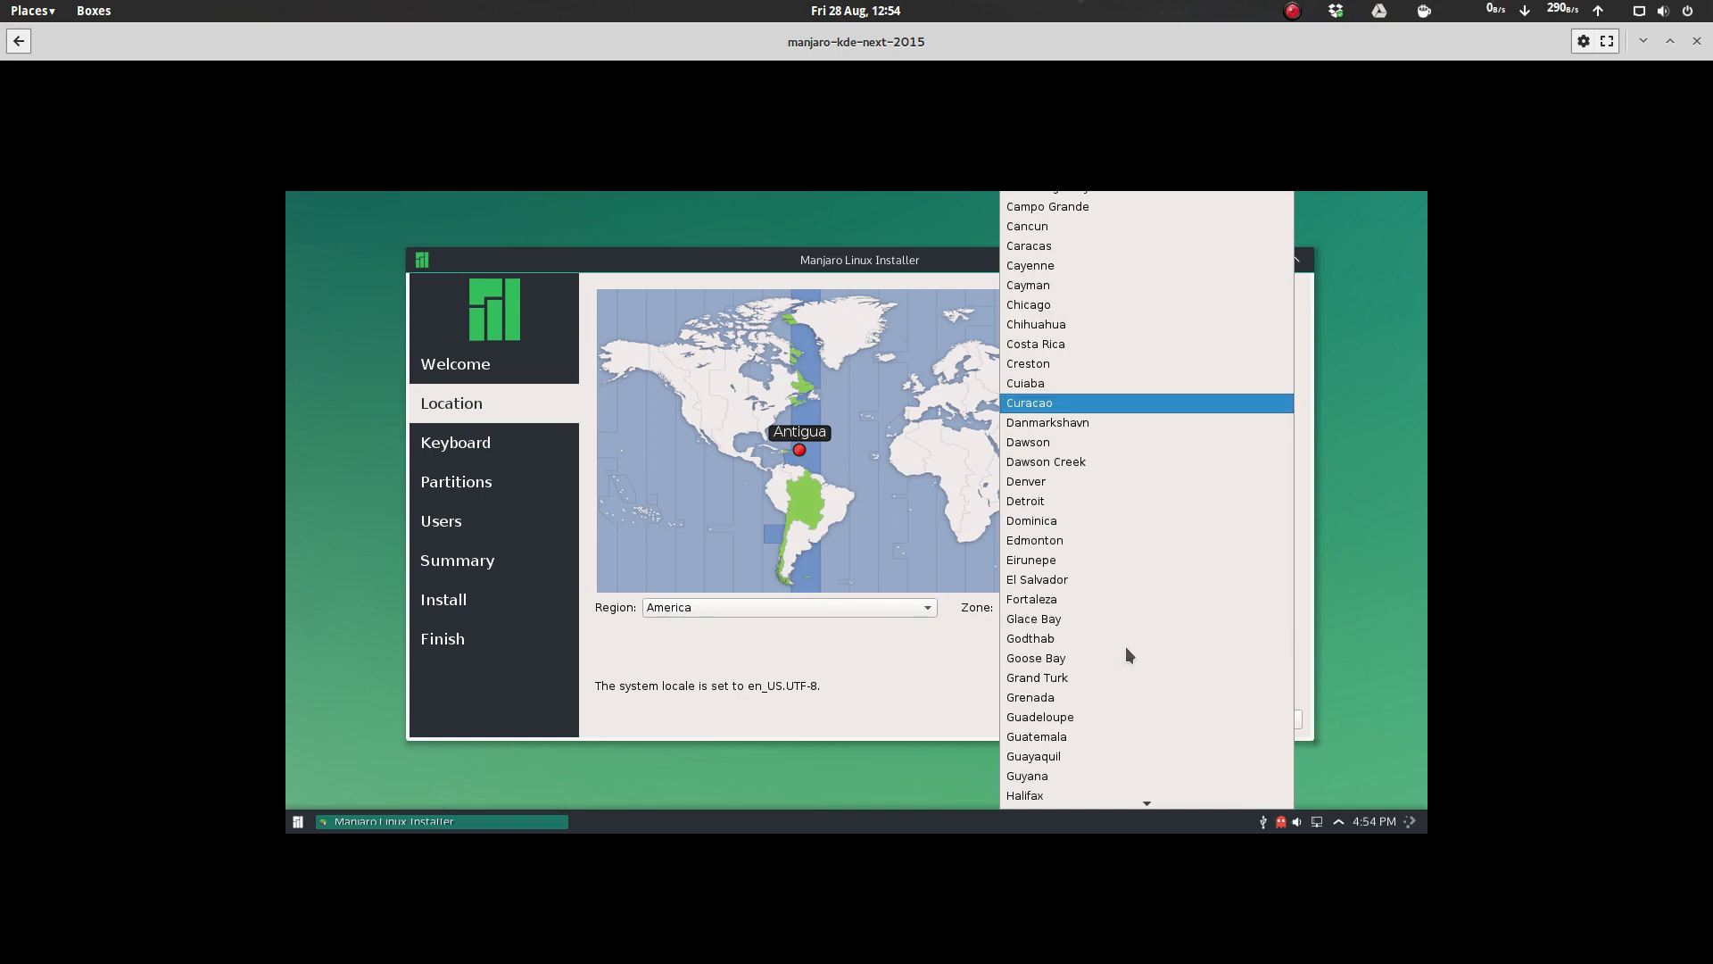
{"action": "scroll", "scroll_direction": "down", "scroll_amount": 3}
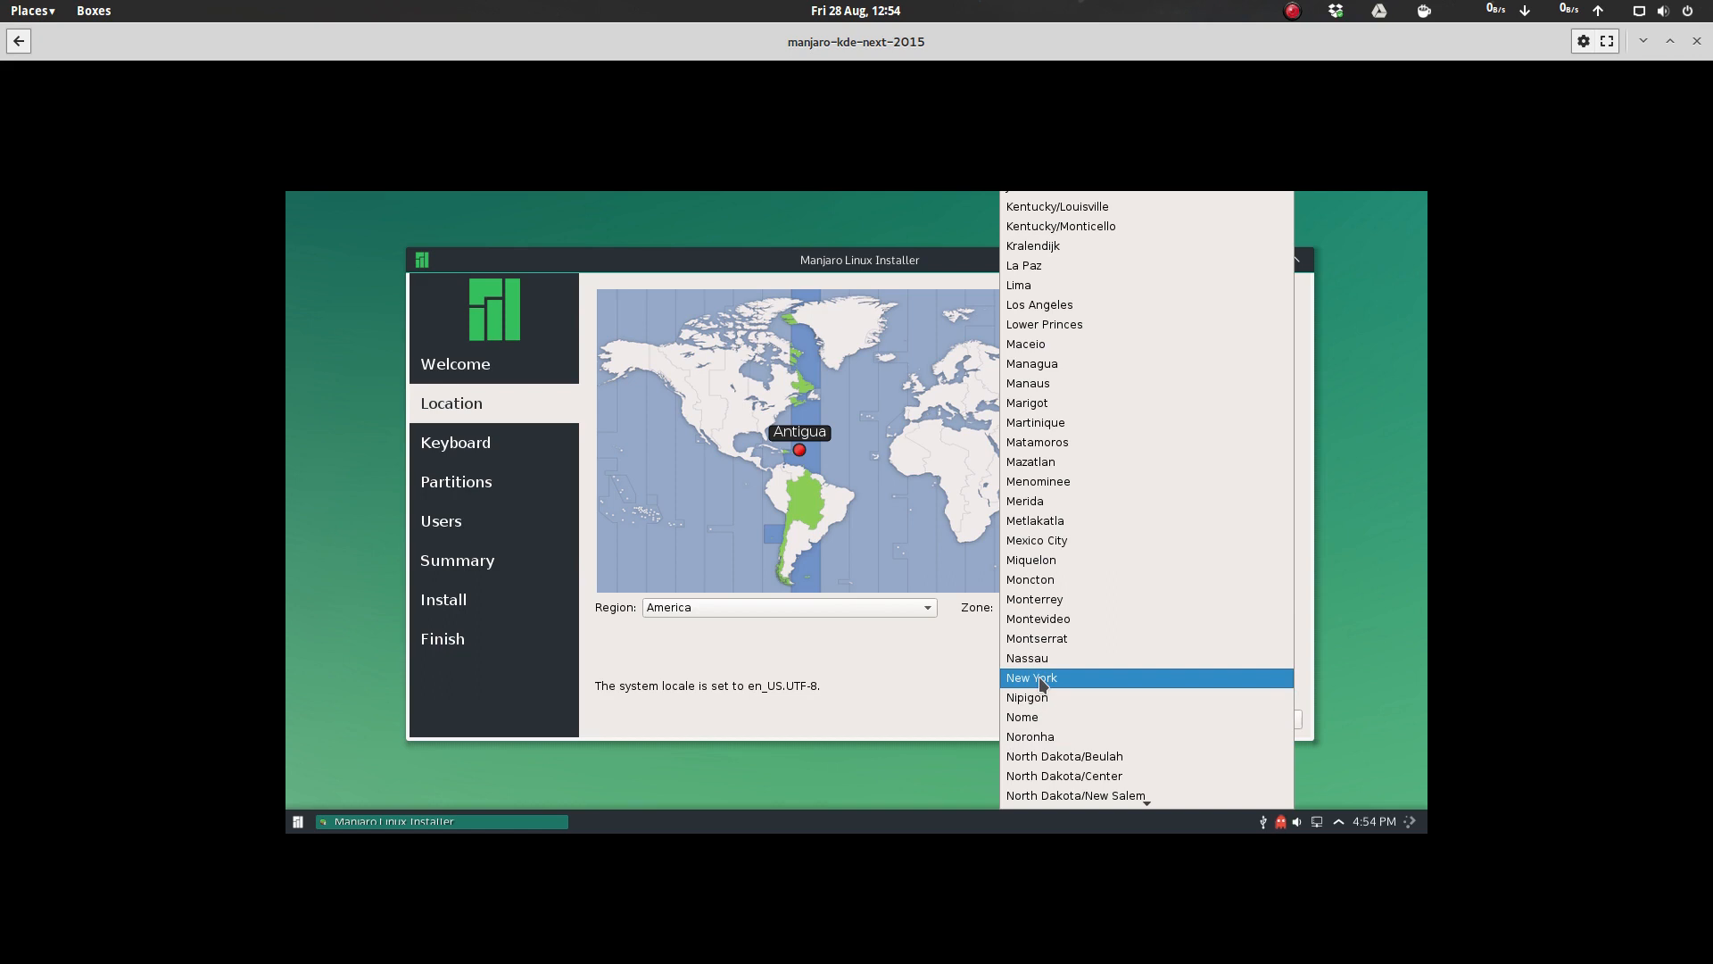
{"action": "left_click", "coordinate": [1028, 678]}
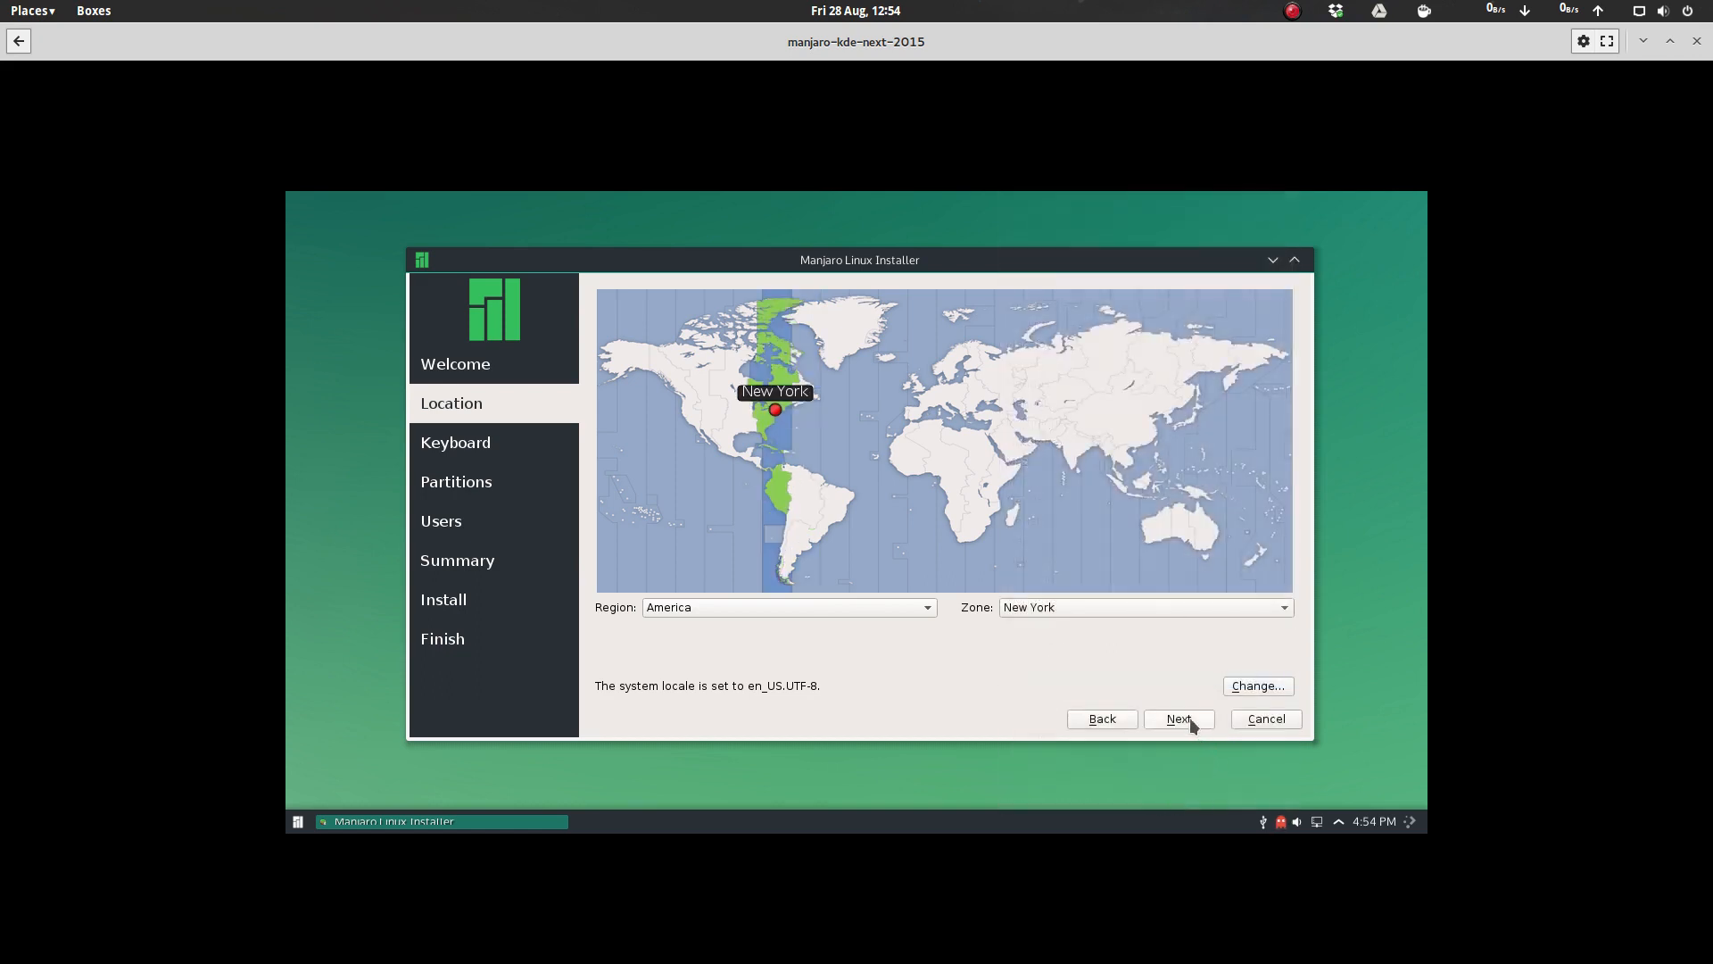
{"action": "left_click", "coordinate": [1177, 718]}
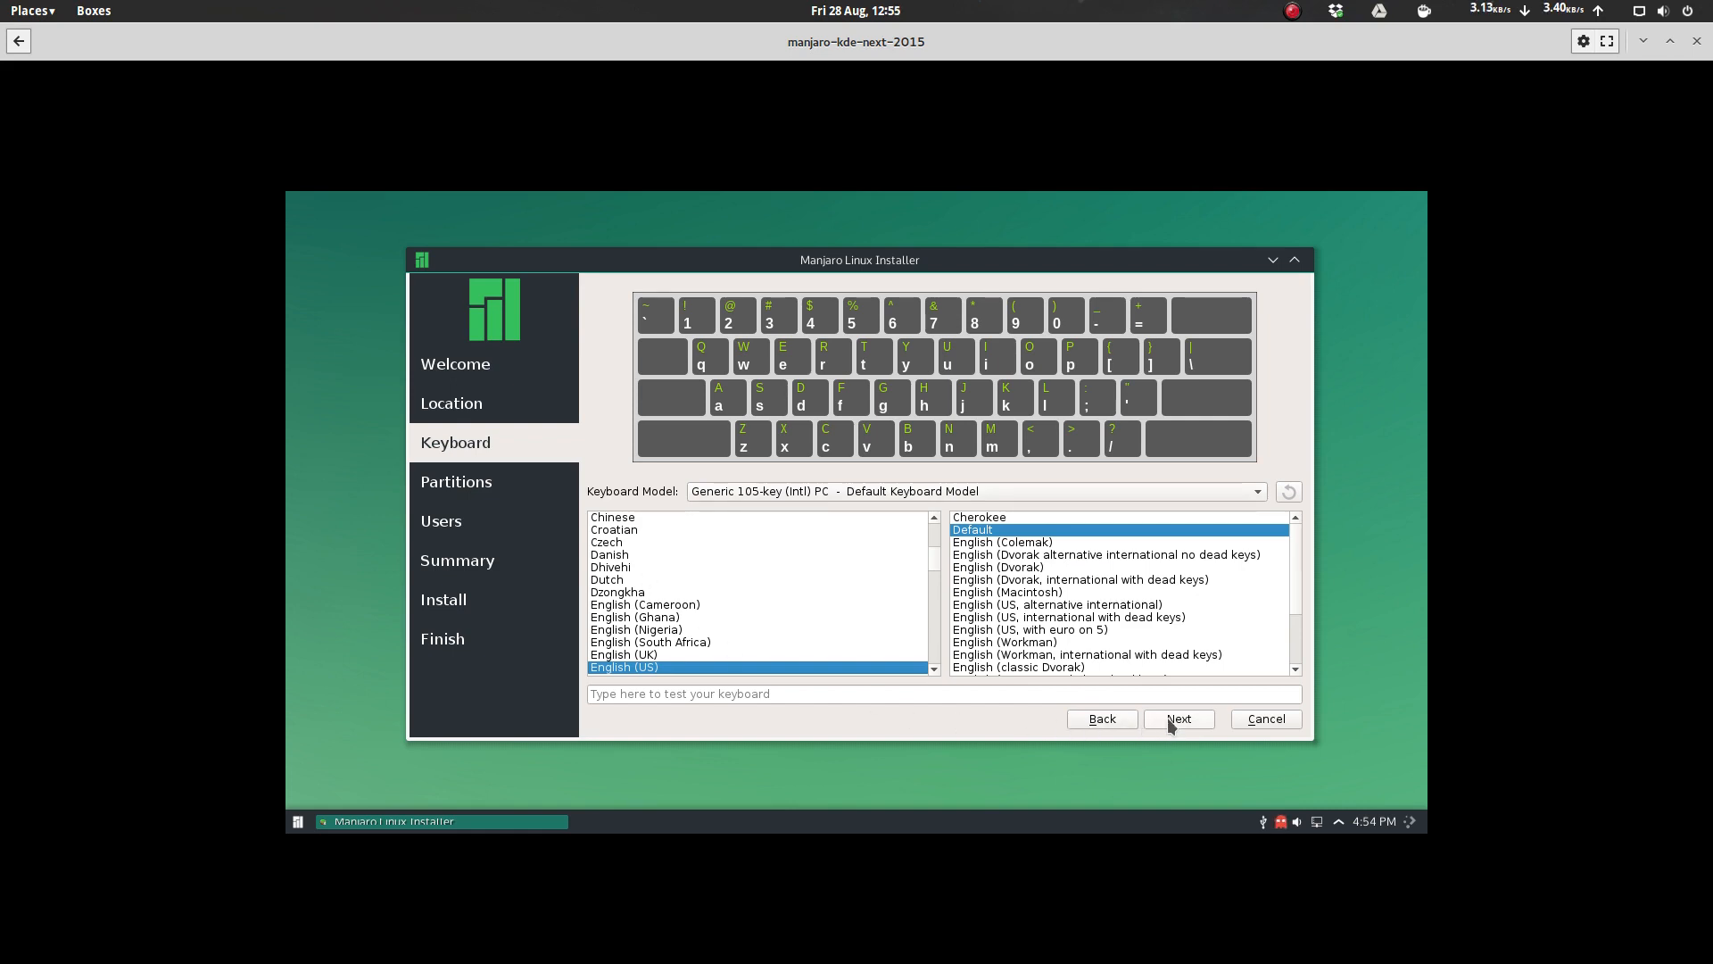
Keep the keyboard layout and choose 'Erase disk and install Manjaro 0.9' on the 20 GB QEMU drive
{"action": "left_click", "coordinate": [1178, 719]}
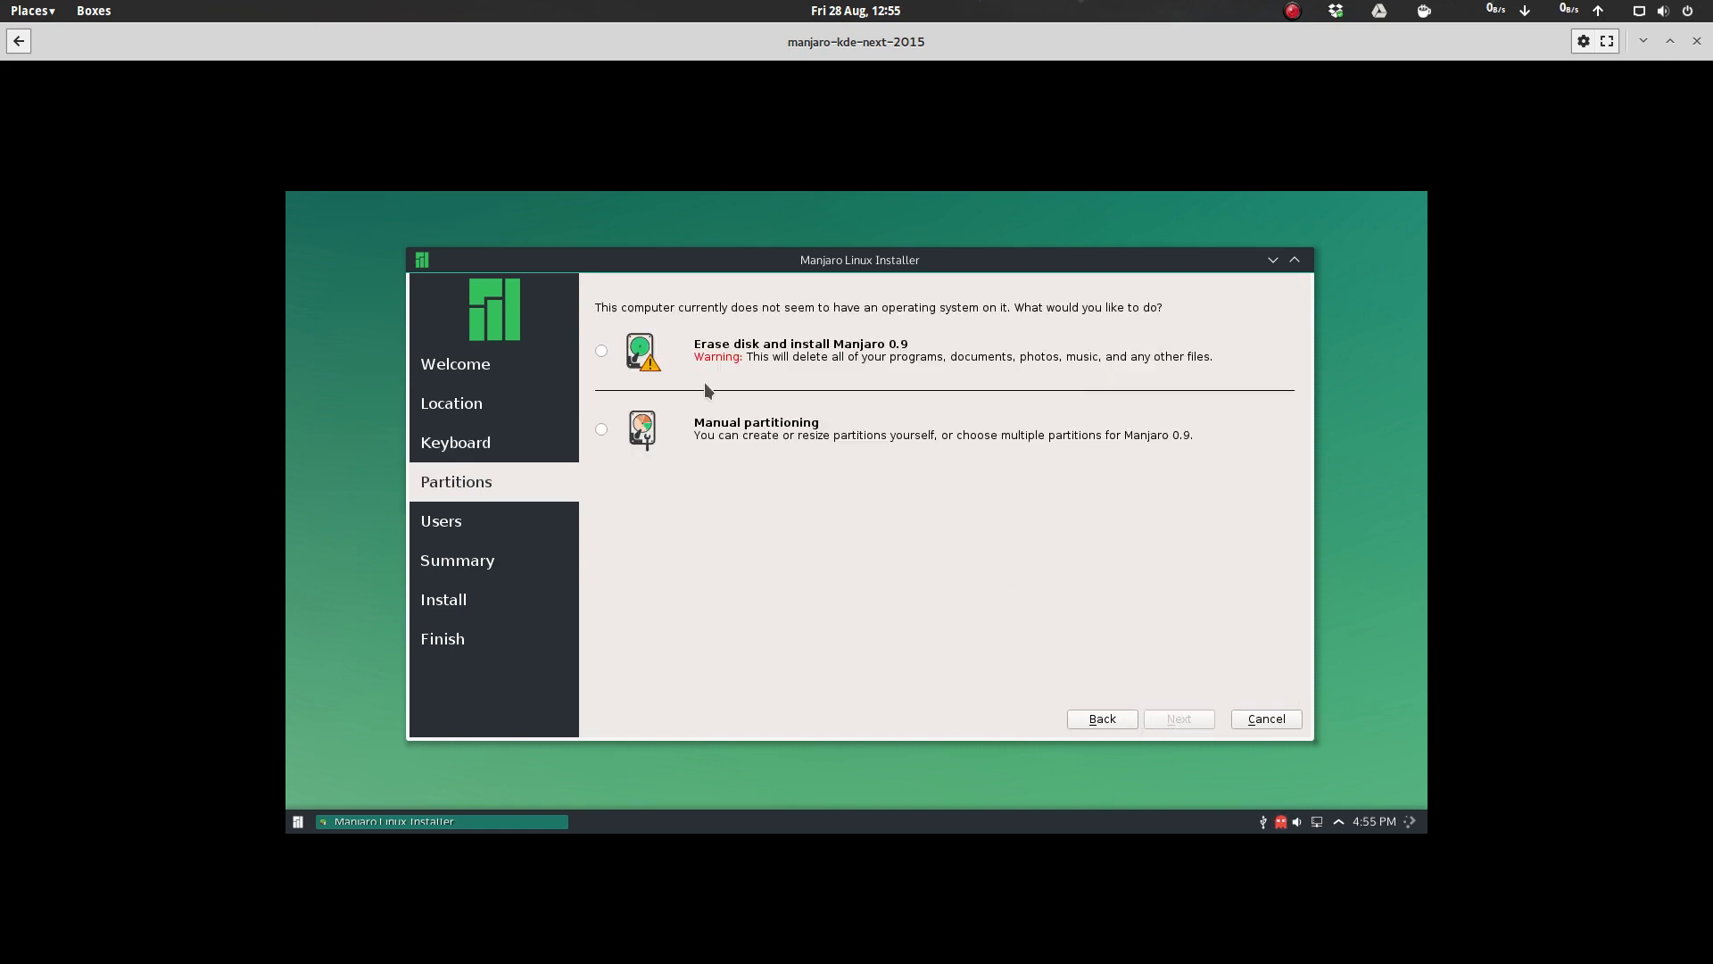
{"action": "mouse_move", "coordinate": [790, 381]}
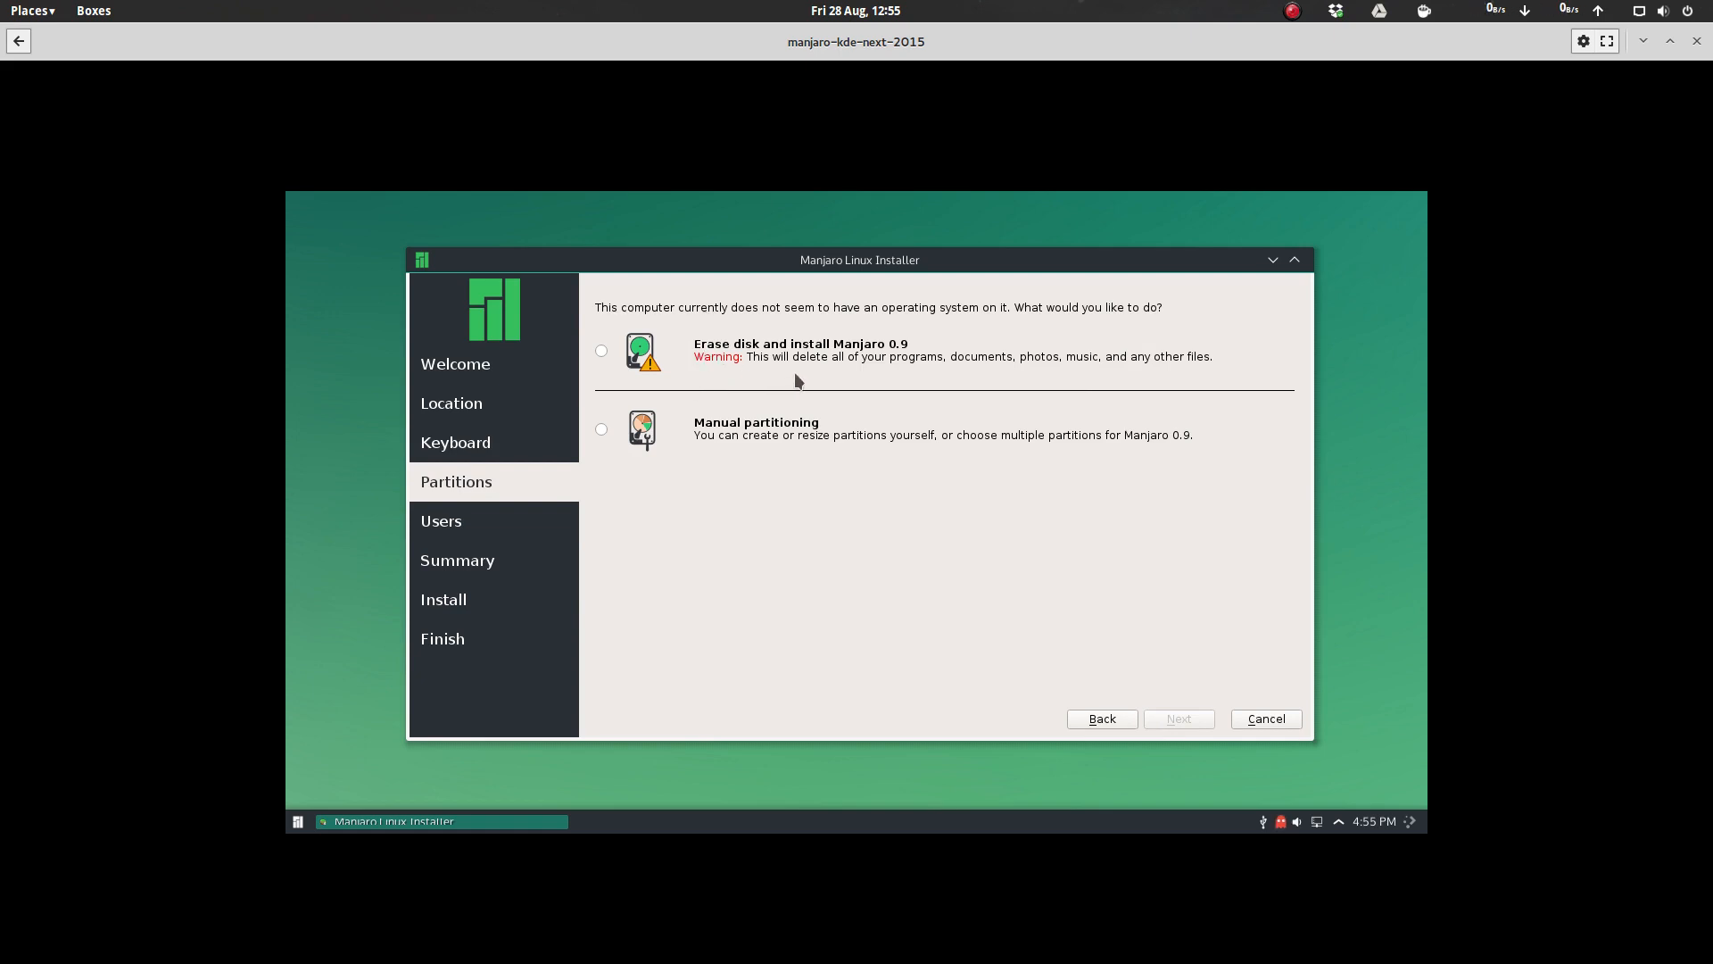
{"action": "mouse_move", "coordinate": [779, 450]}
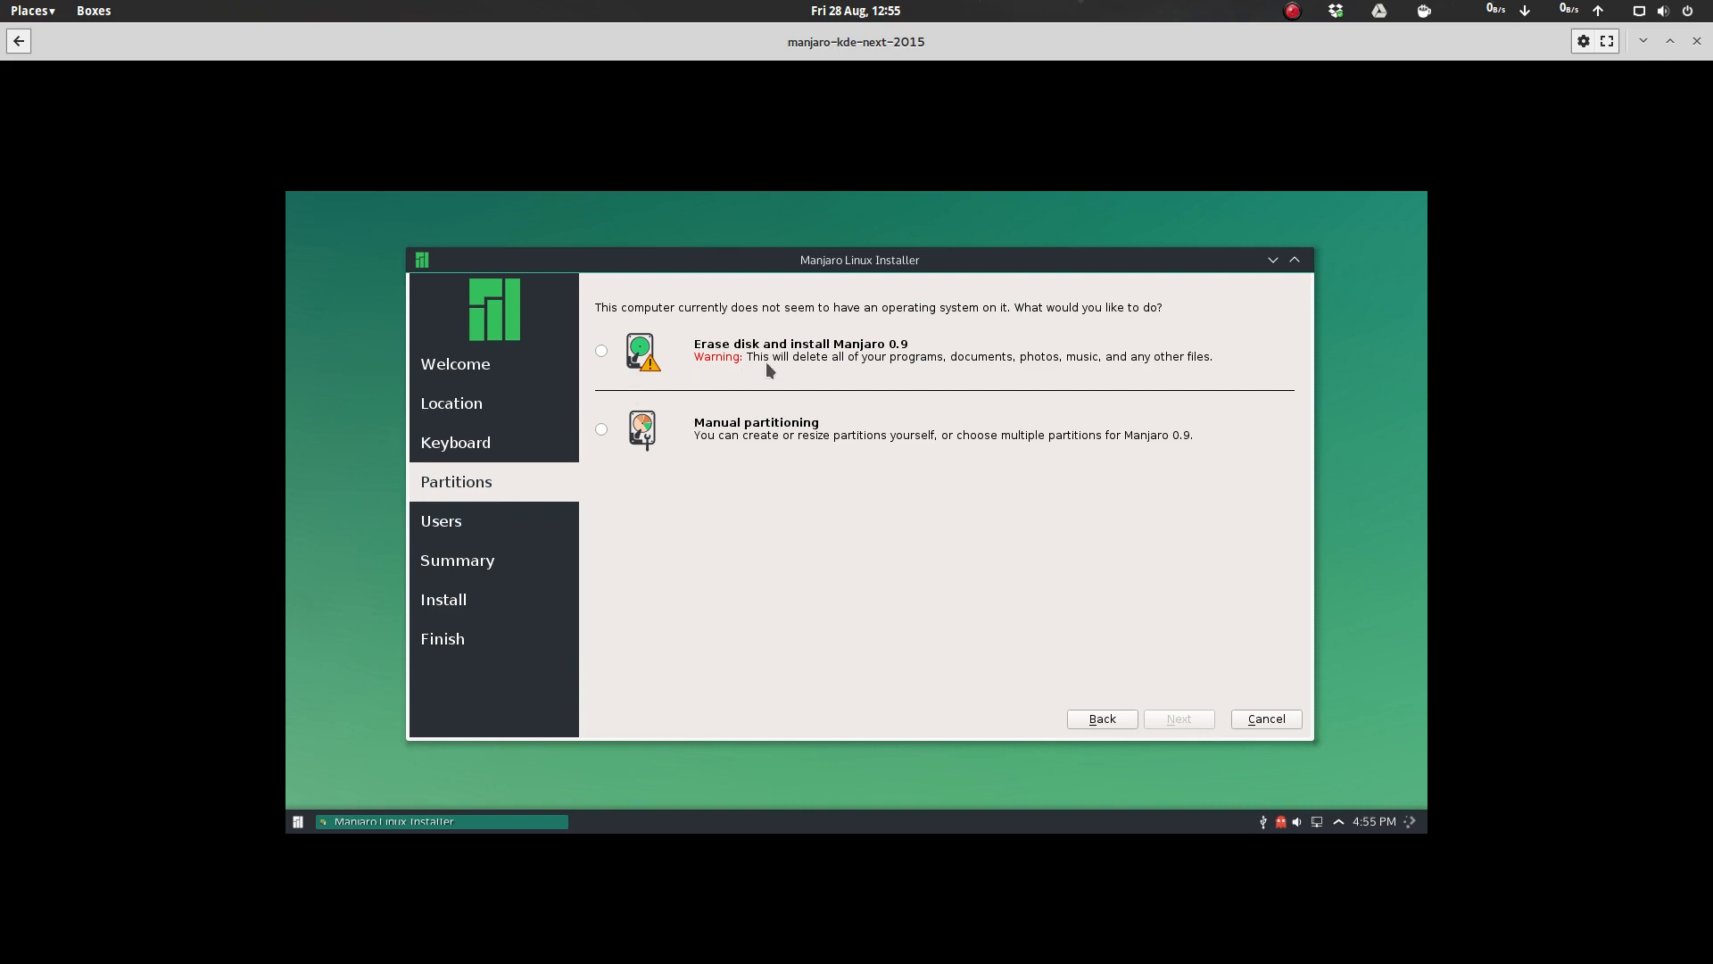
{"action": "left_click", "coordinate": [602, 351]}
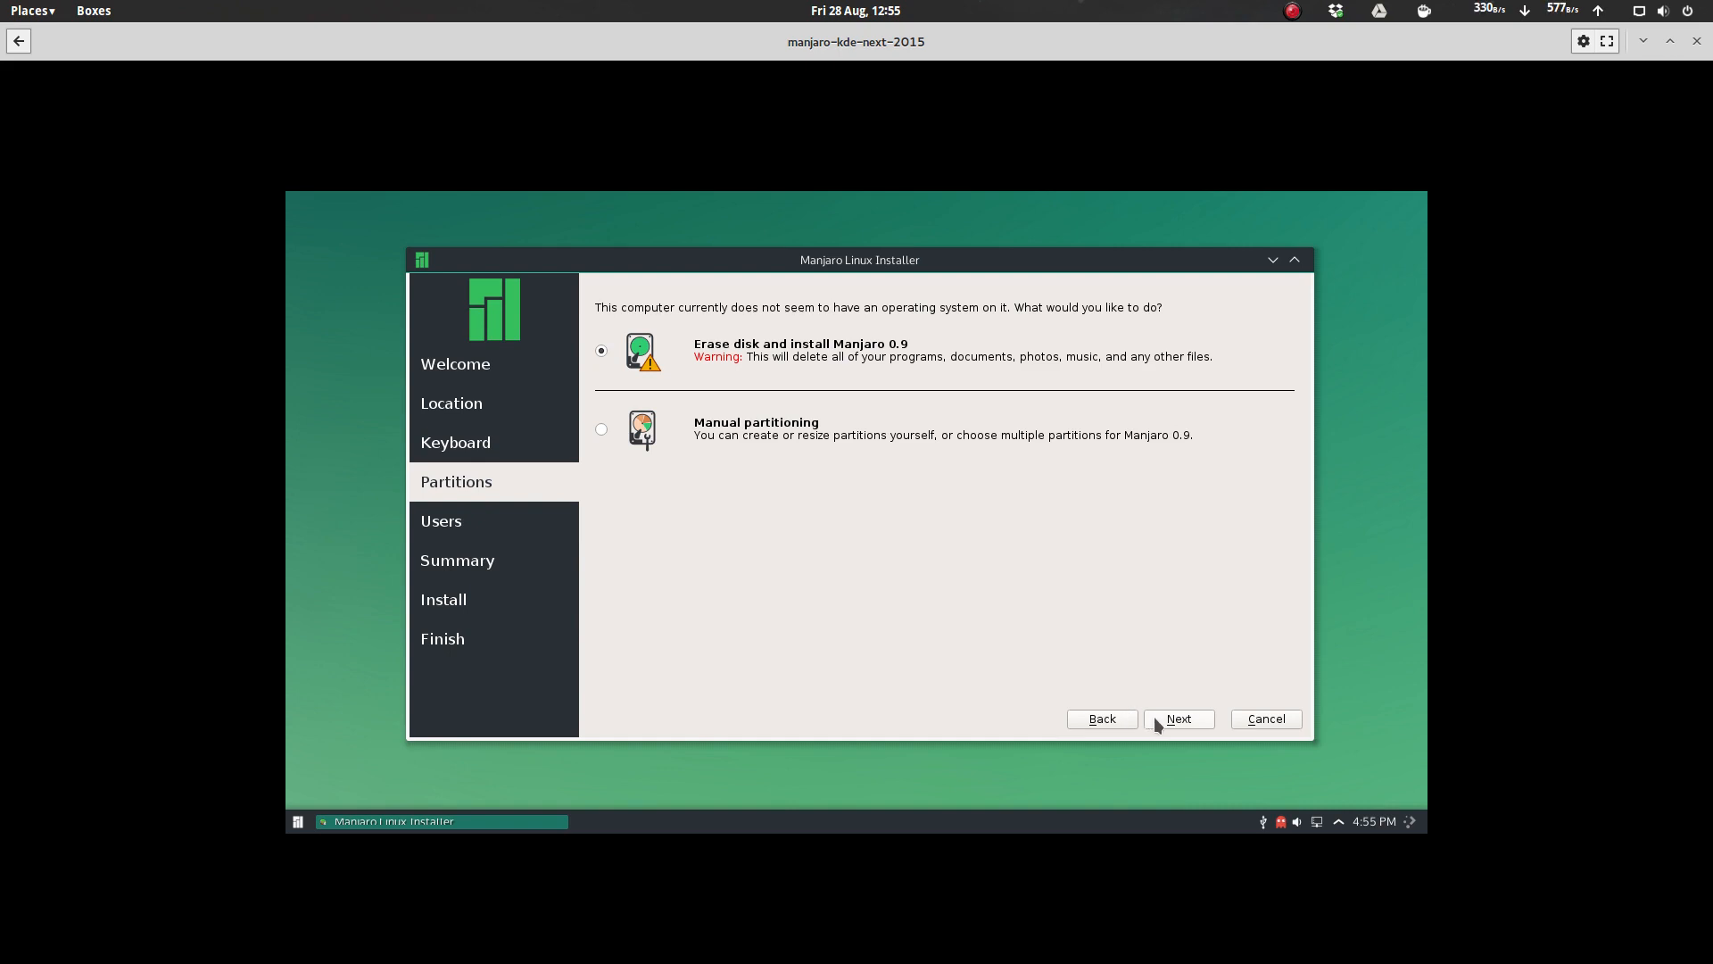
{"action": "left_click", "coordinate": [1178, 717]}
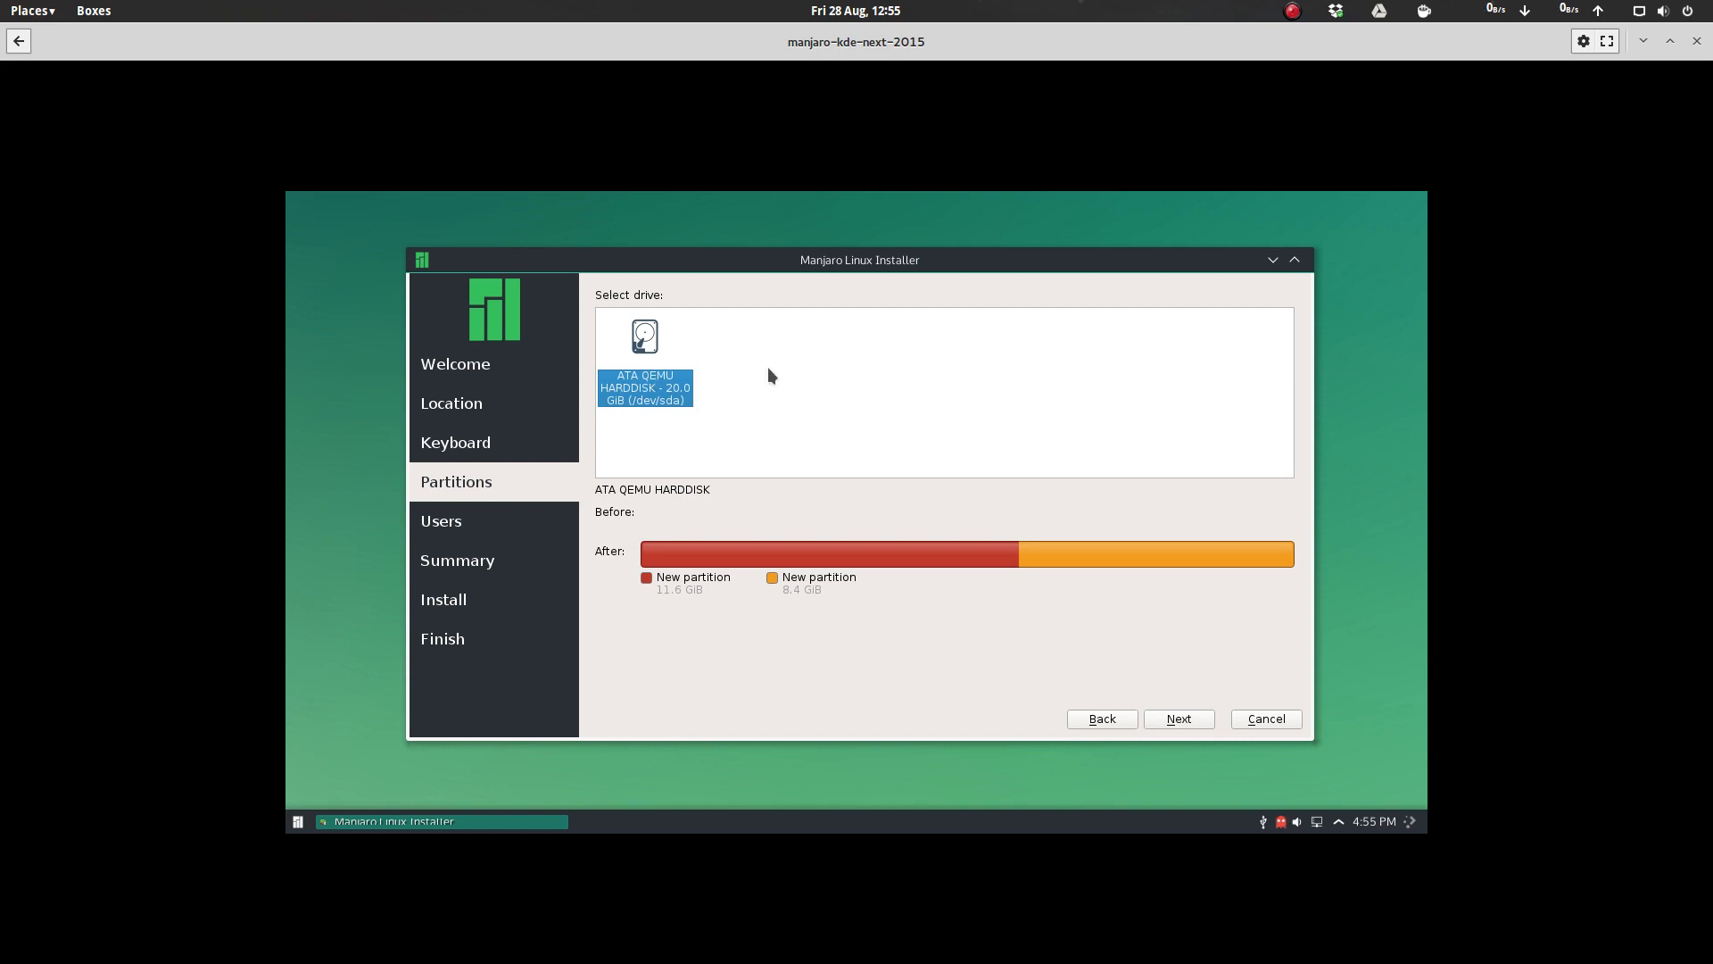
{"action": "mouse_move", "coordinate": [1142, 457]}
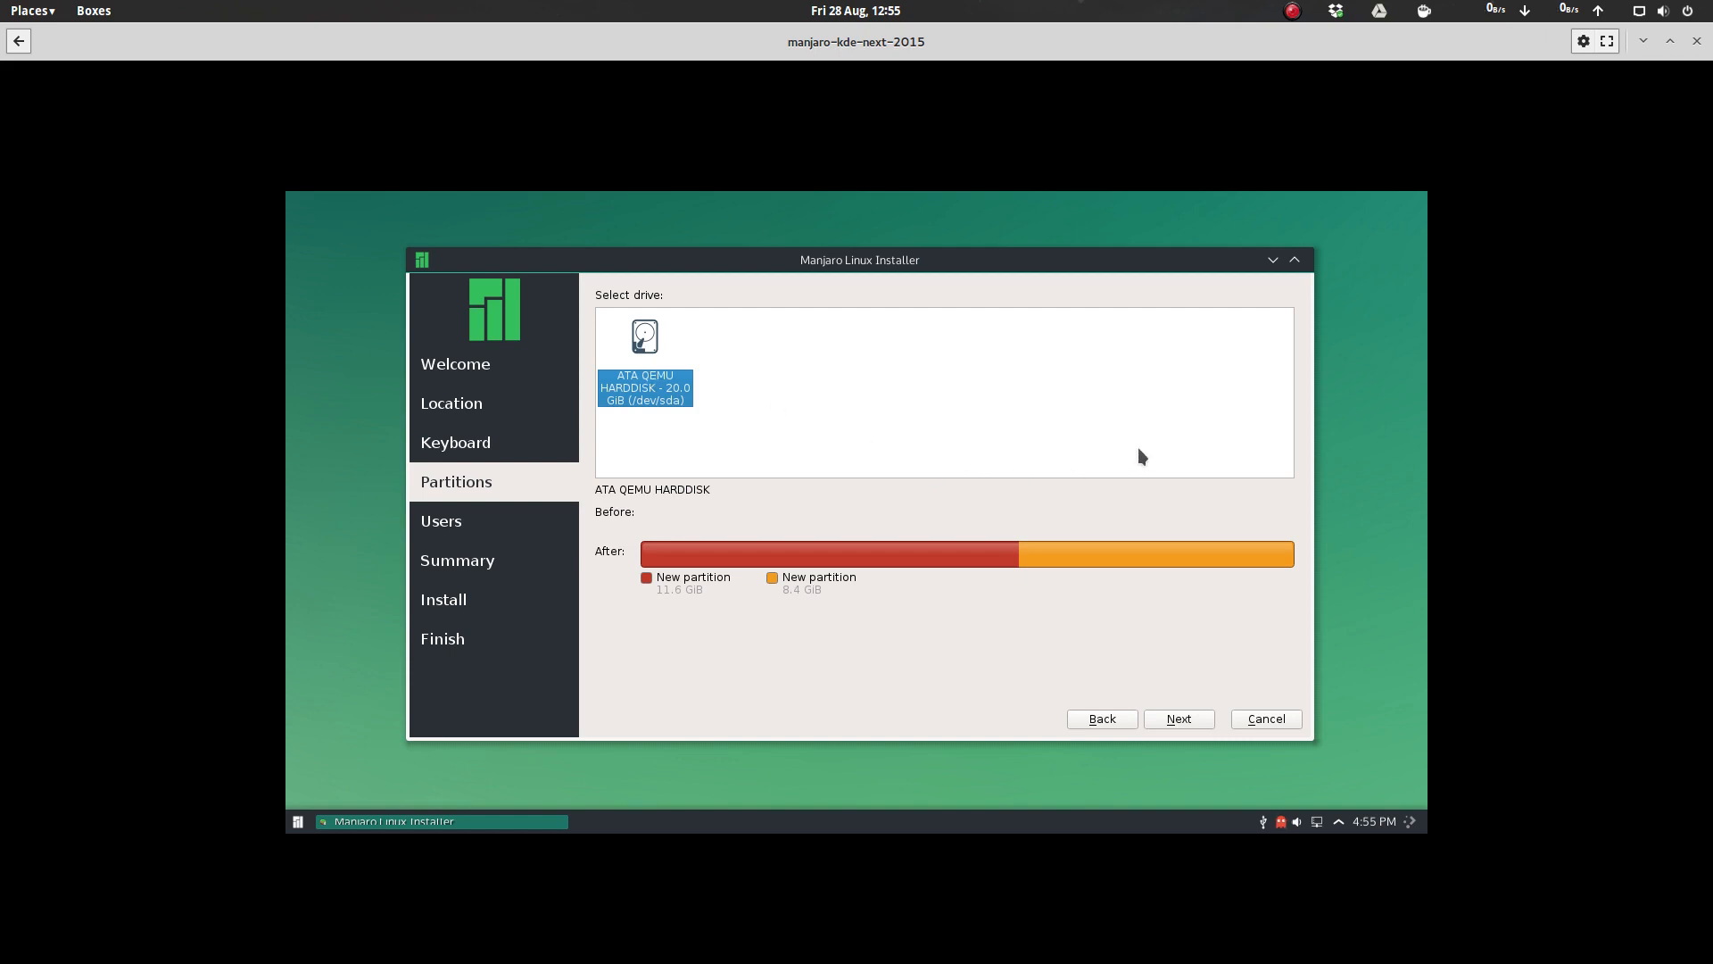
{"action": "mouse_move", "coordinate": [759, 360]}
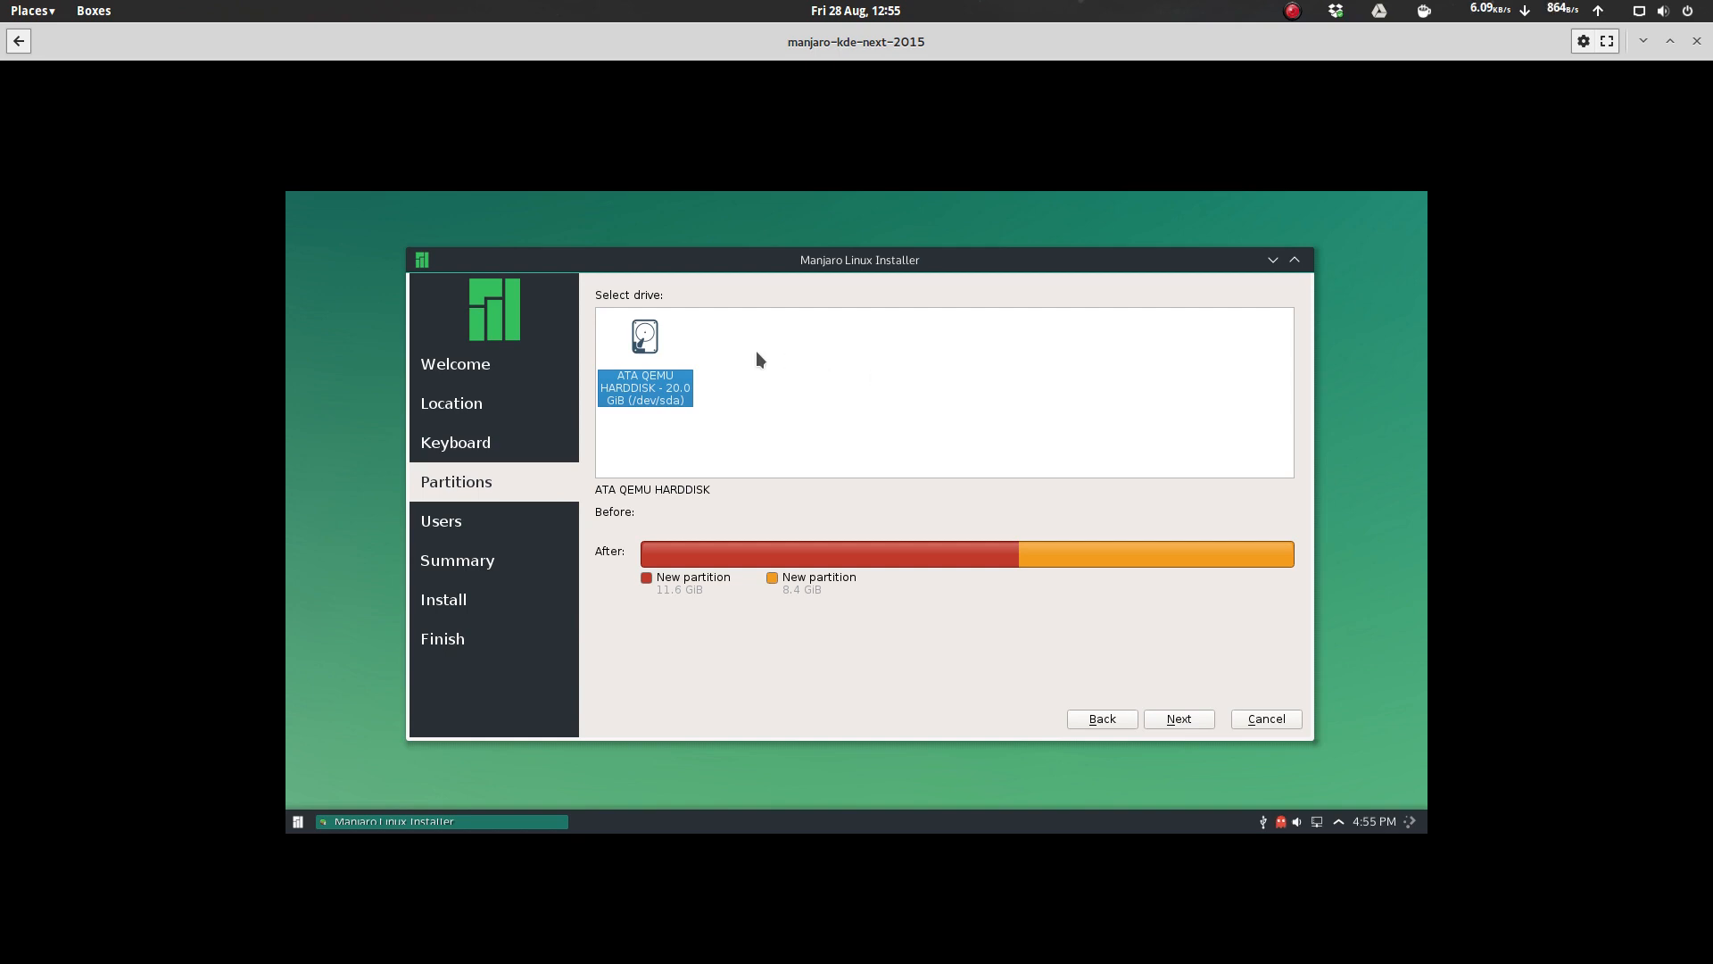
{"action": "mouse_move", "coordinate": [1253, 401]}
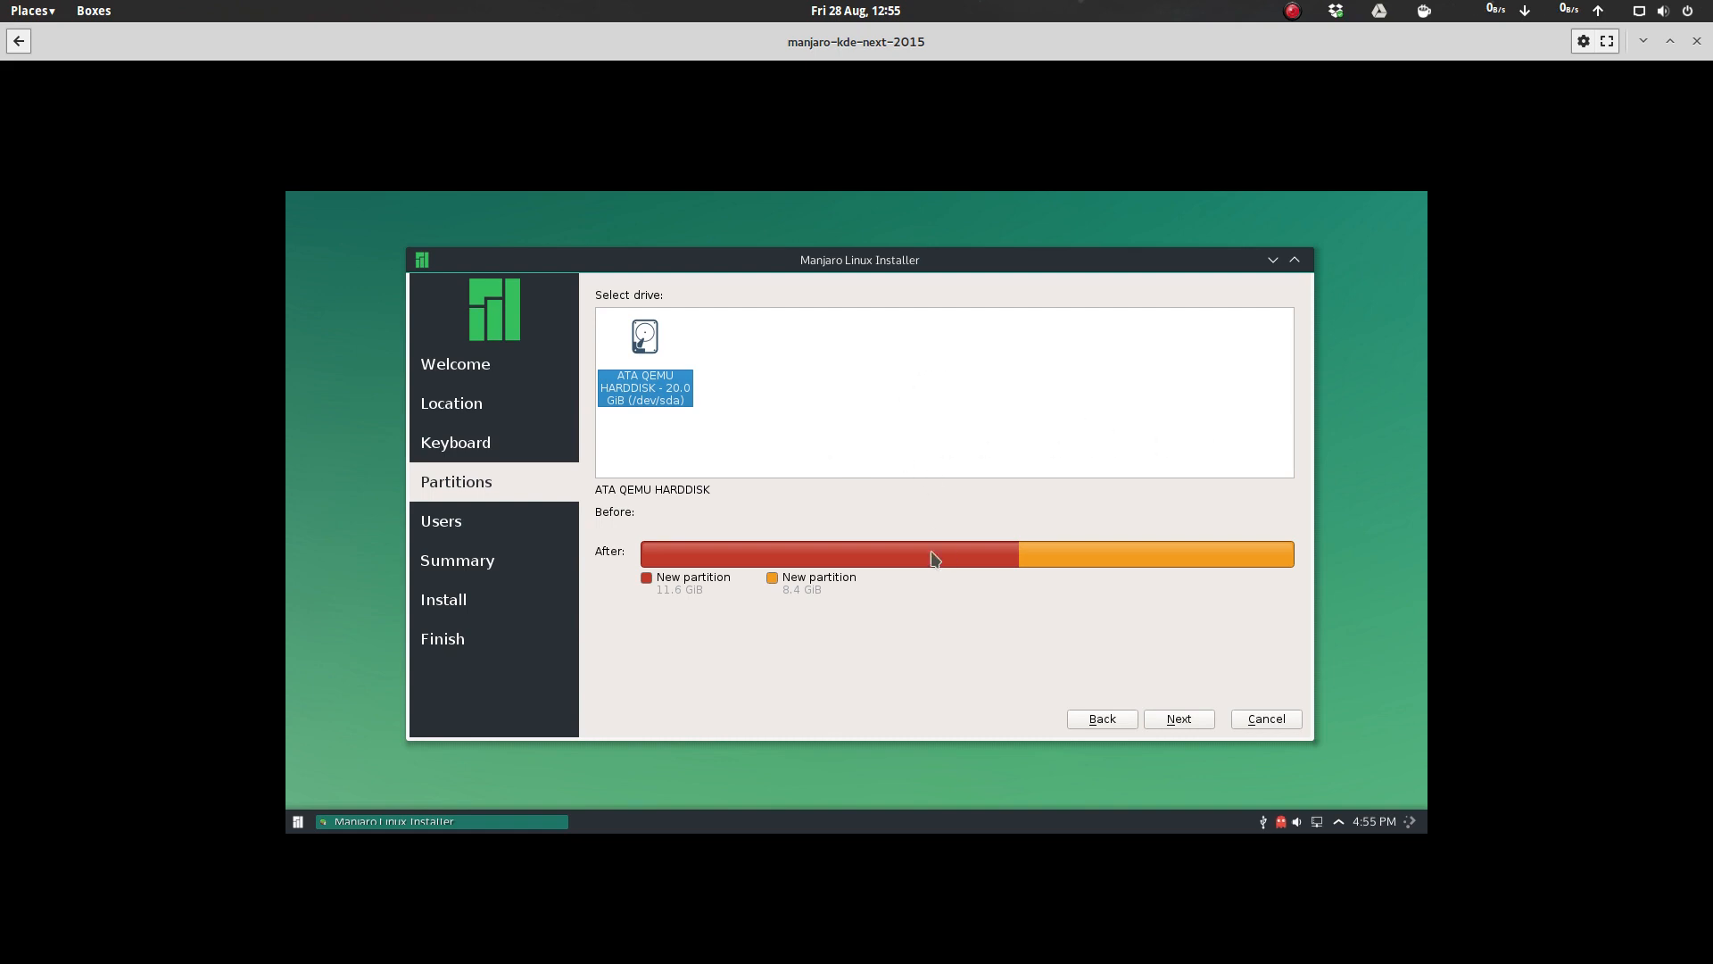
{"action": "mouse_move", "coordinate": [1184, 686]}
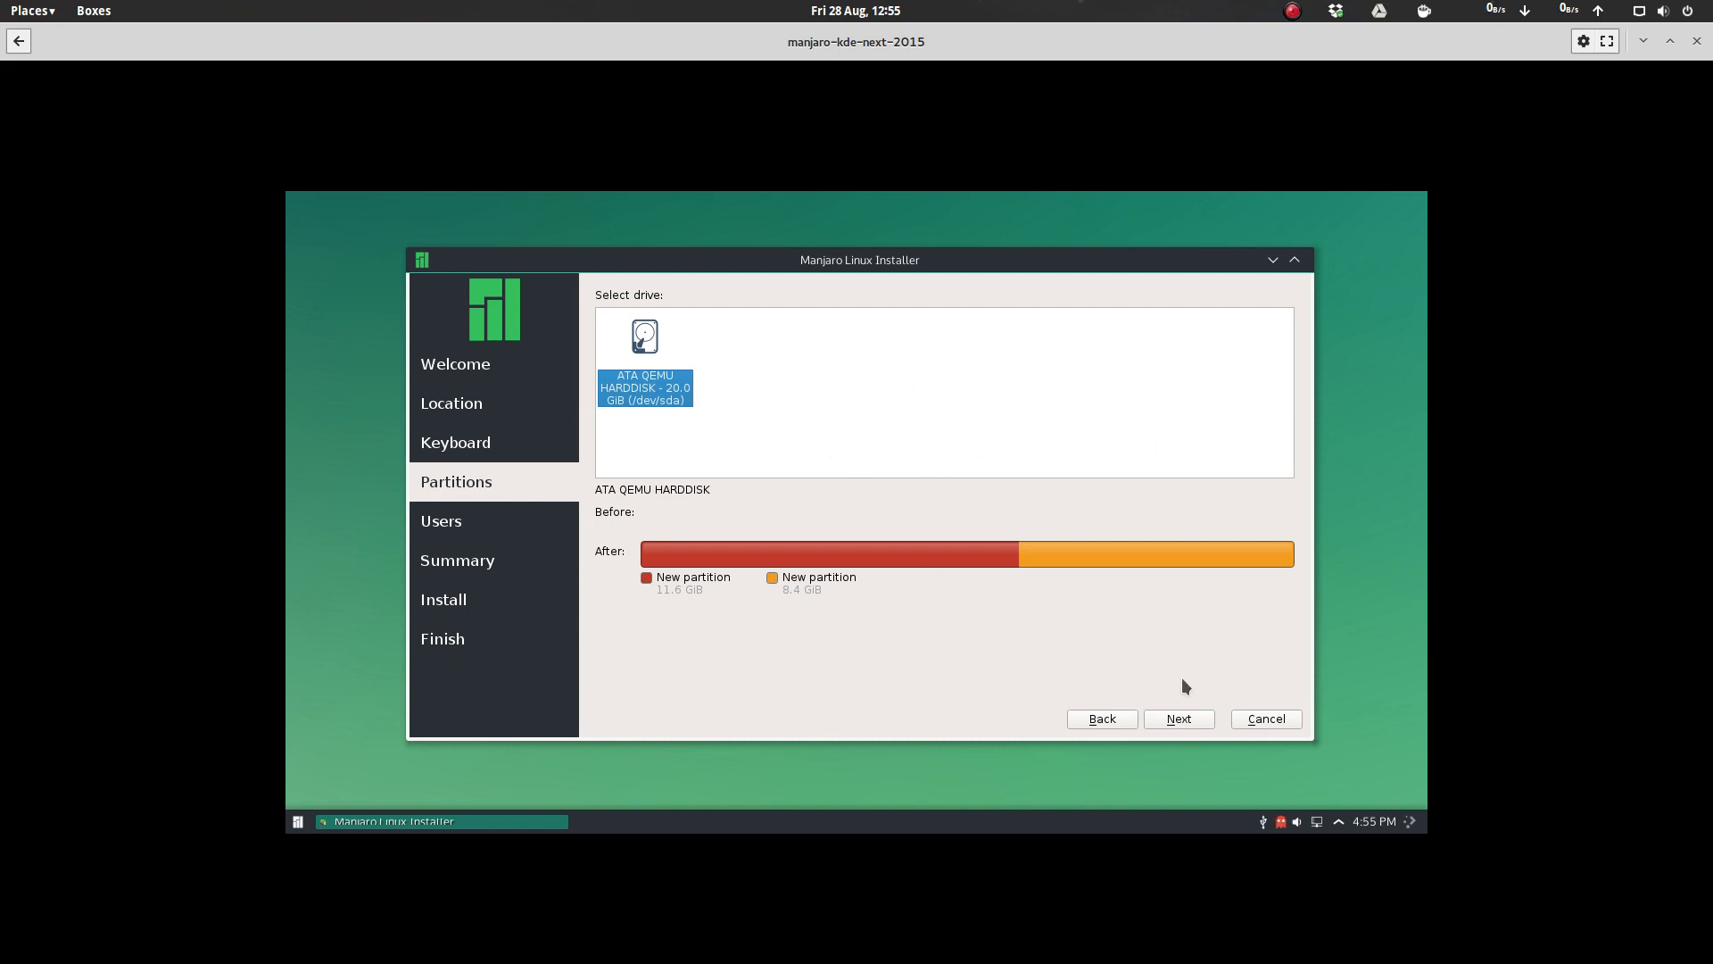
Accept the automatic two-partition erase-disk layout and continue to the Users form
{"action": "left_click", "coordinate": [1178, 720]}
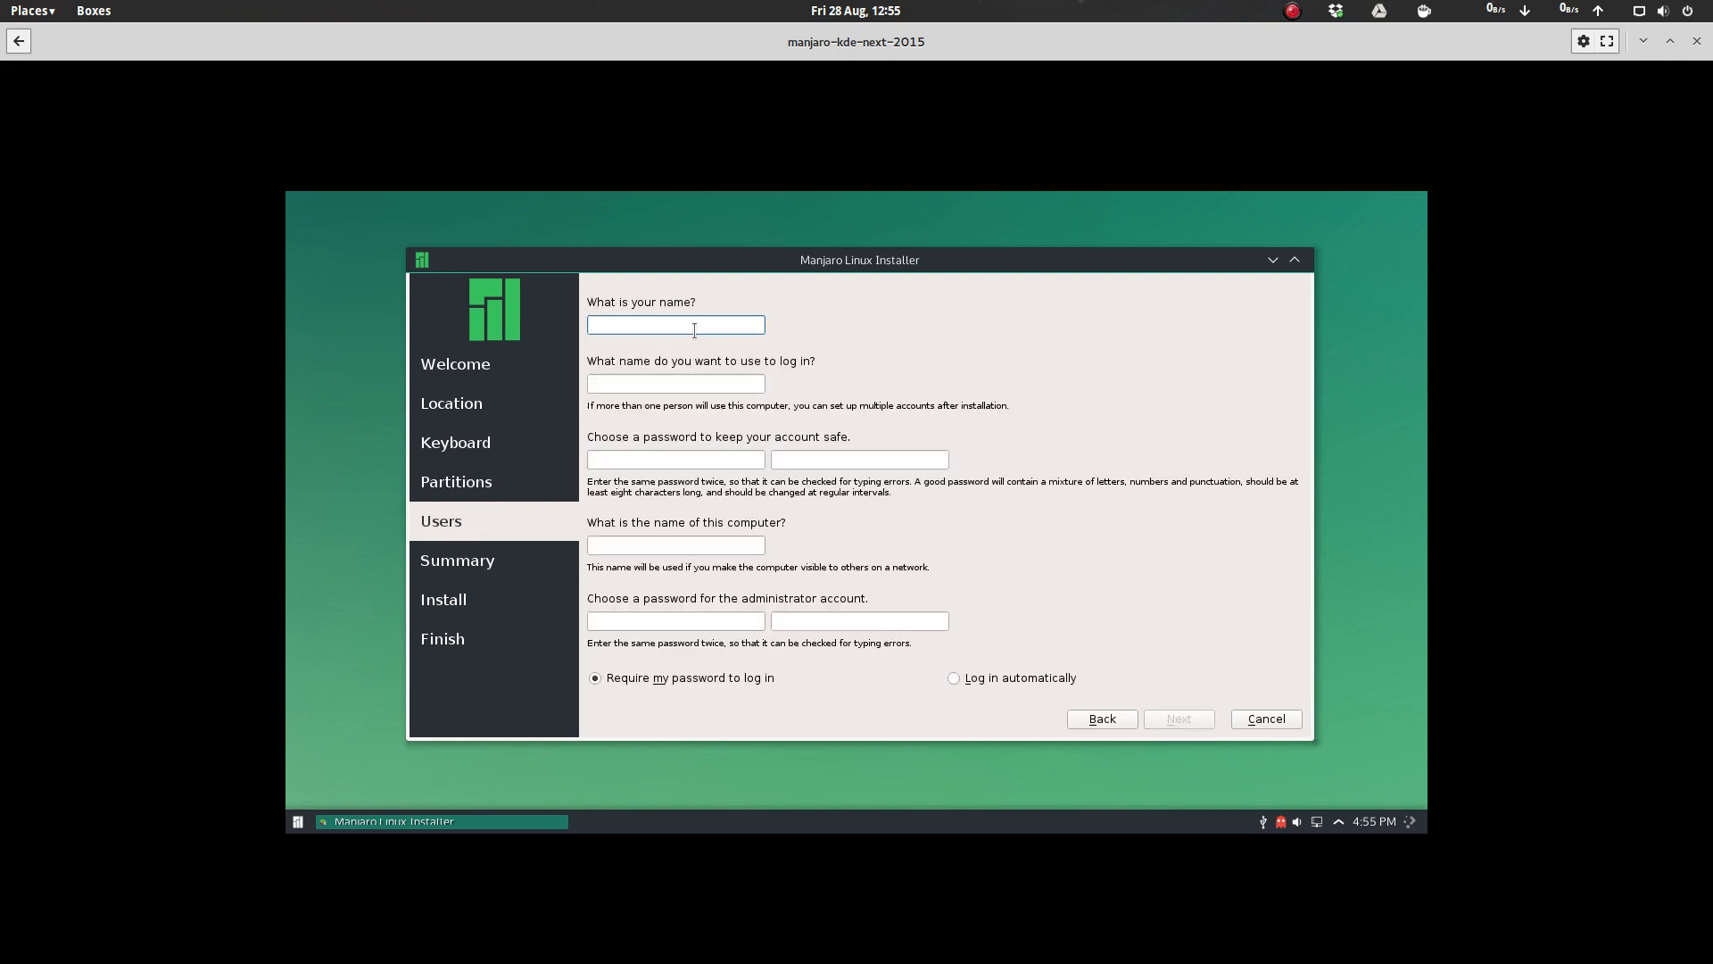
Enter user Alex with login, passwords and matching administrator password, then continue to Summary
{"action": "type", "text": "Alex"}
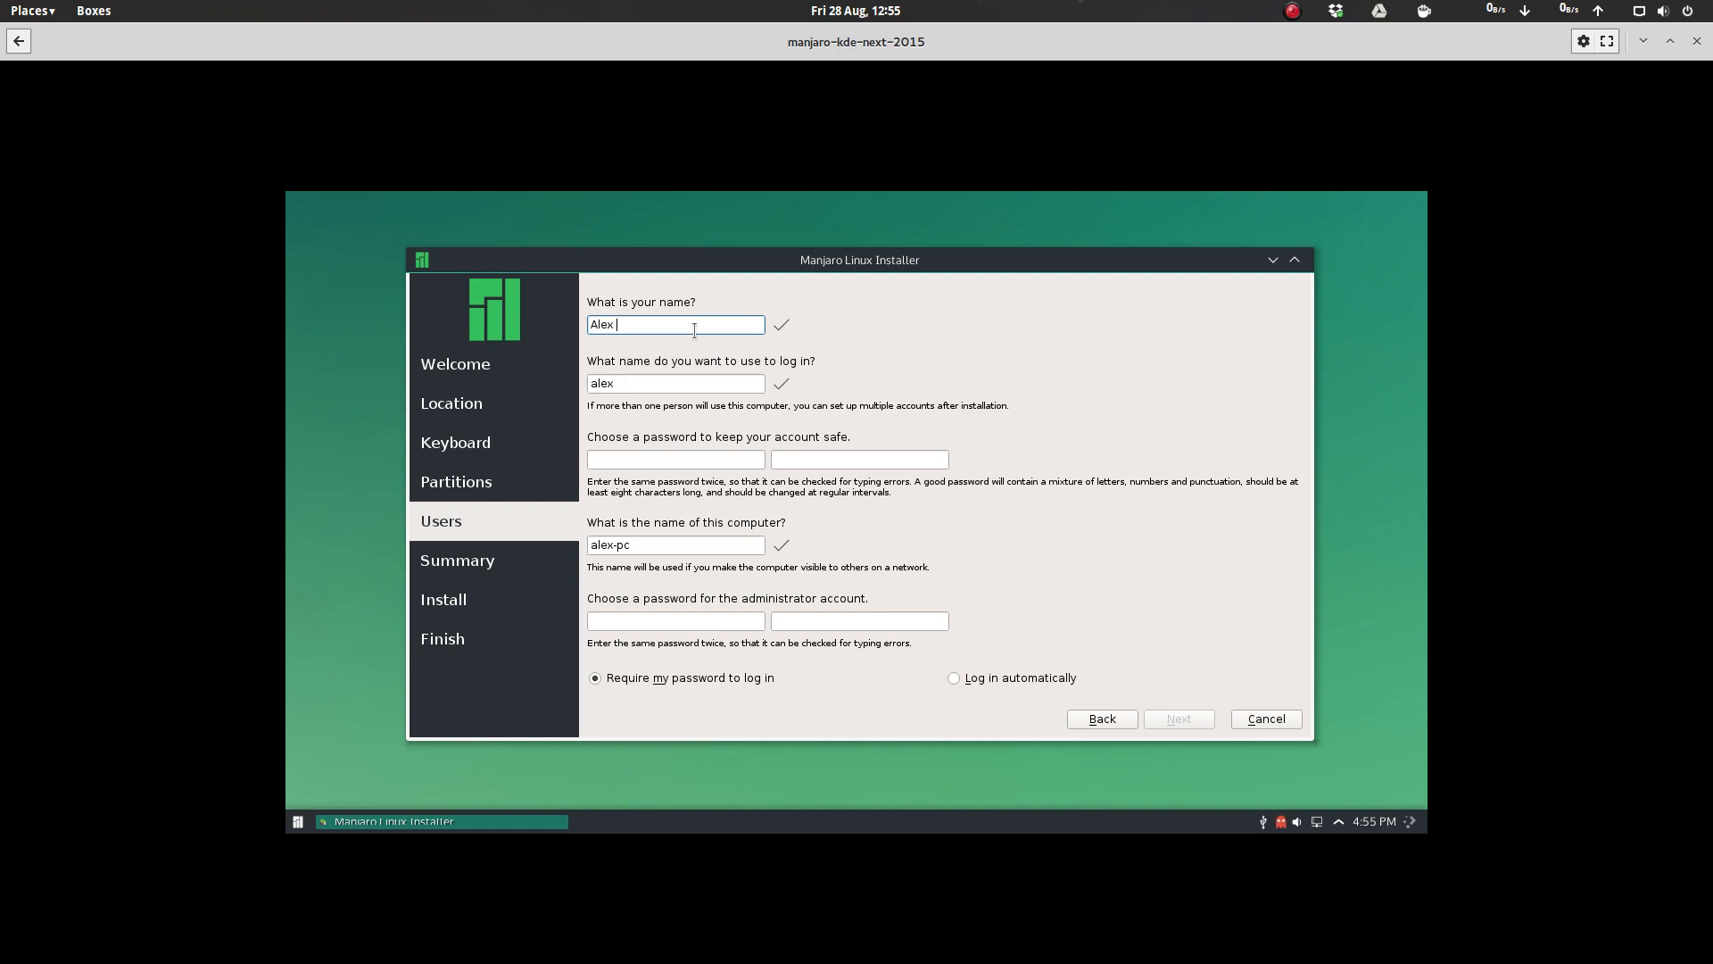
{"action": "type", "text": "rEISSIG"}
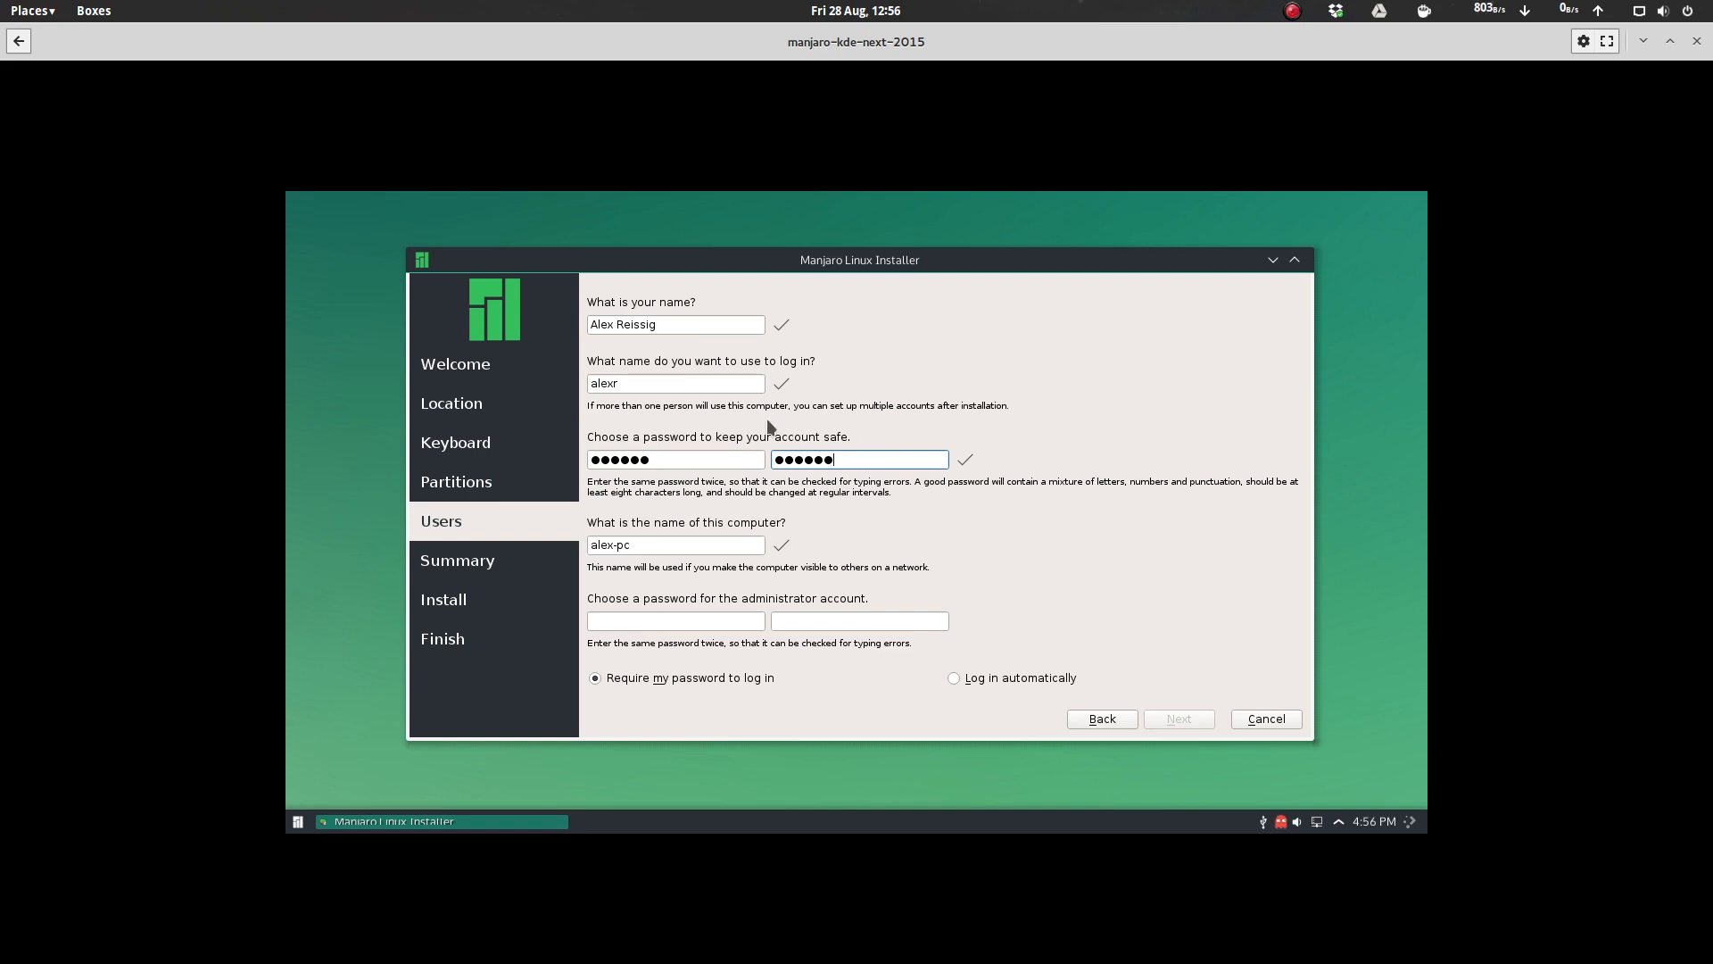
{"action": "mouse_move", "coordinate": [828, 544]}
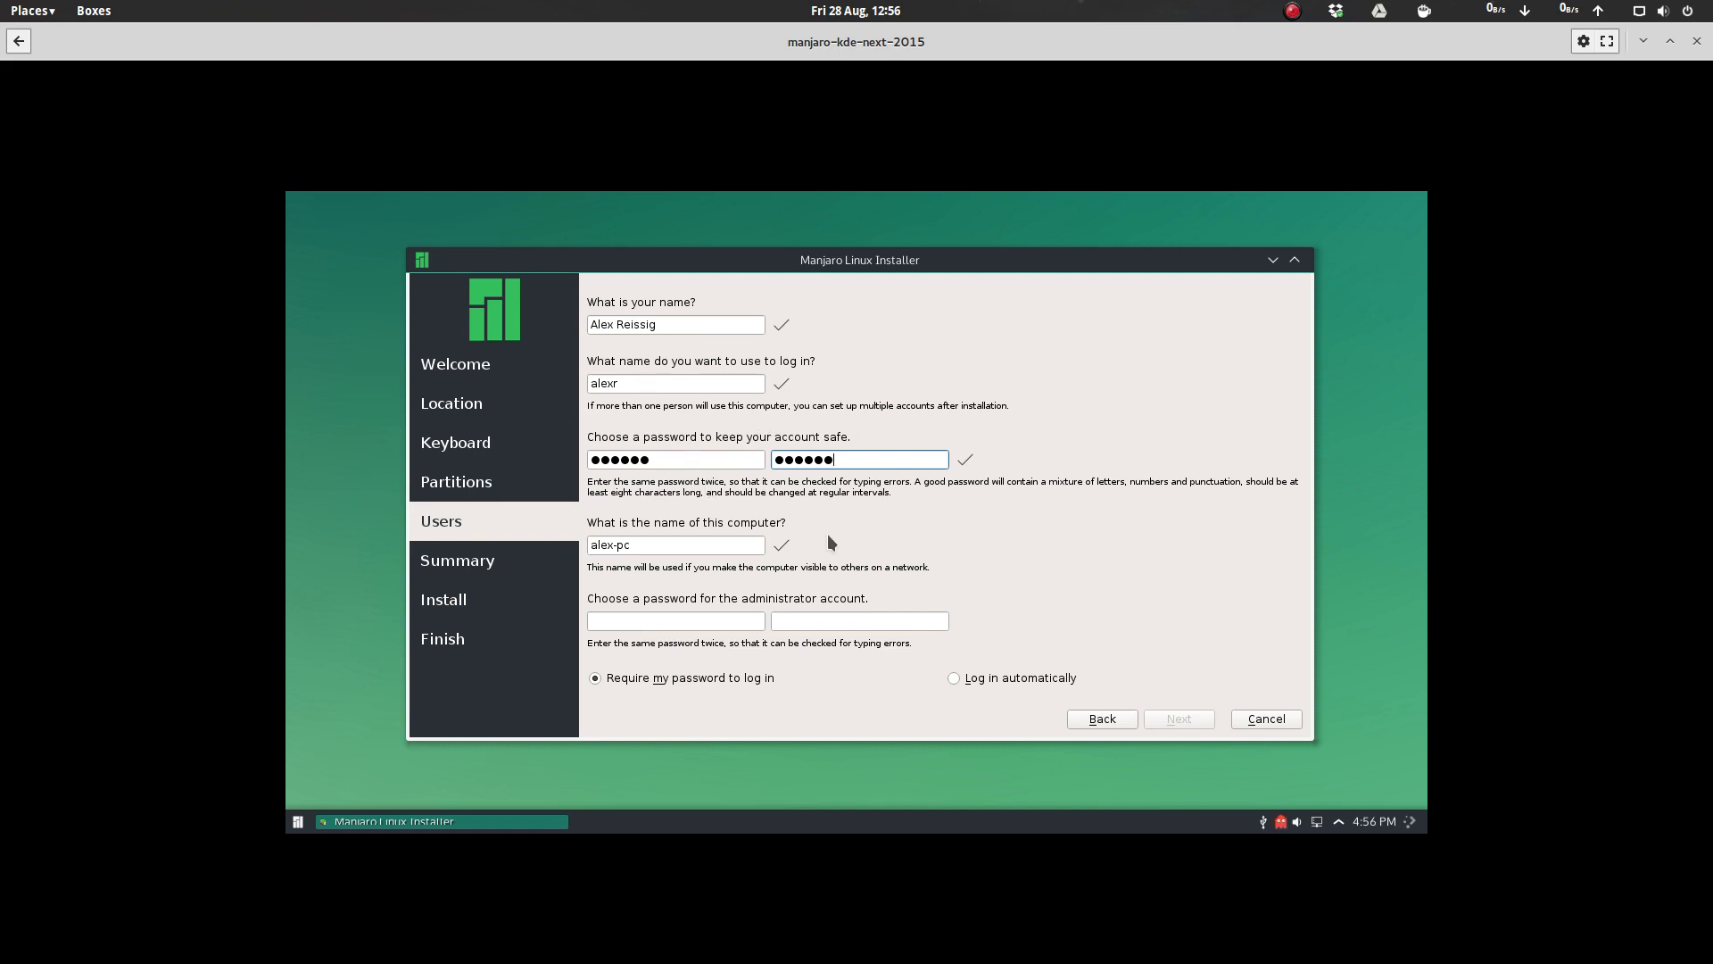
{"action": "mouse_move", "coordinate": [721, 568]}
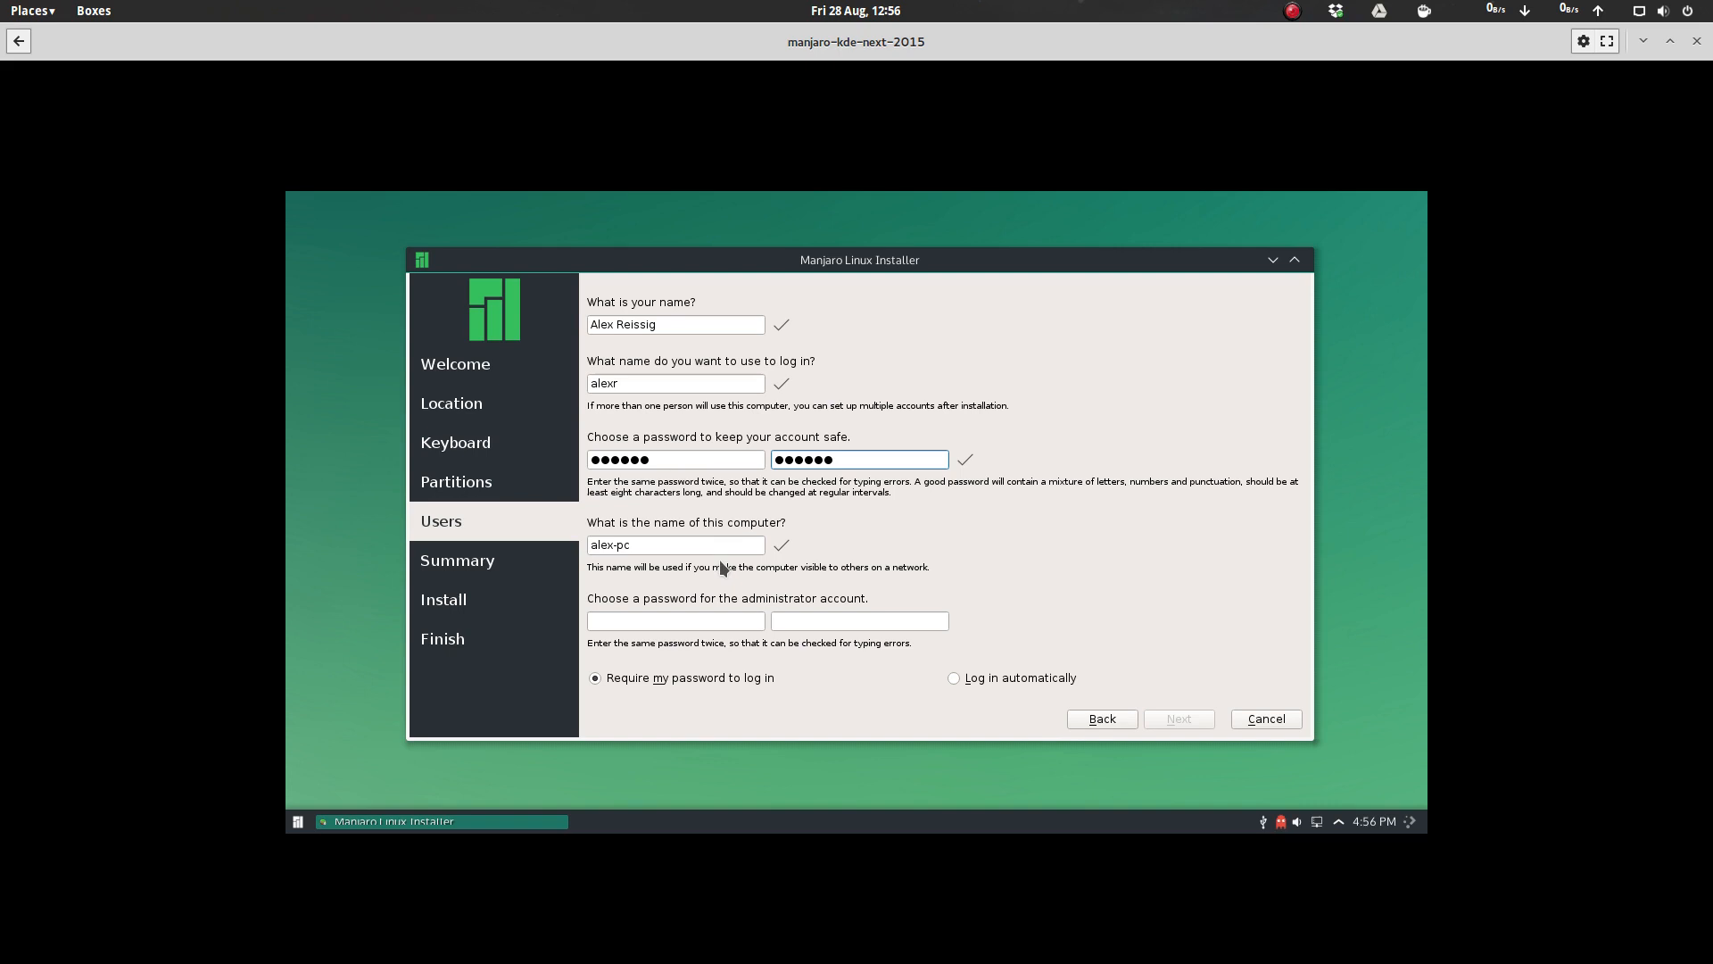
{"action": "left_click", "coordinate": [675, 544]}
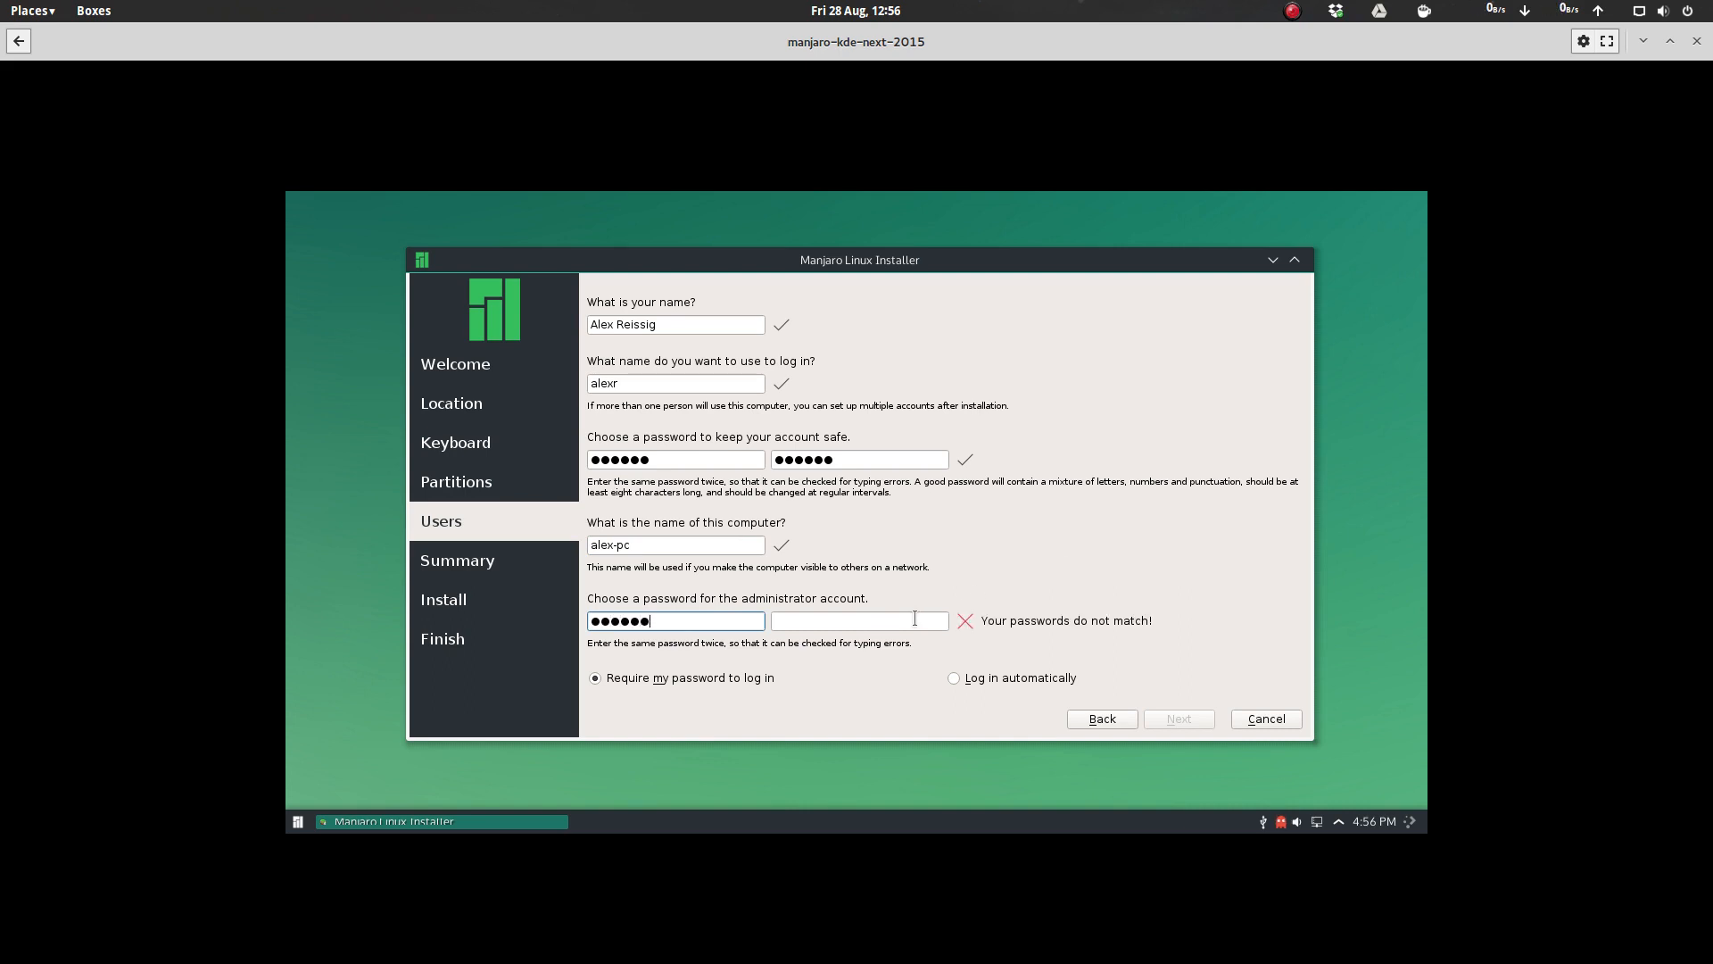
{"action": "type", "text": "•••••"}
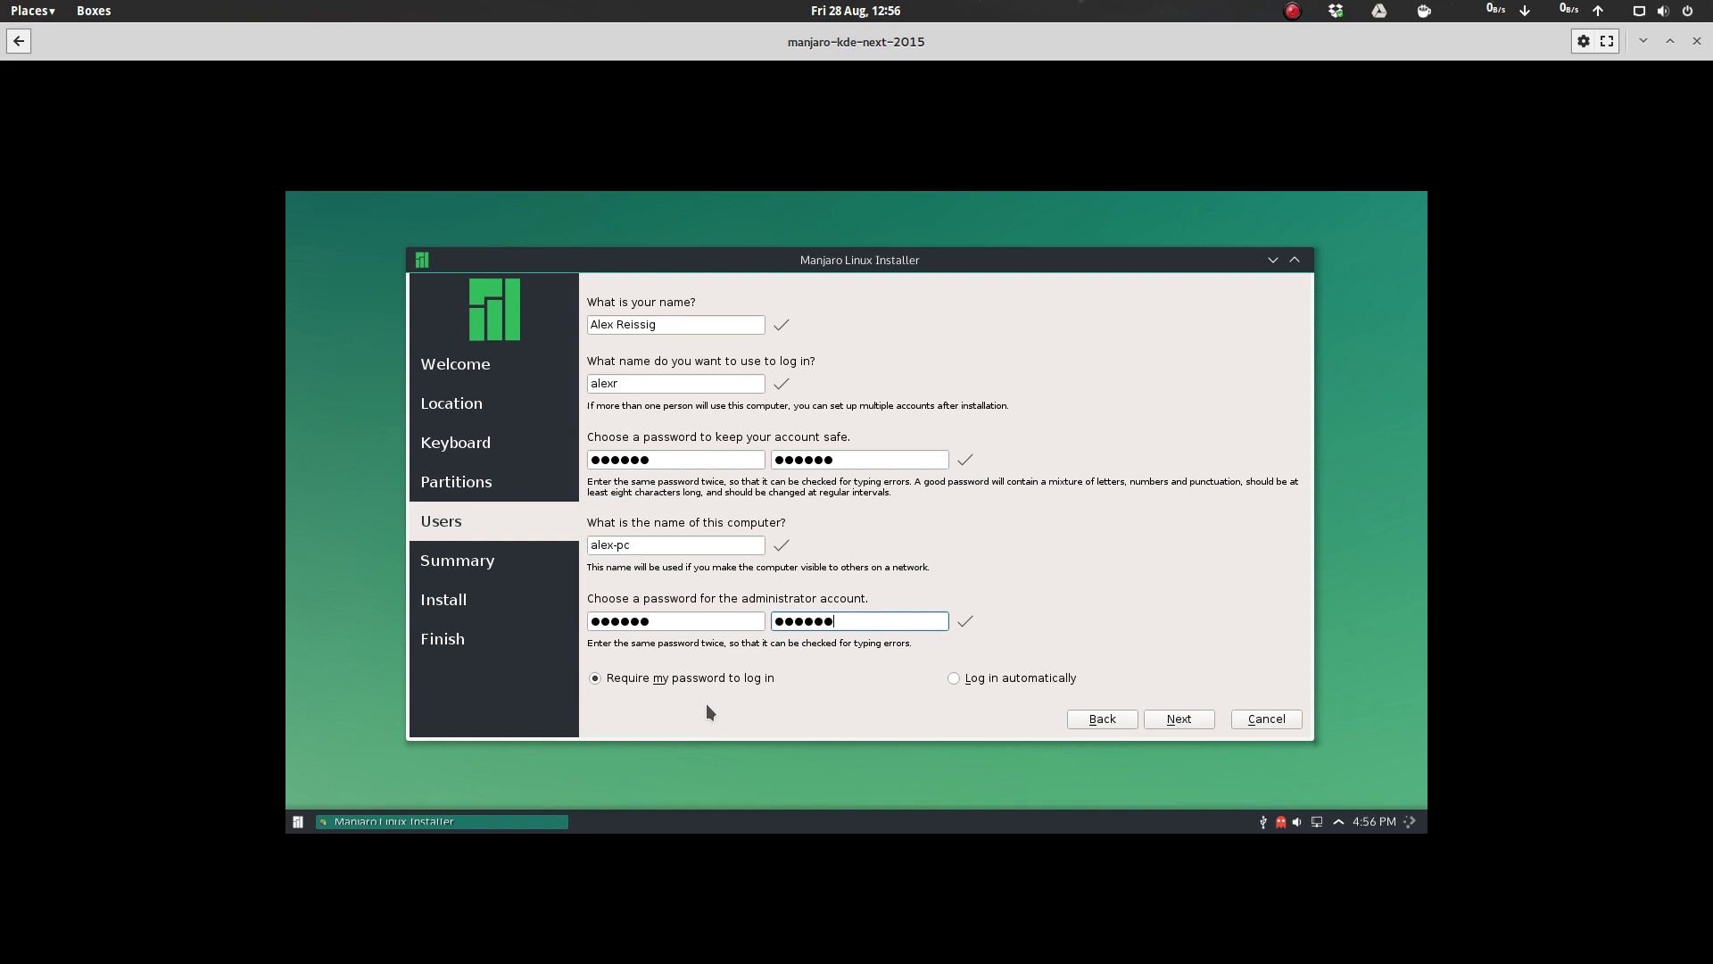
{"action": "mouse_move", "coordinate": [1145, 712]}
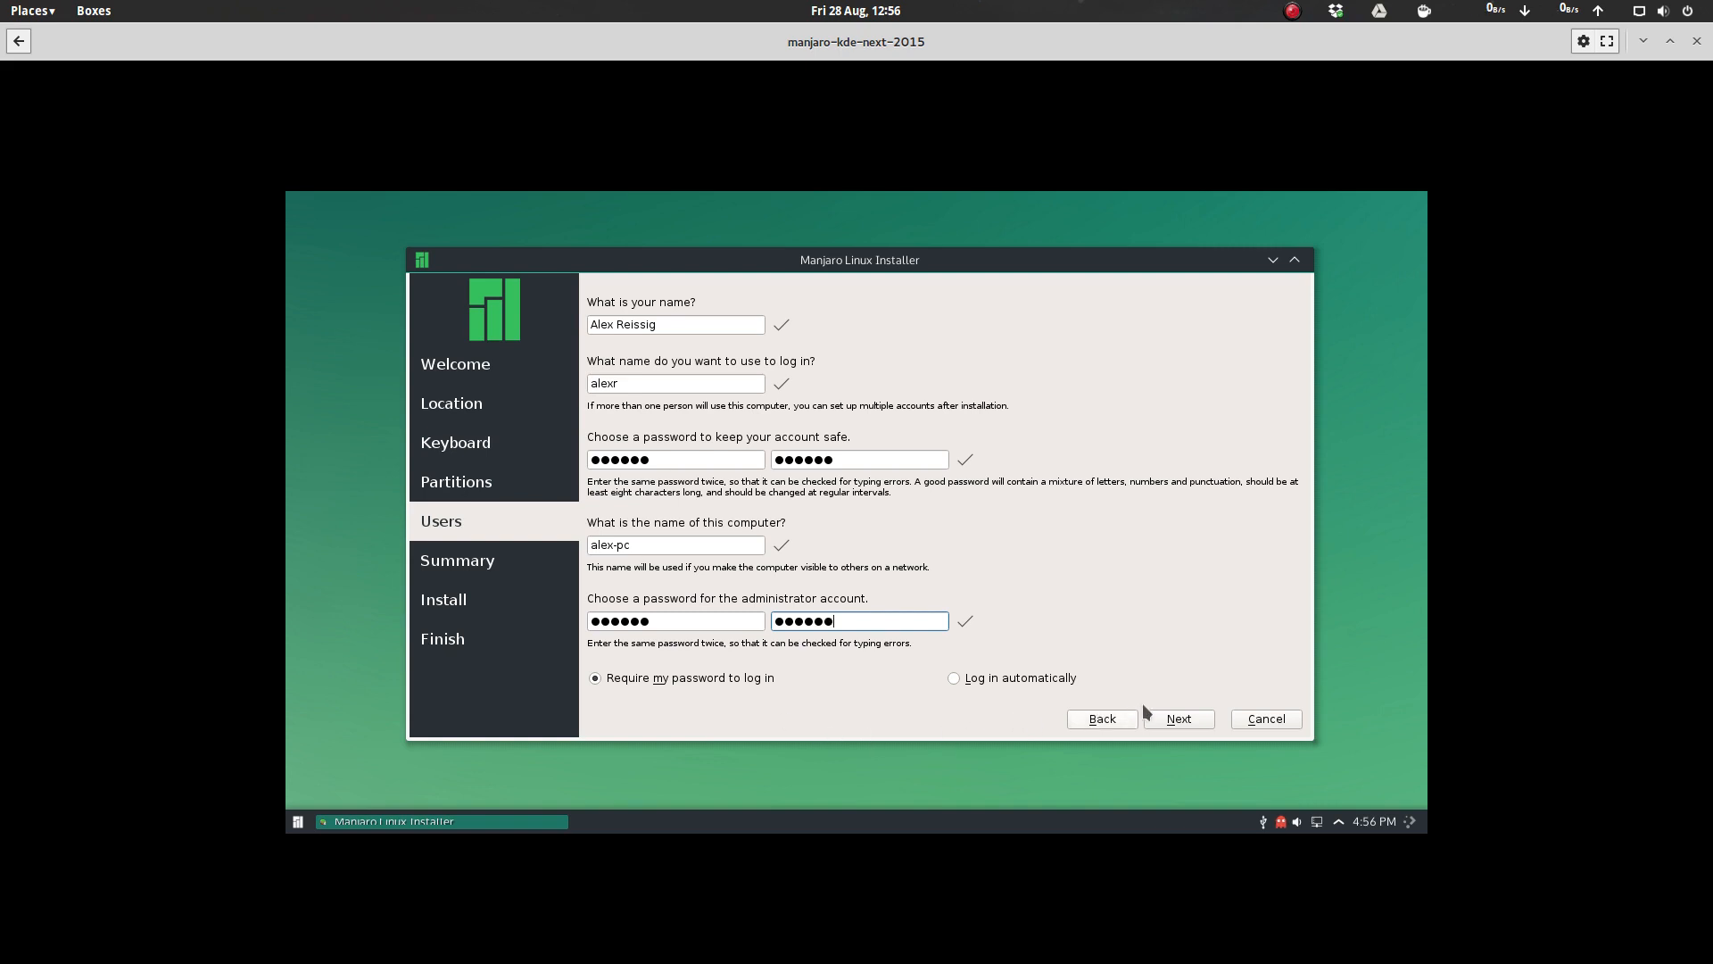
{"action": "left_click", "coordinate": [1178, 719]}
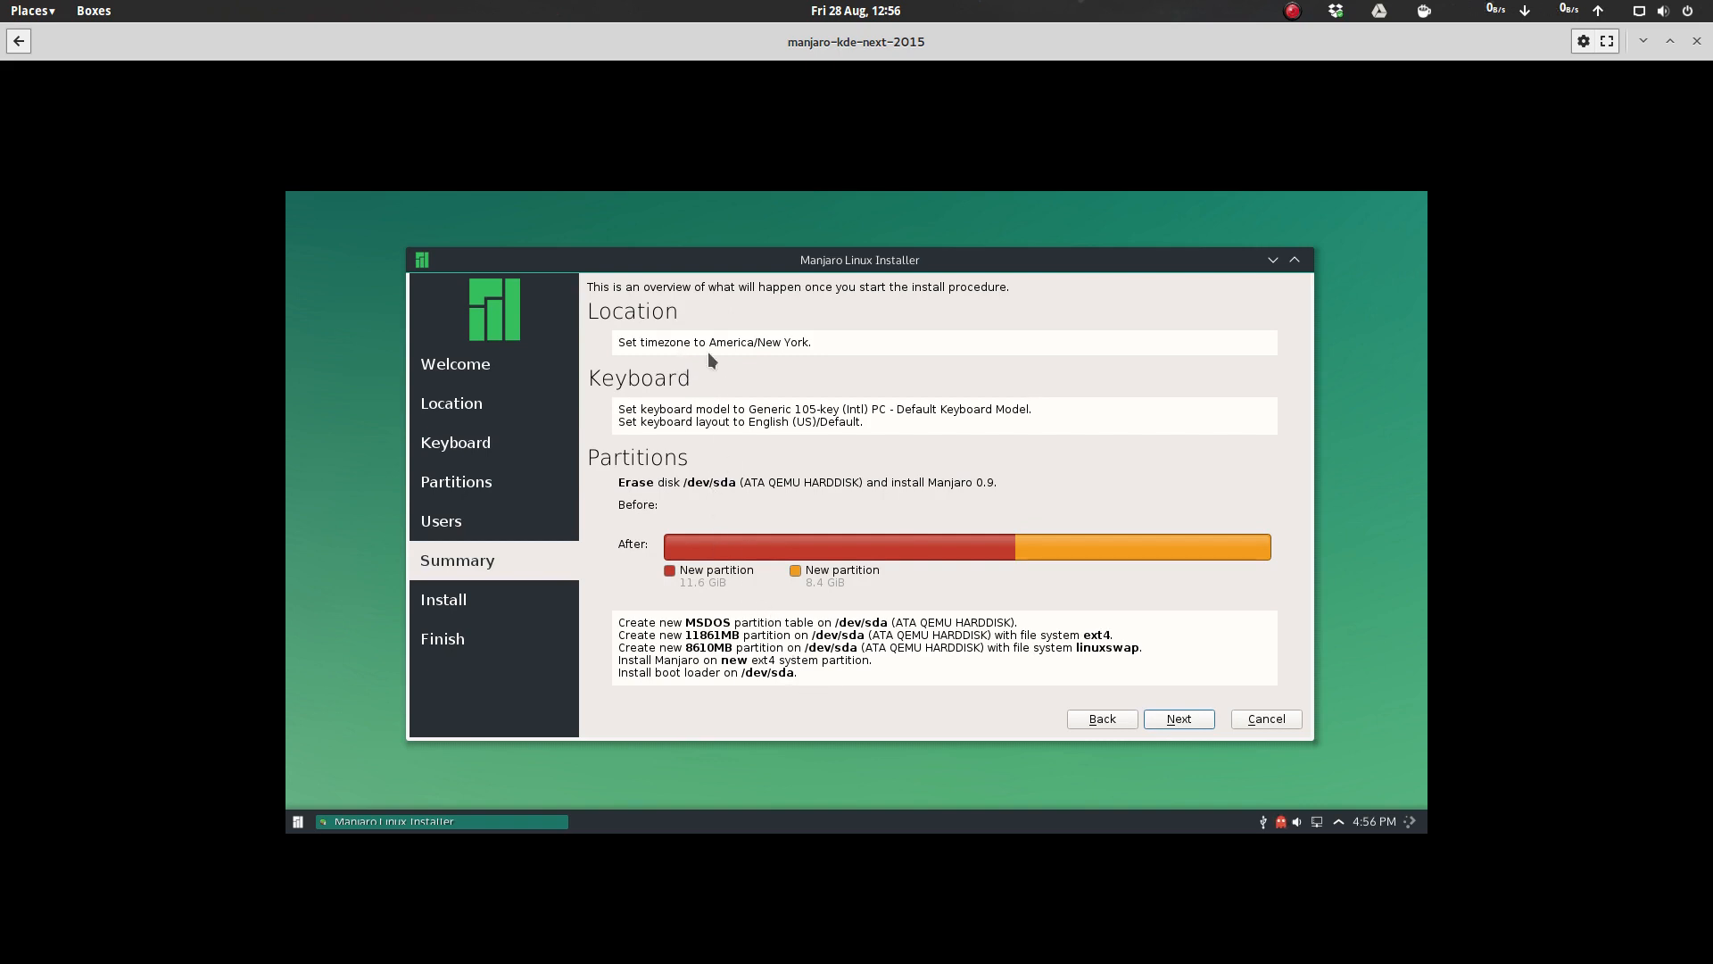
{"action": "mouse_move", "coordinate": [896, 627]}
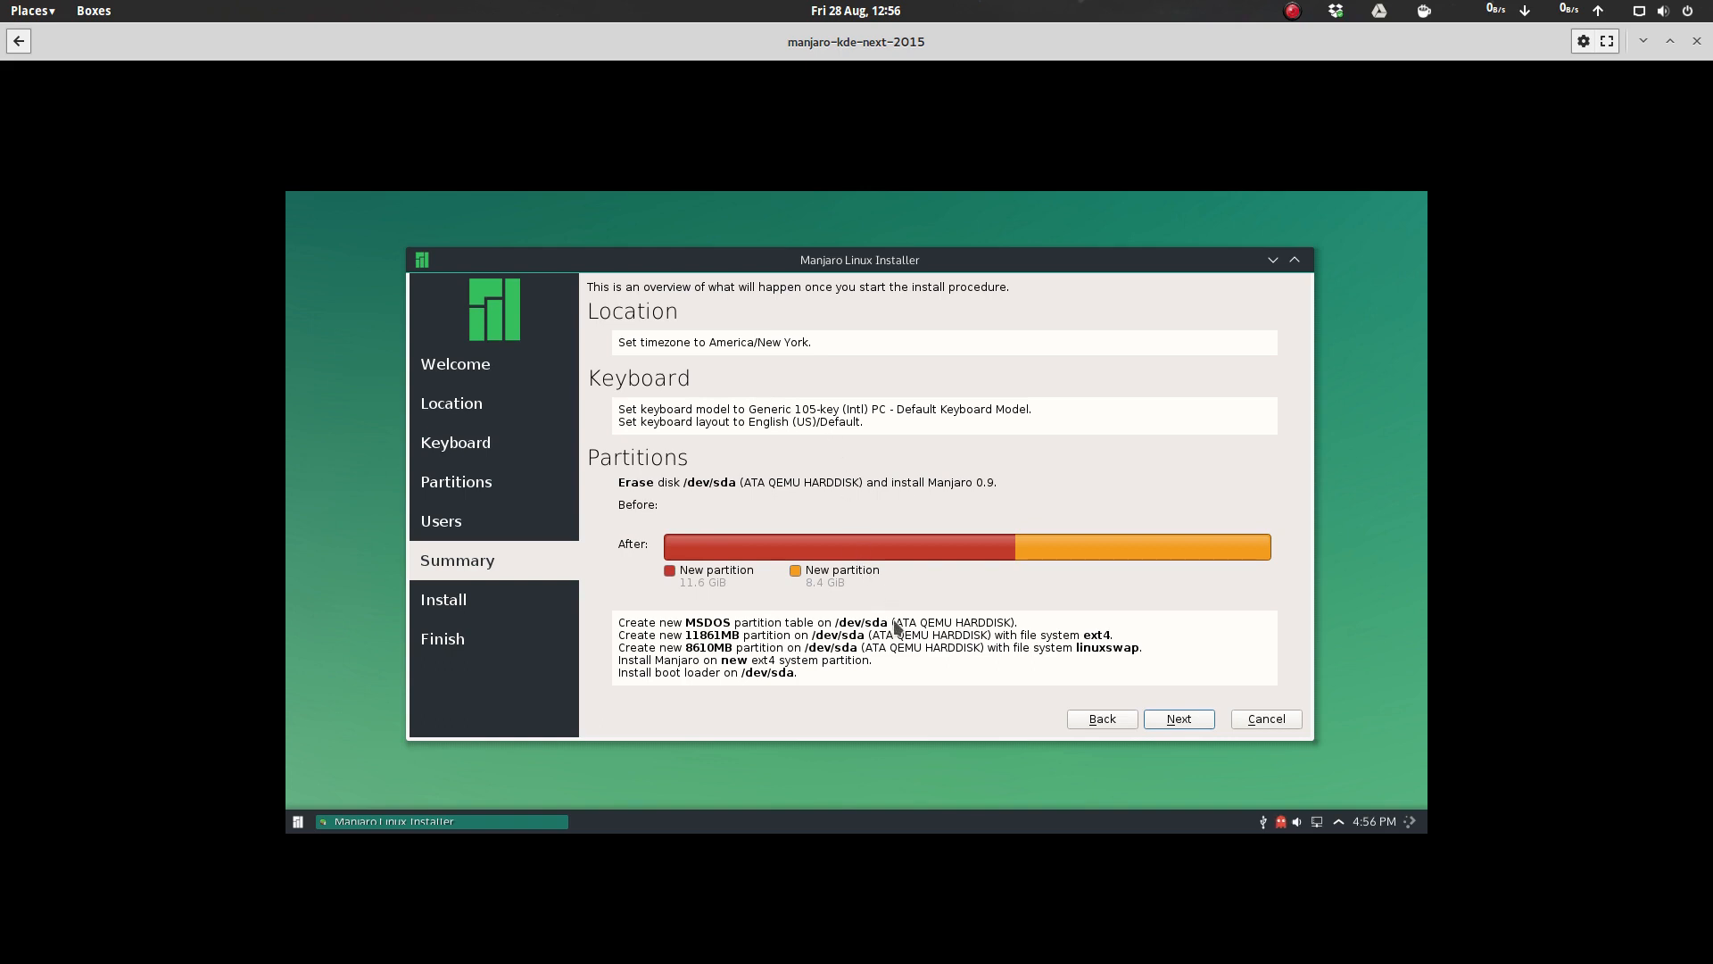
{"action": "mouse_move", "coordinate": [907, 690]}
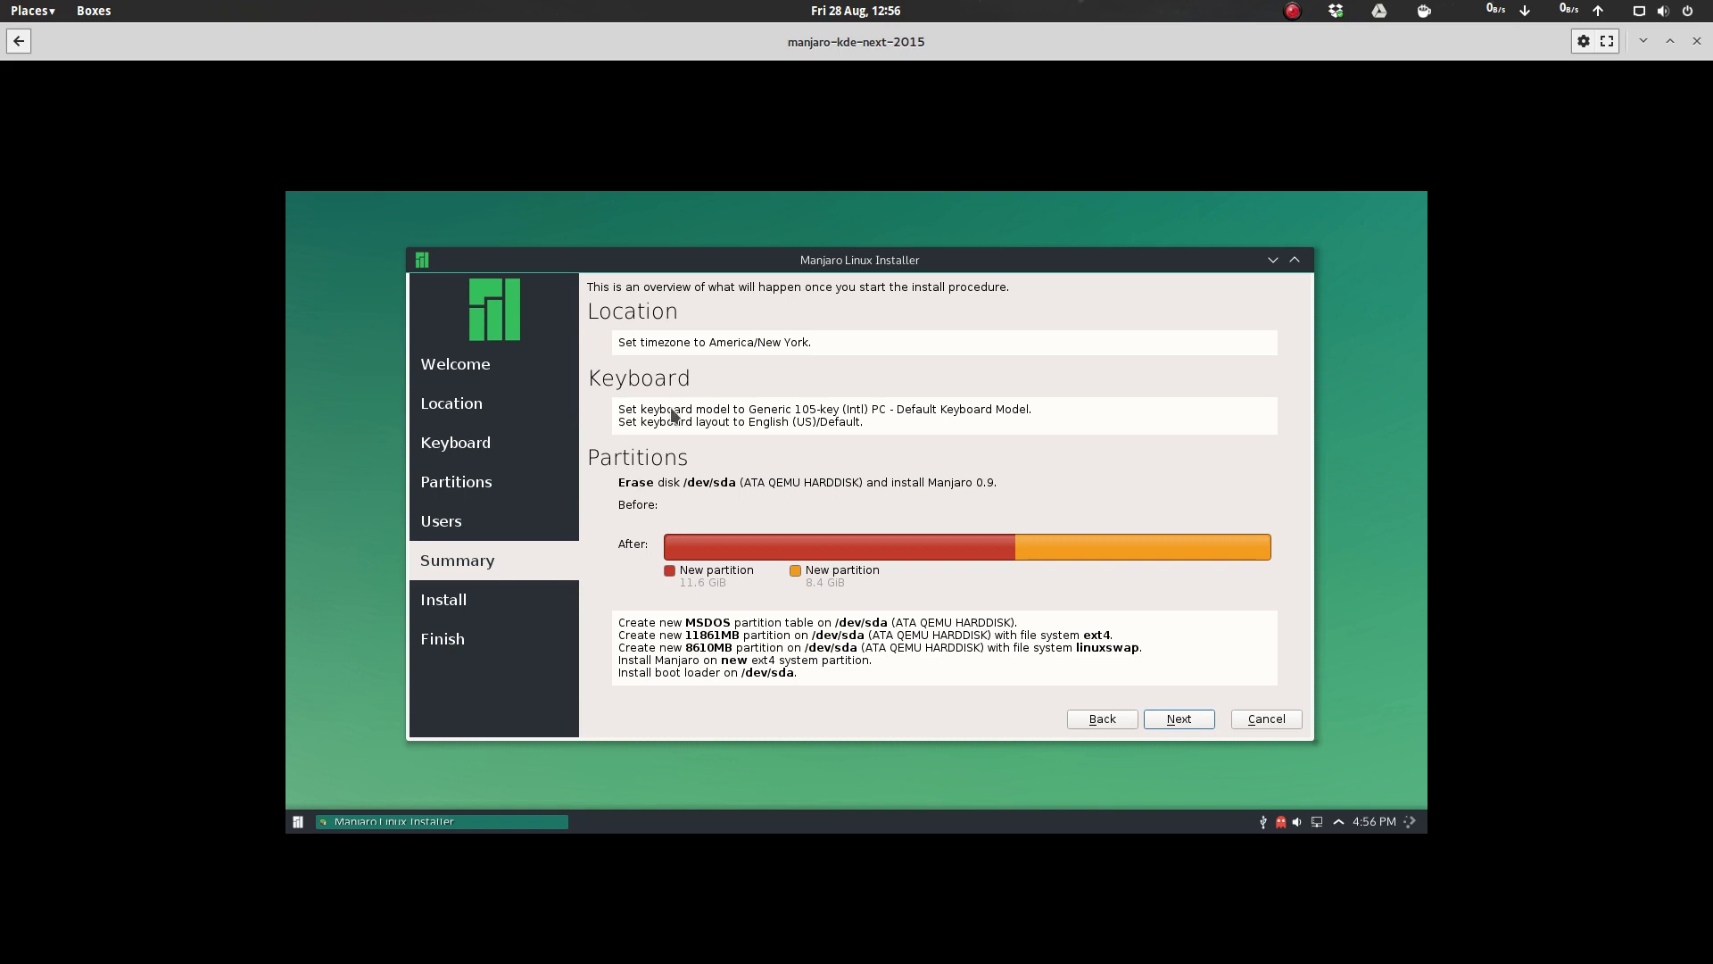
{"action": "mouse_move", "coordinate": [760, 453]}
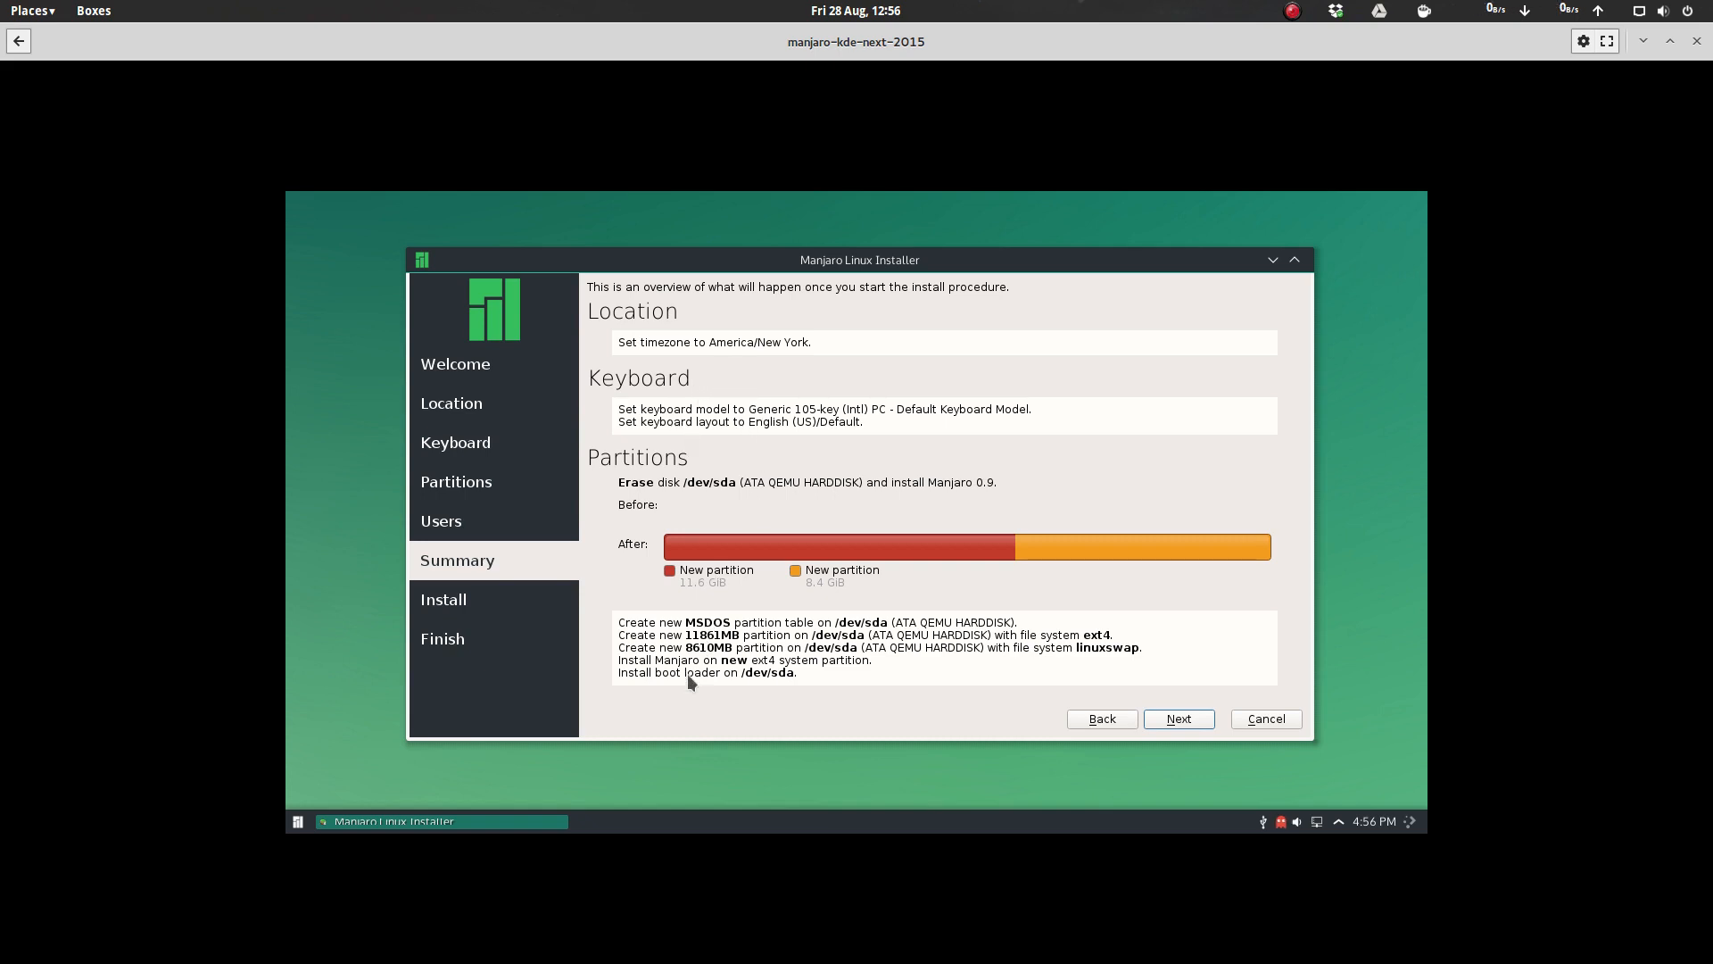
{"action": "mouse_move", "coordinate": [875, 663]}
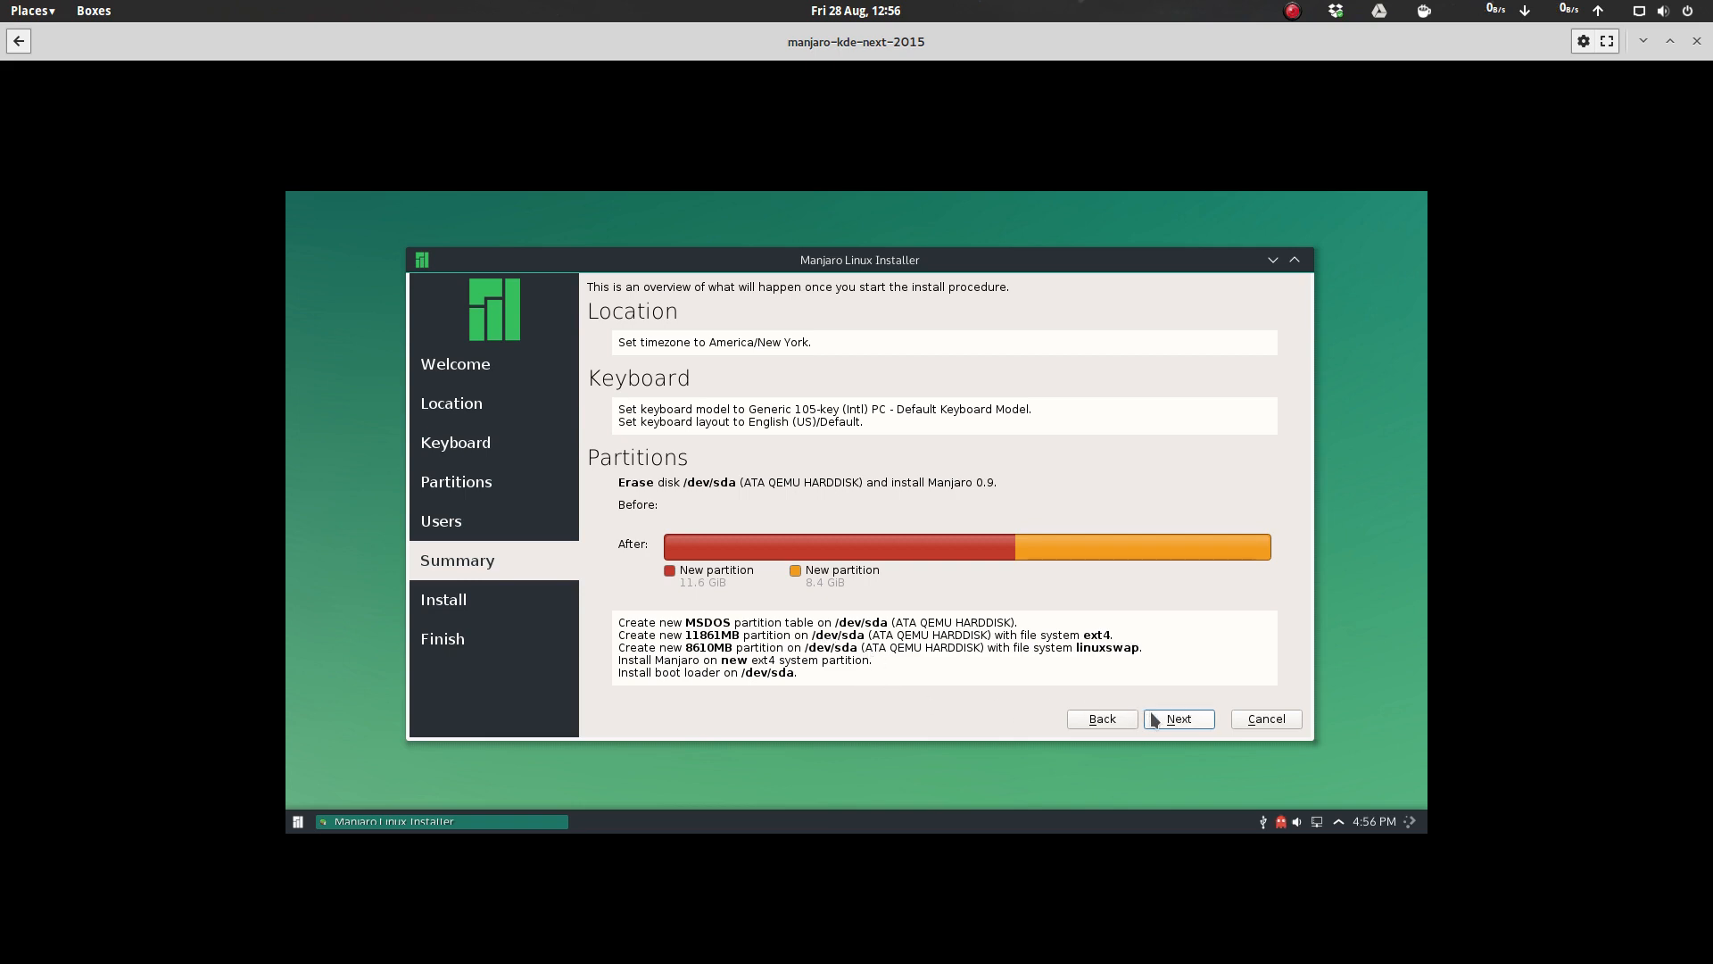
Confirm the Summary and install Manjaro 0.9.0 onto the erased virtual disk
{"action": "left_click", "coordinate": [1177, 719]}
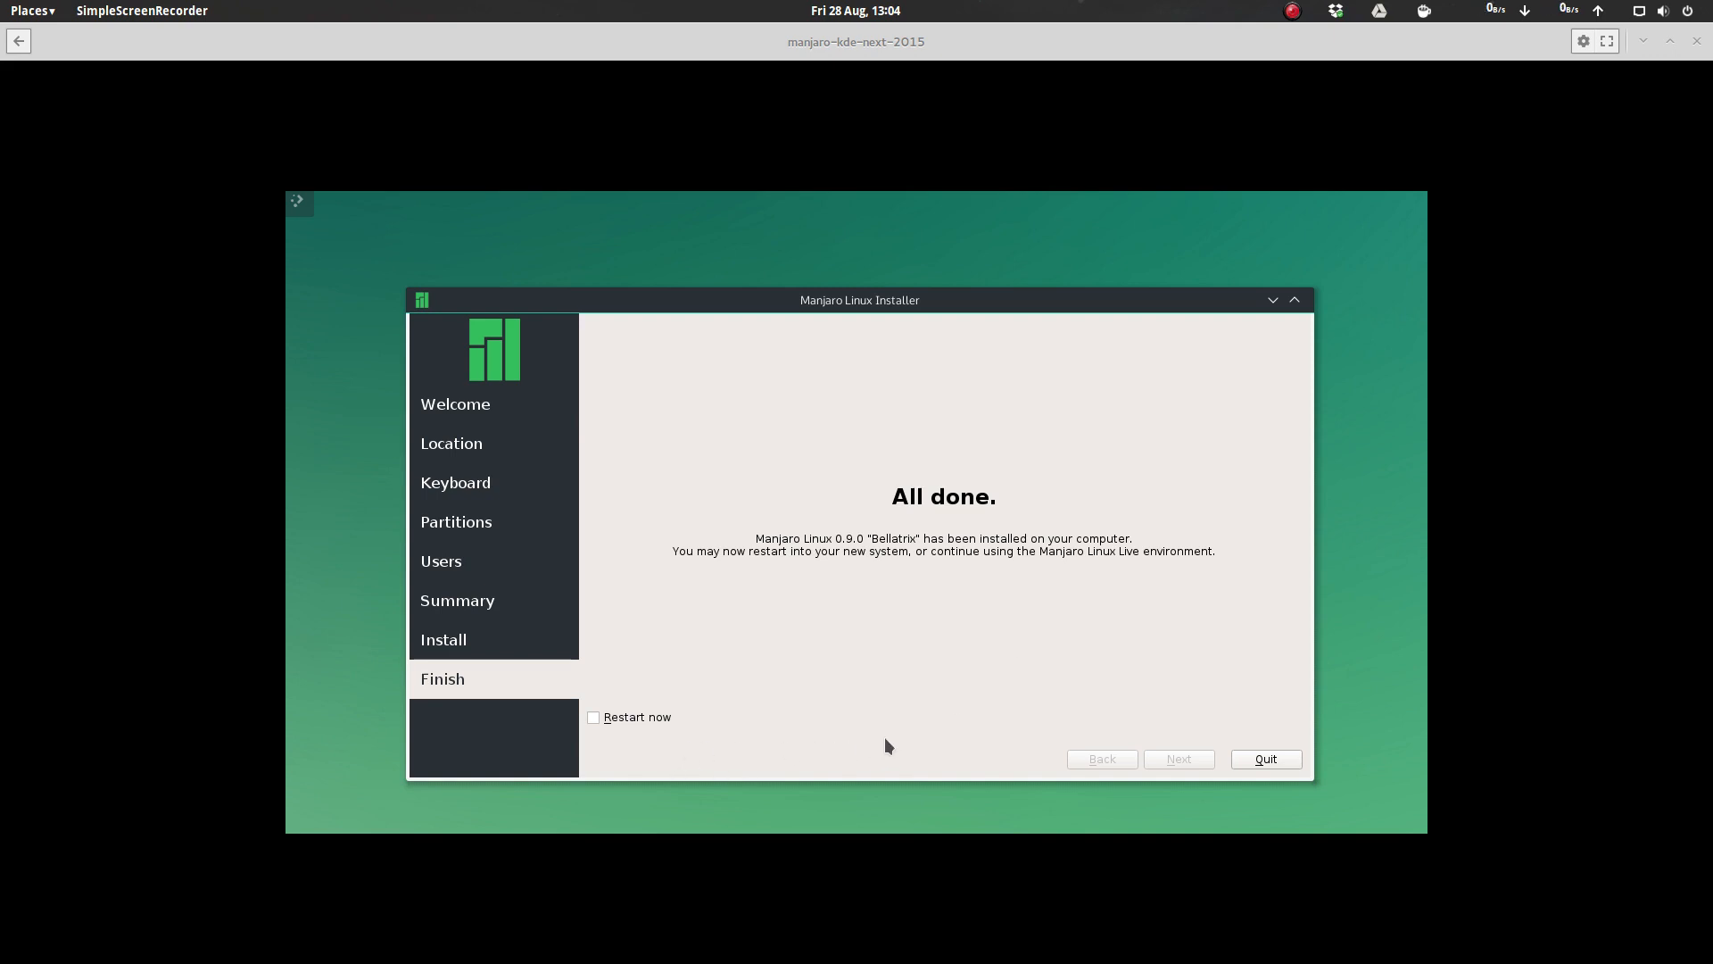
{"action": "mouse_move", "coordinate": [707, 764]}
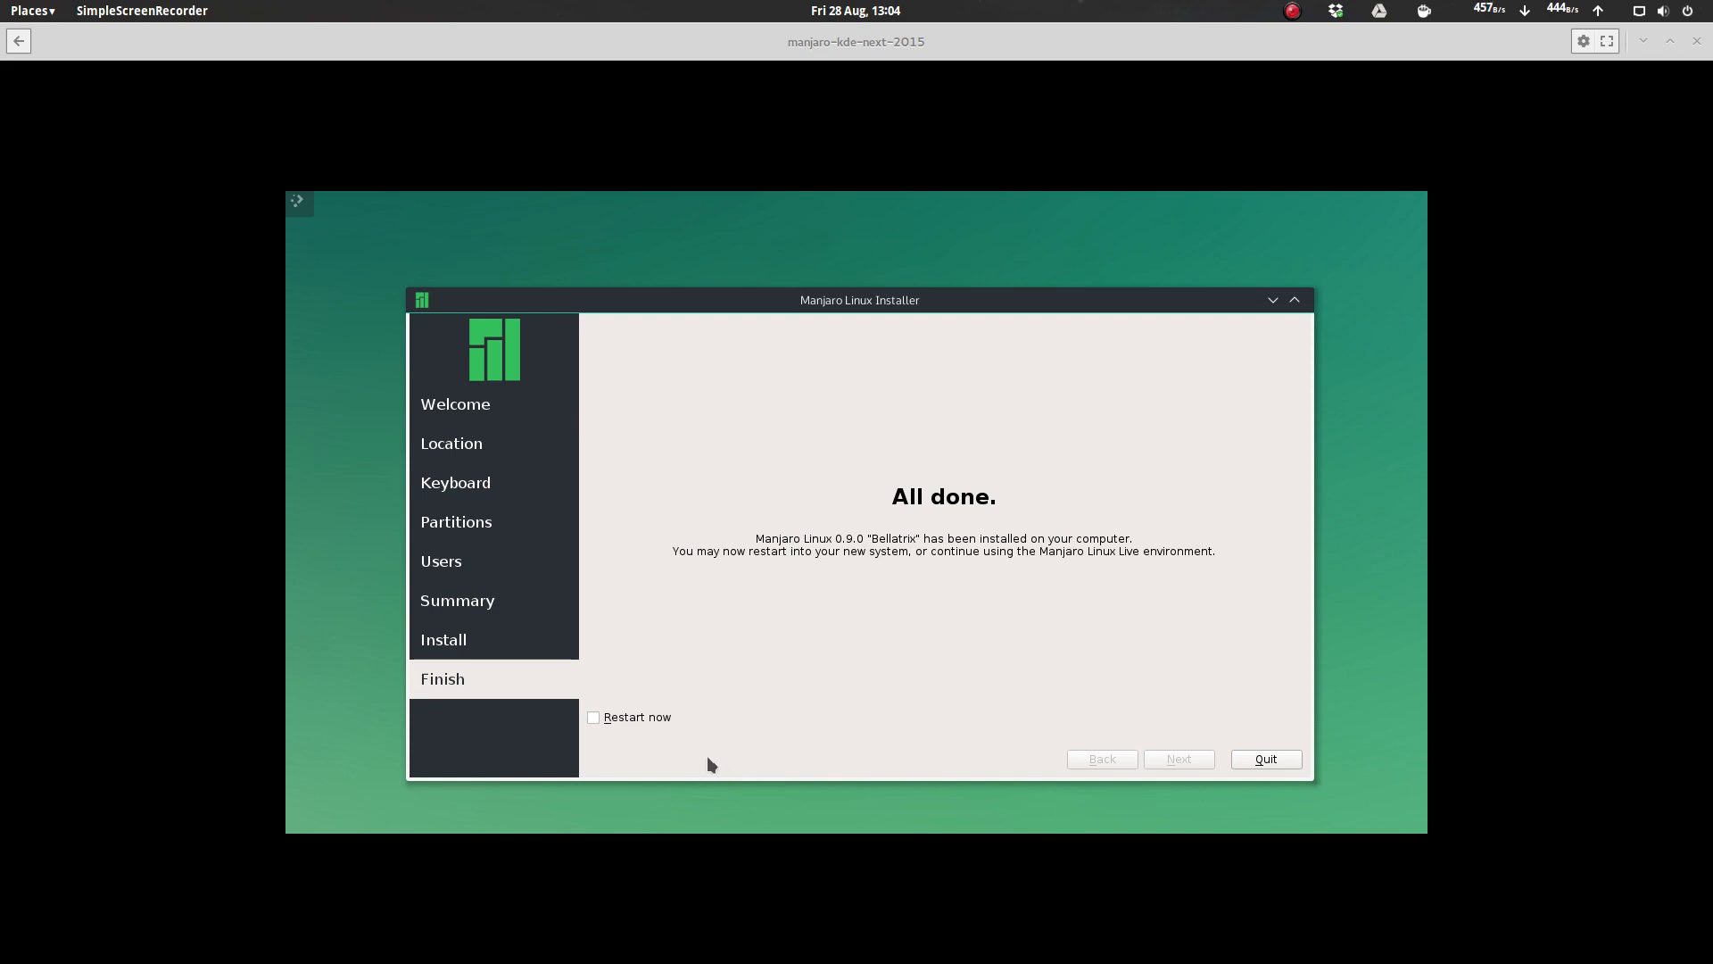
{"action": "mouse_move", "coordinate": [606, 724]}
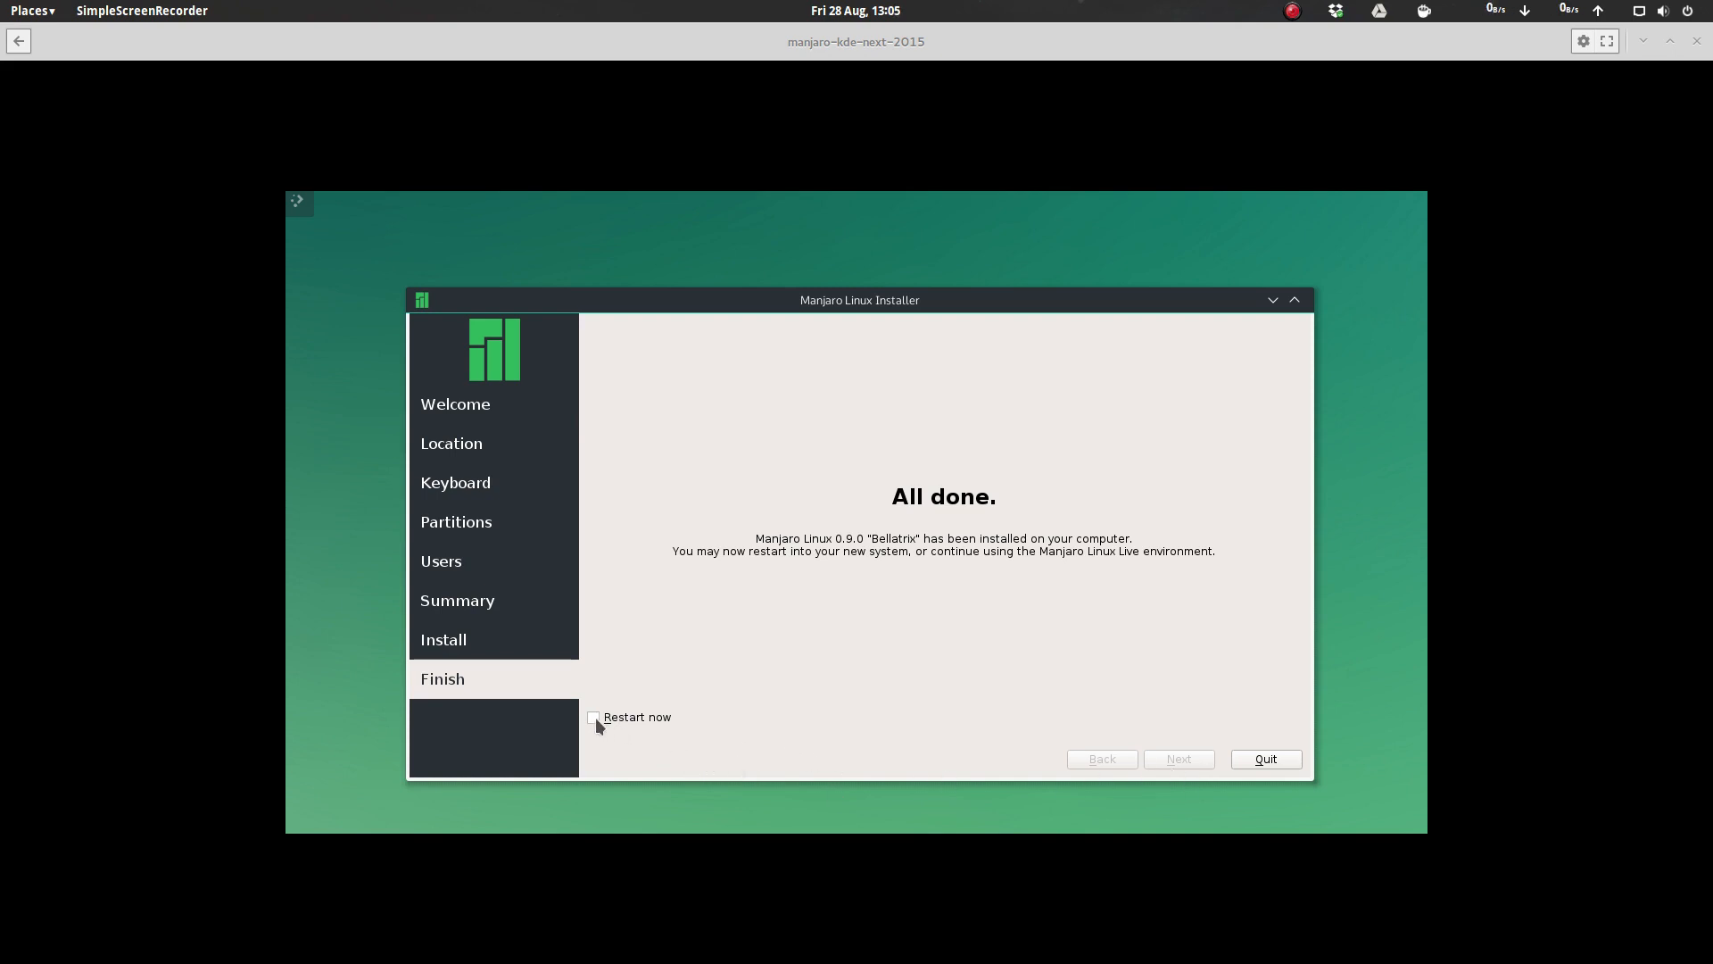
Quit the finished installer with Restart now ticked so the VM reboots
{"action": "left_click", "coordinate": [592, 717]}
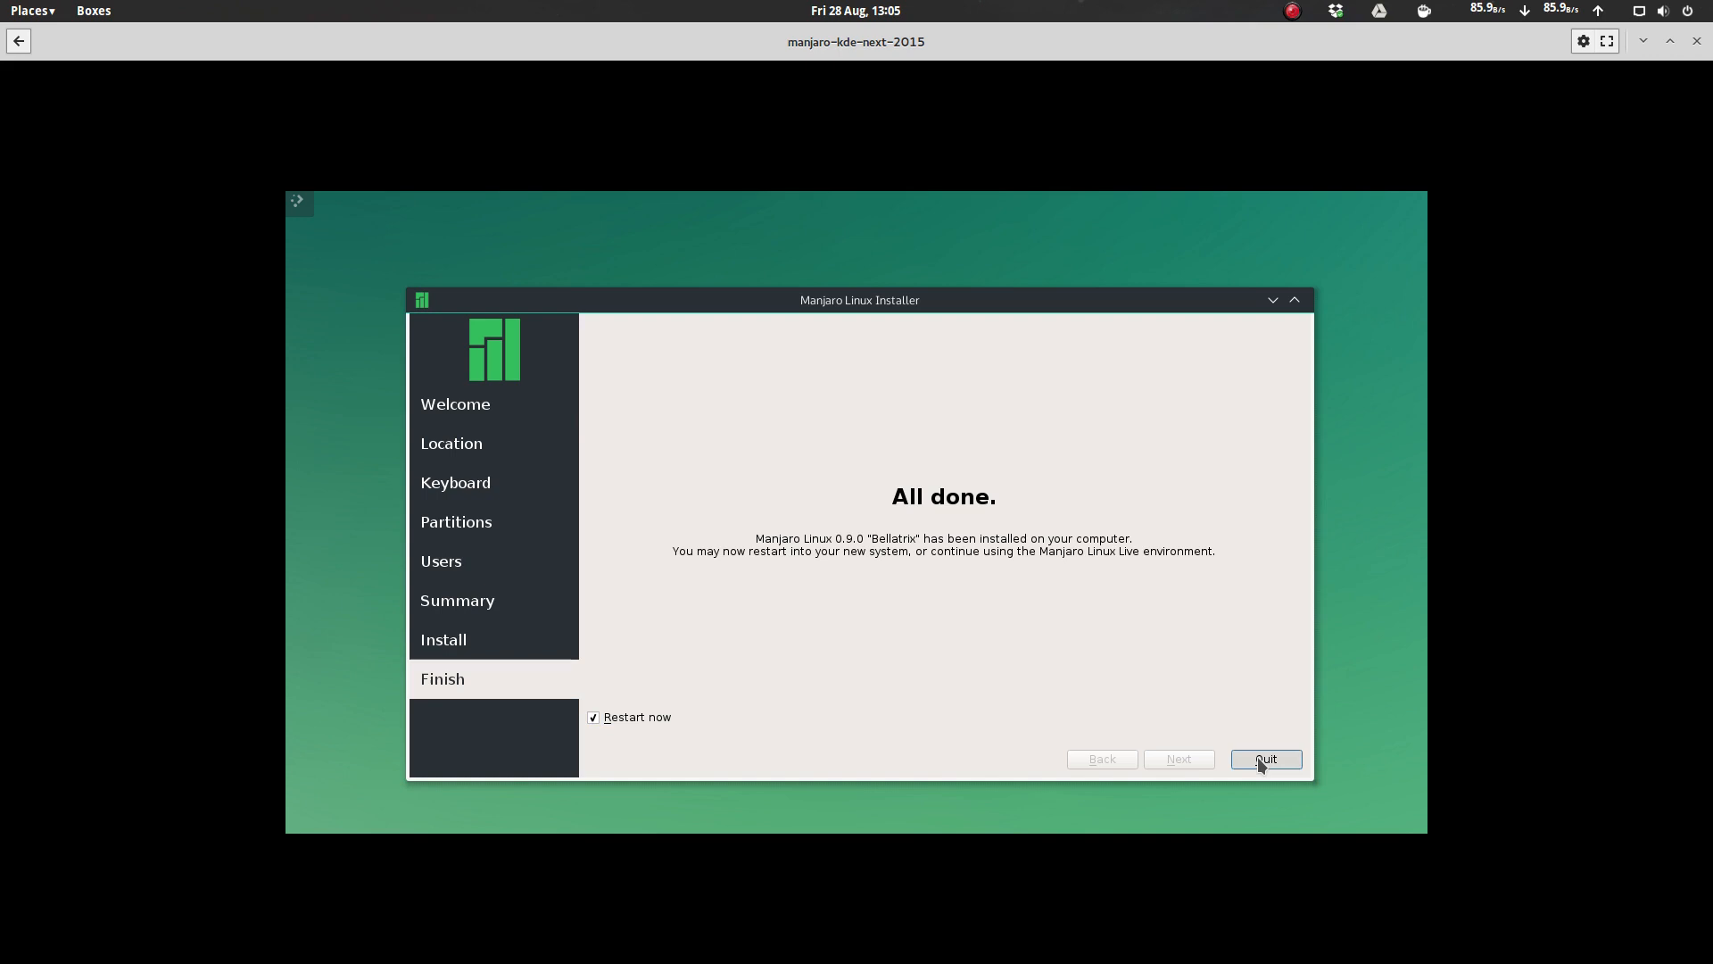
{"action": "left_click", "coordinate": [1265, 759]}
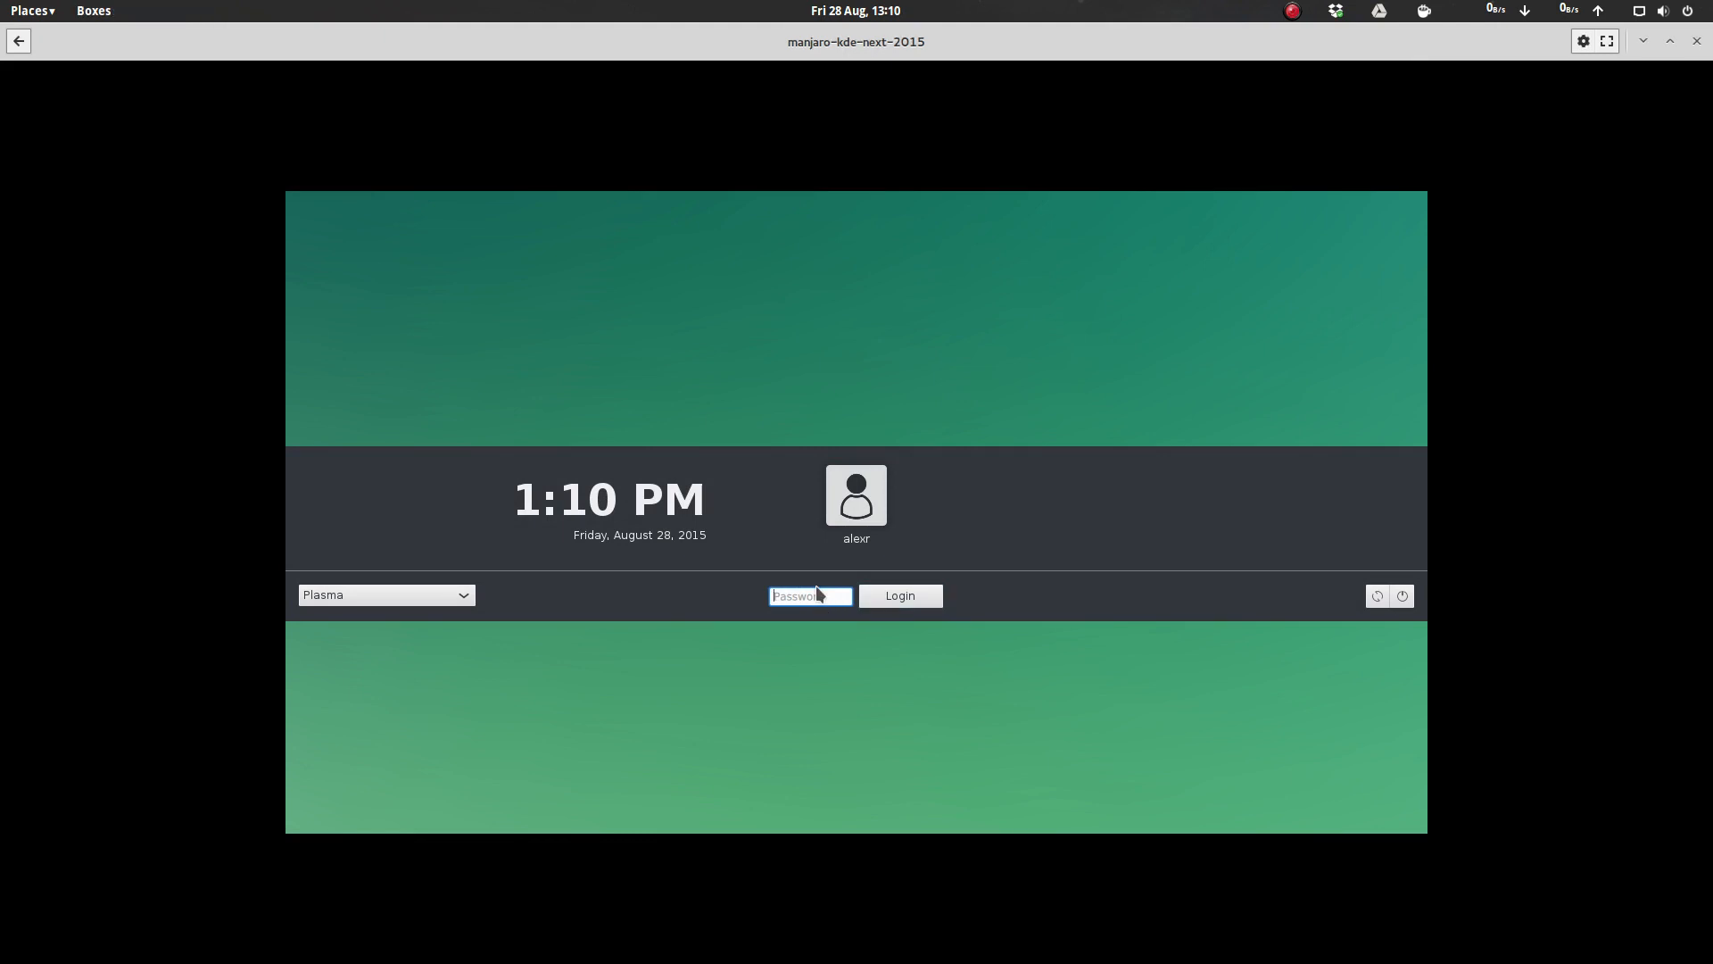
Log in at the SDDM screen with the user password to reach the Plasma desktop and Manjaro Welcome
{"action": "type", "text": "password"}
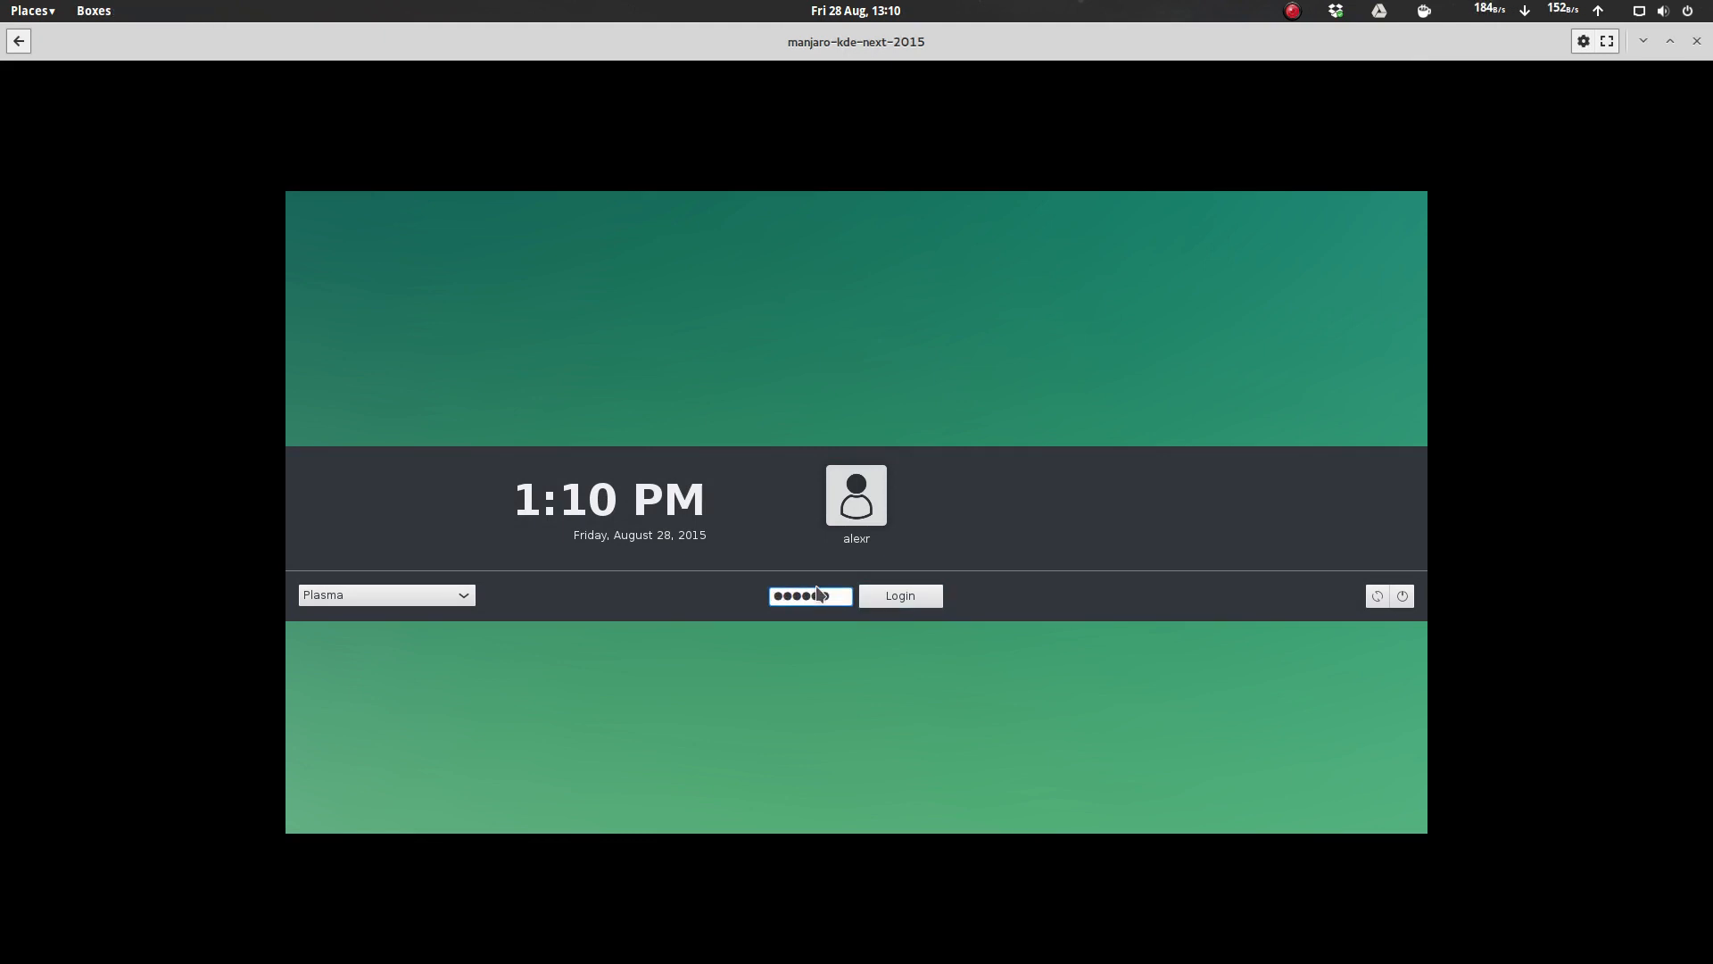
{"action": "left_click", "coordinate": [899, 594]}
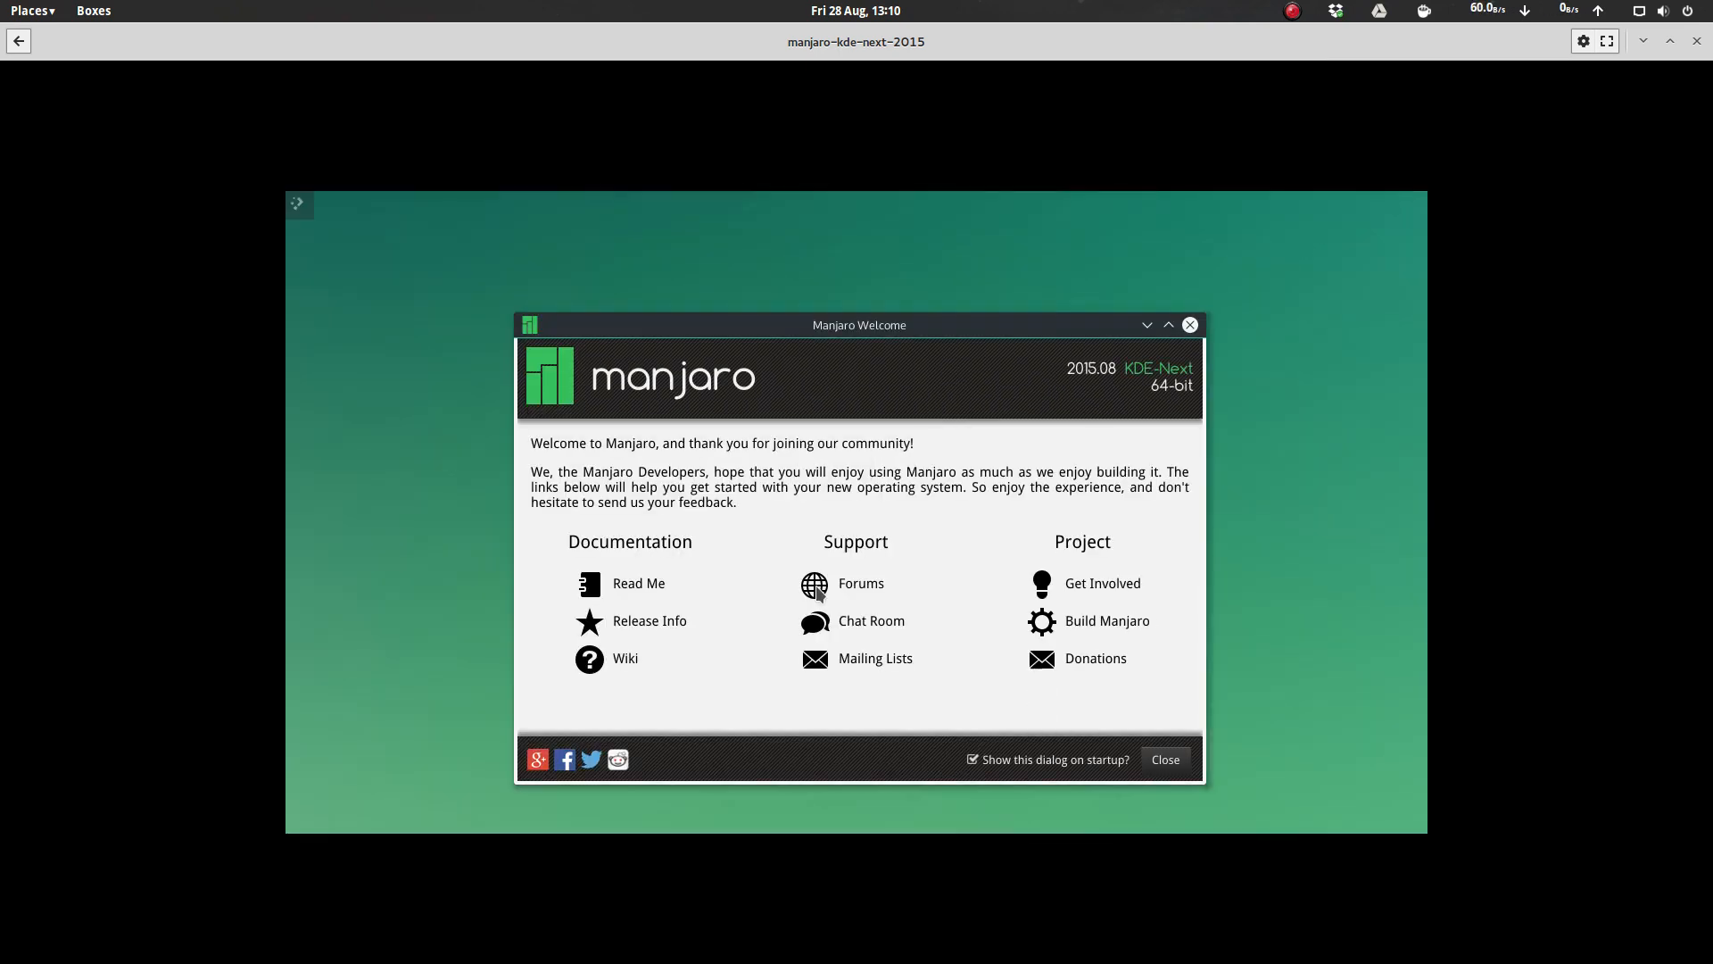